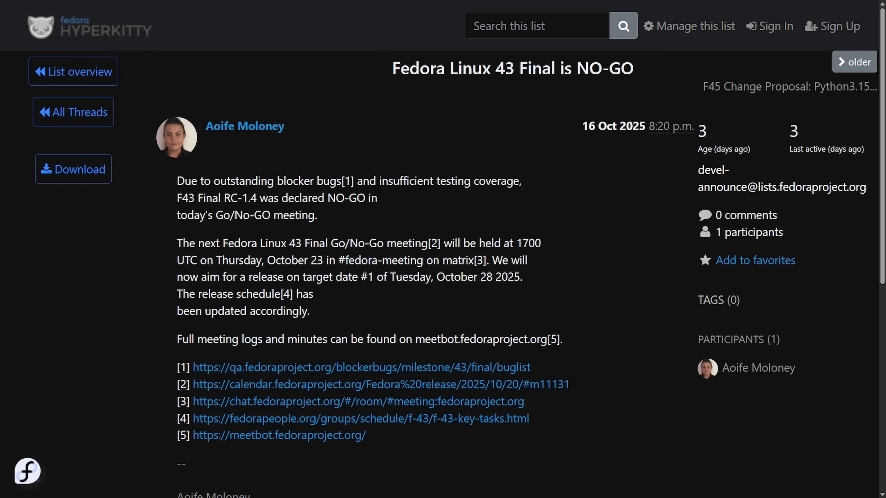
{"action": "mouse_move", "coordinate": [171, 194]}
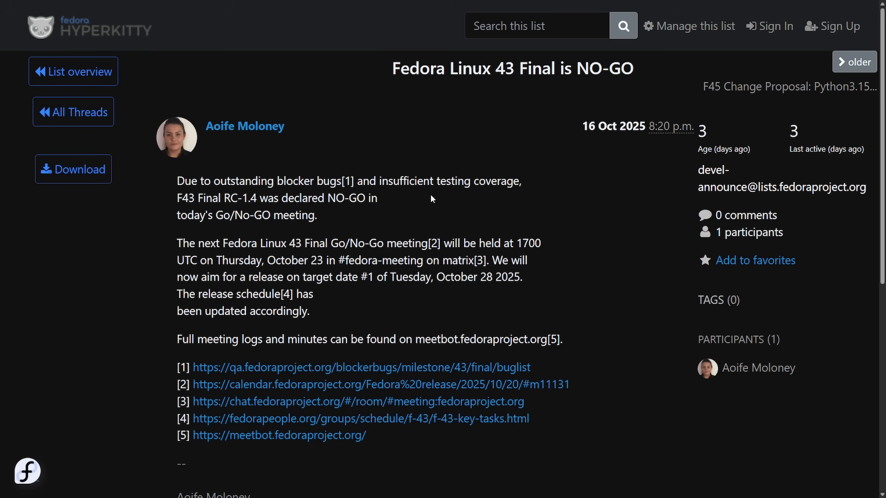
{"action": "mouse_move", "coordinate": [177, 254]}
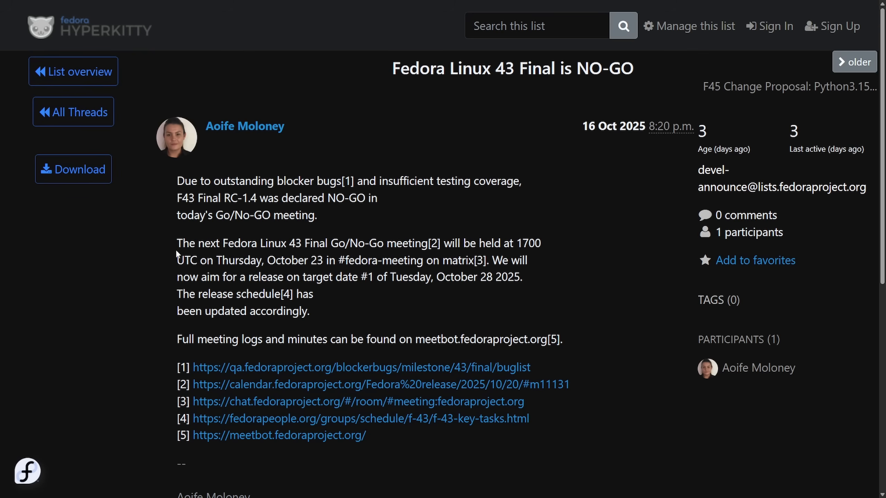
{"action": "mouse_move", "coordinate": [477, 275]}
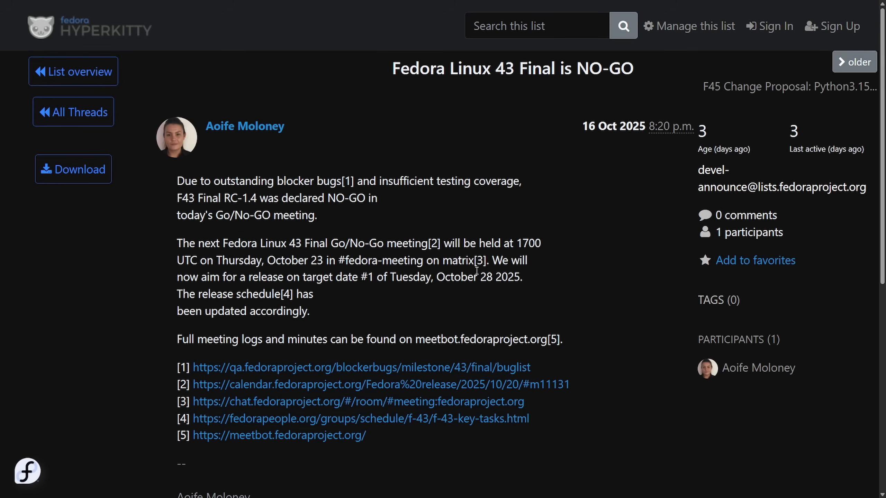
{"action": "mouse_move", "coordinate": [527, 303]}
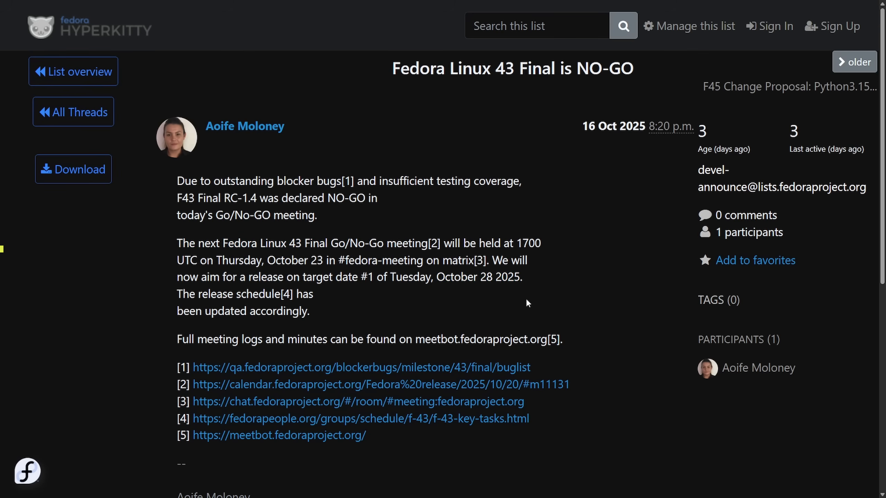
Bring up the F43 Final bug list and move down to the Accepted blockers heading.
{"action": "left_click", "coordinate": [336, 371]}
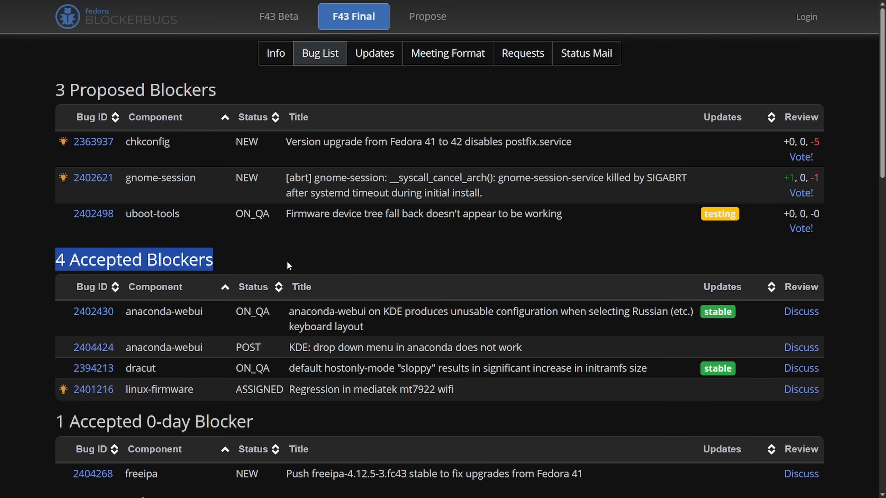
{"action": "scroll", "scroll_direction": "down", "scroll_amount": 3}
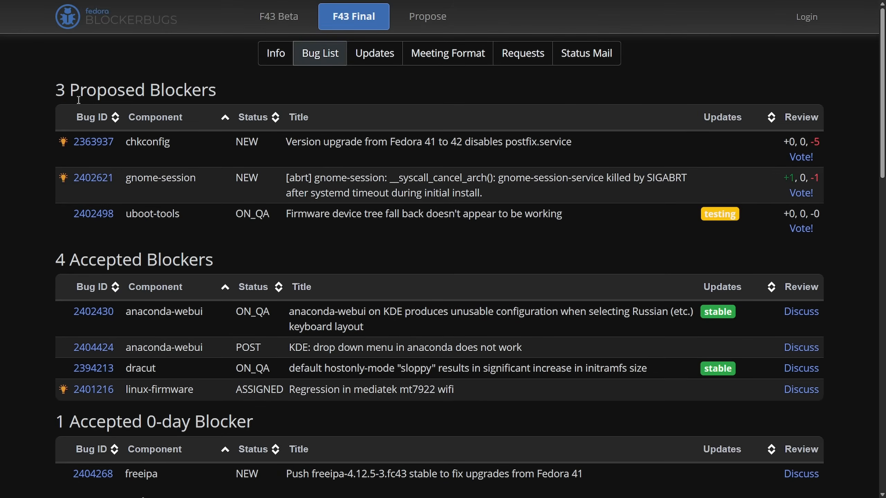
{"action": "double_click", "coordinate": [107, 260]}
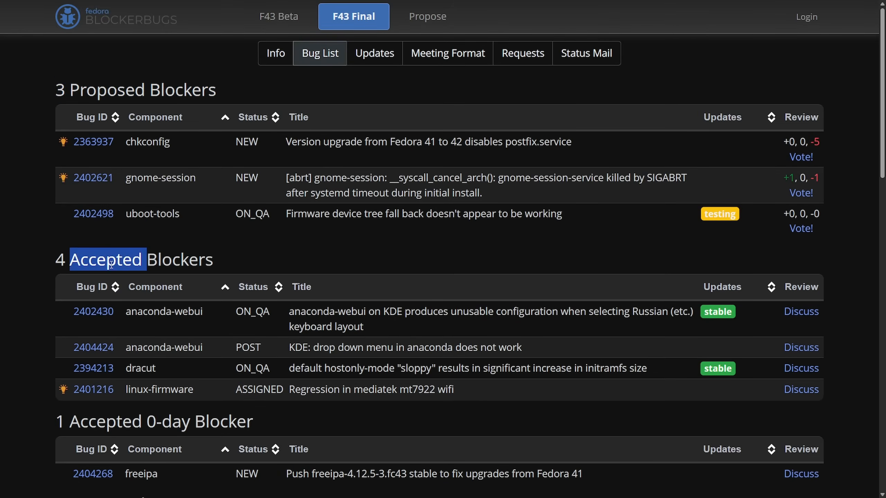
{"action": "scroll", "scroll_direction": "down", "scroll_amount": 3}
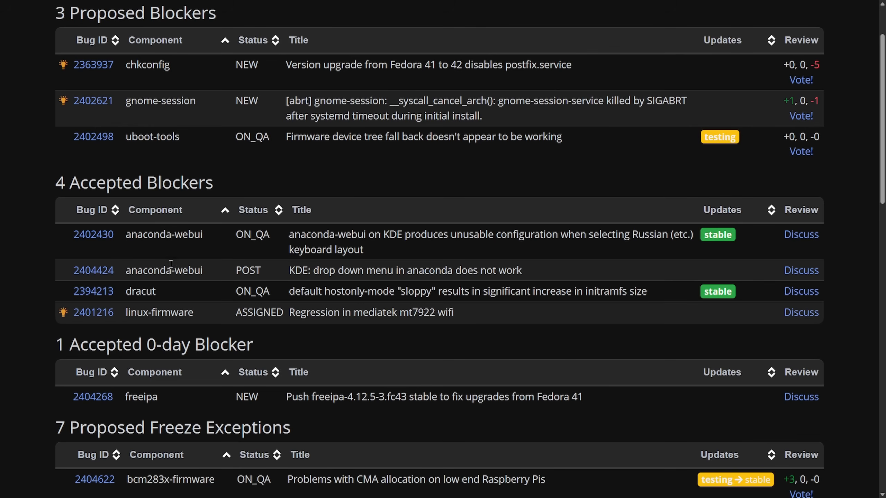
{"action": "mouse_move", "coordinate": [400, 329]}
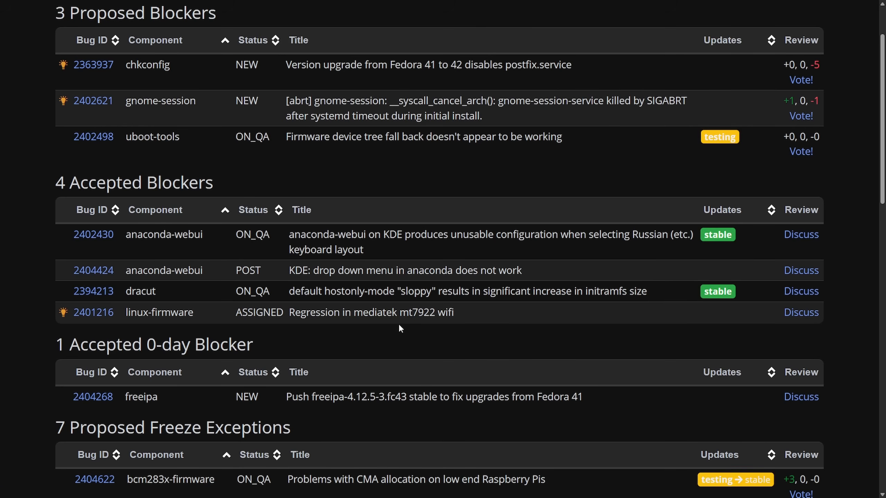
{"action": "mouse_move", "coordinate": [352, 274]}
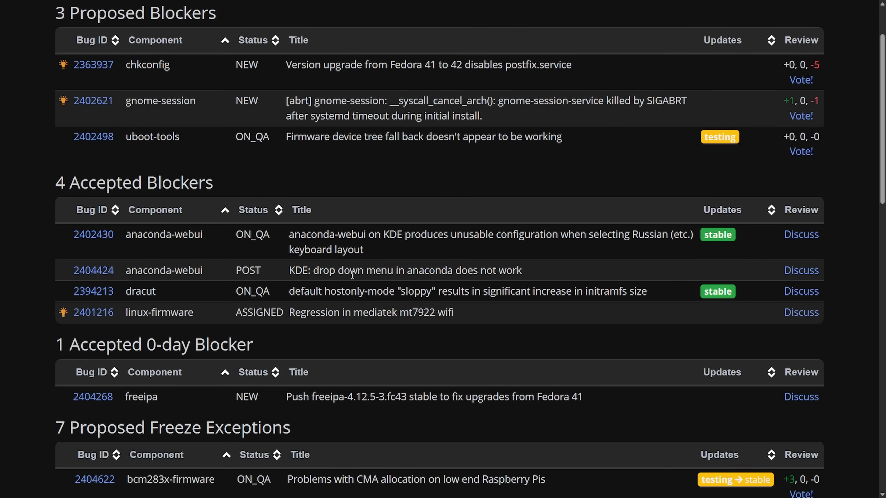
Highlight the accepted blocker titles: anaconda-webui KDE bug, dracut initramfs size, mediatek mt7922 wifi regression.
{"action": "left_click_drag", "start_coordinate": [288, 235], "coordinate": [410, 235]}
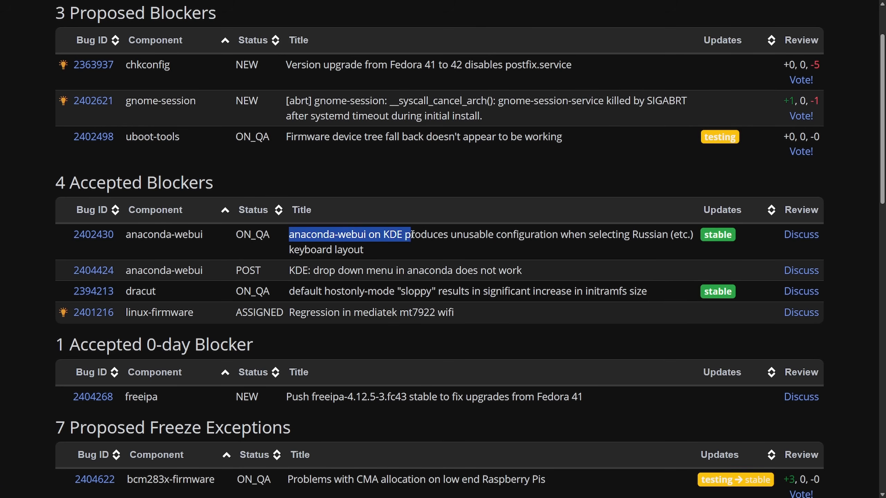
{"action": "left_click_drag", "start_coordinate": [410, 235], "coordinate": [558, 234]}
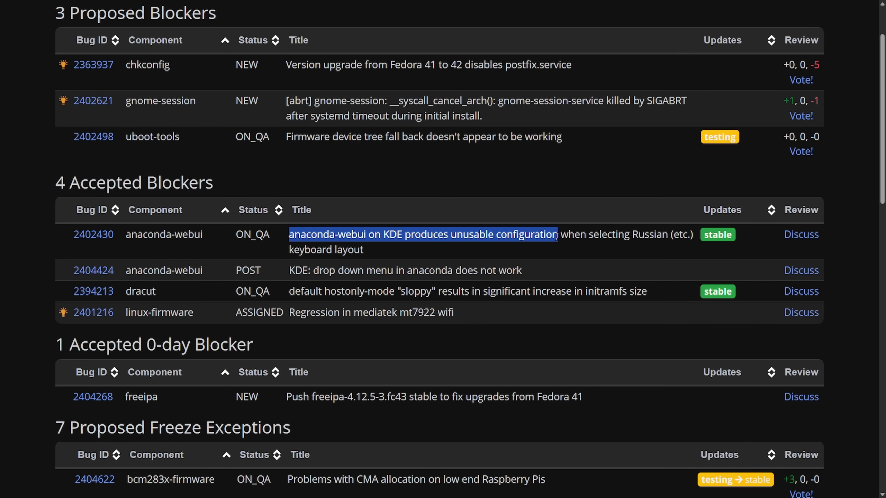
{"action": "left_click", "coordinate": [372, 258]}
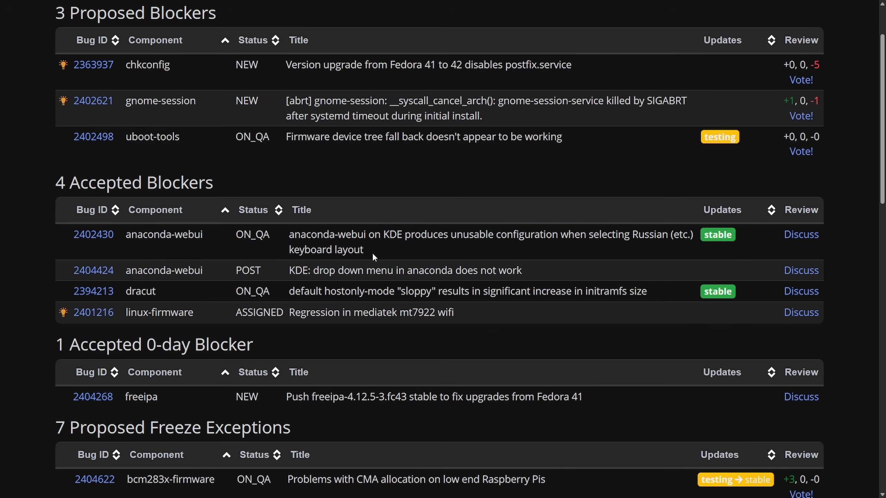
{"action": "left_click_drag", "start_coordinate": [288, 270], "coordinate": [429, 270]}
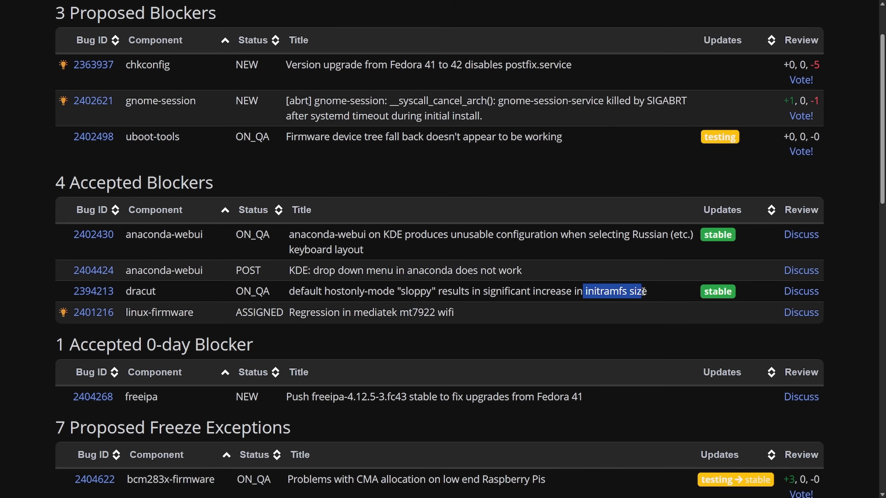
{"action": "left_click", "coordinate": [286, 319]}
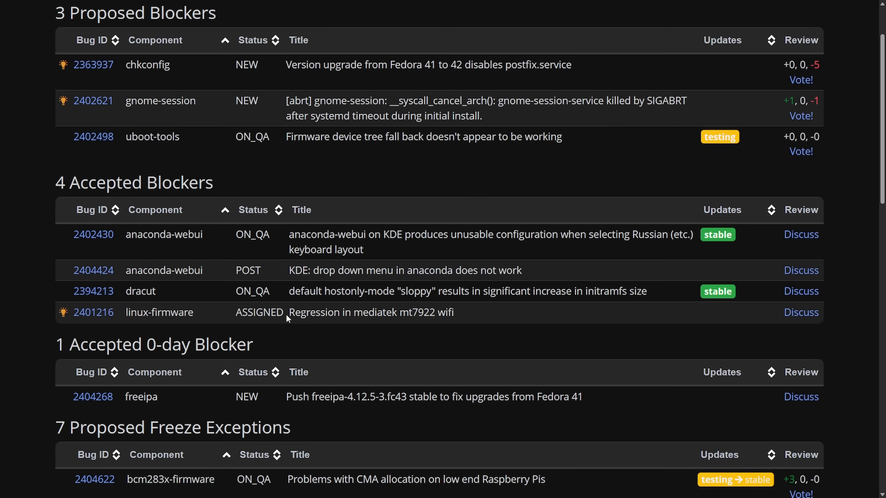
{"action": "left_click_drag", "start_coordinate": [288, 312], "coordinate": [398, 312]}
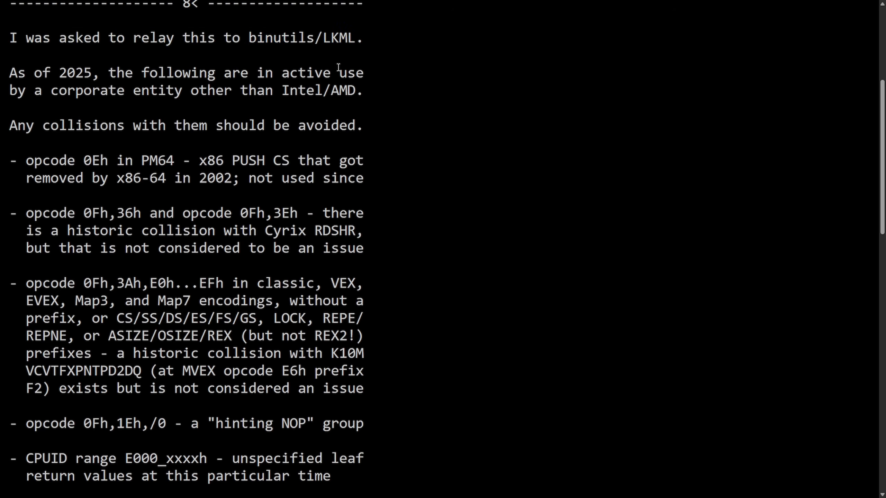
Highlight the 'As of 2025' sentence about opcodes used by another corporate entity, then read on.
{"action": "left_click_drag", "start_coordinate": [10, 72], "coordinate": [208, 72]}
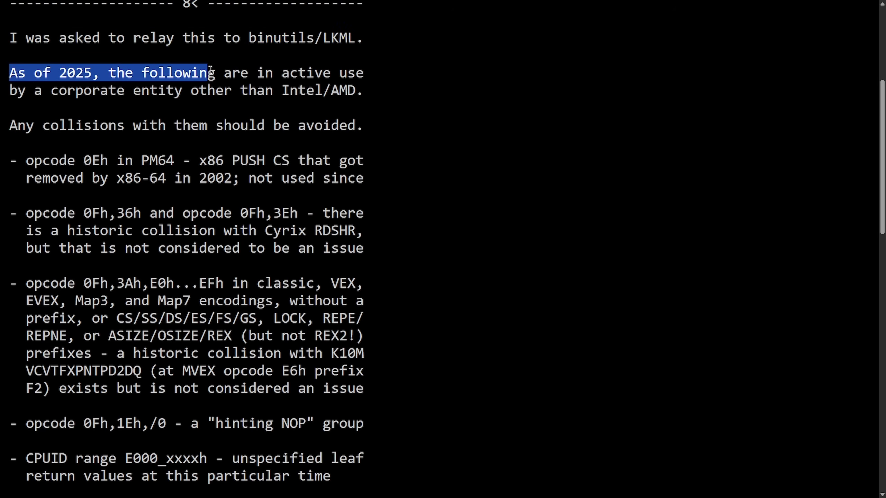
{"action": "left_click_drag", "start_coordinate": [208, 72], "coordinate": [99, 91]}
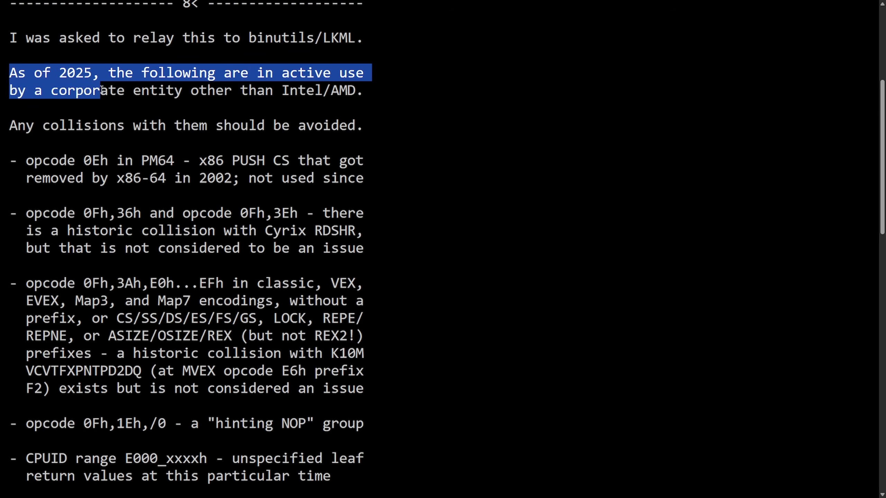
{"action": "left_click", "coordinate": [410, 106]}
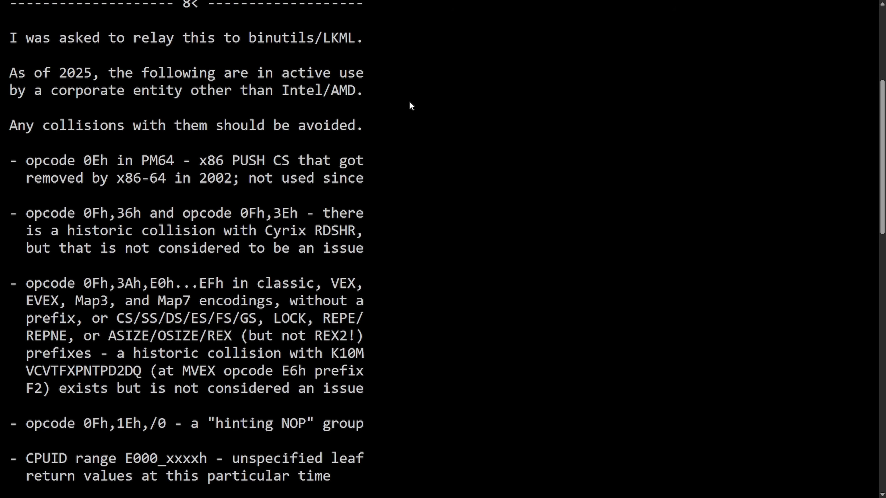
{"action": "scroll", "scroll_direction": "down", "scroll_amount": 3}
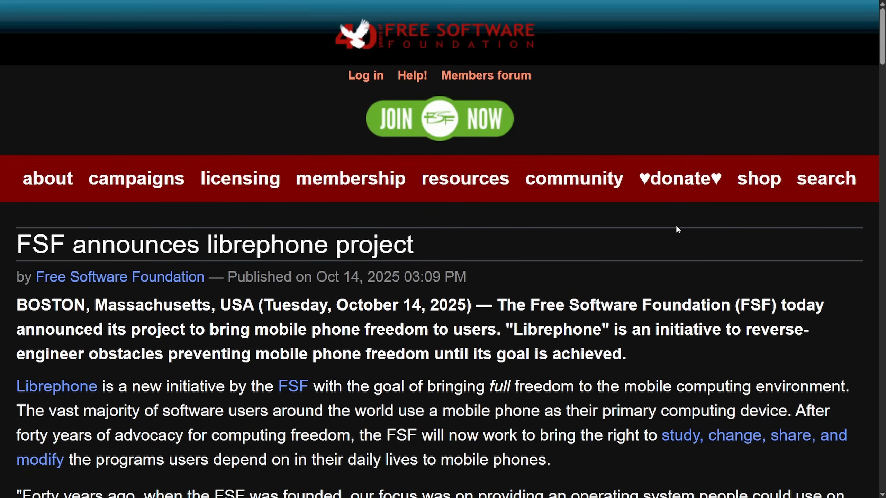
{"action": "mouse_move", "coordinate": [155, 246]}
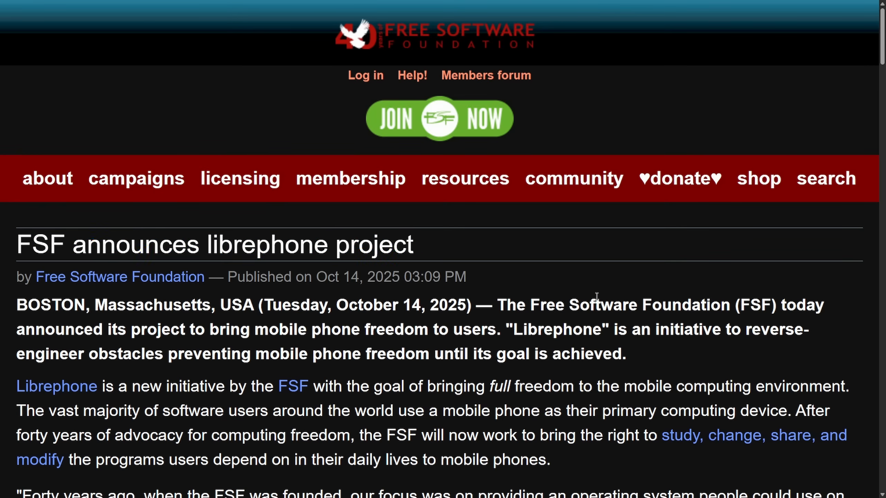
Highlight the sentences introducing Librephone as an FSF initiative for software users on mobile phones.
{"action": "scroll", "scroll_direction": "down", "scroll_amount": 3}
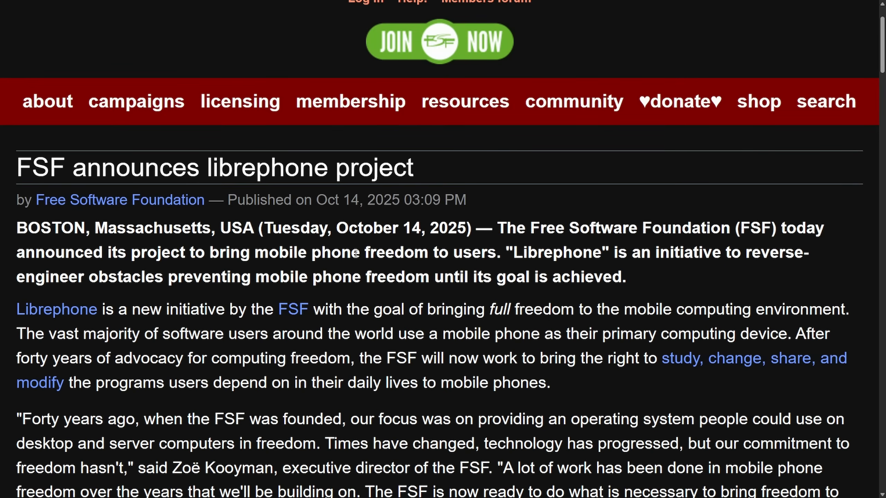
{"action": "mouse_move", "coordinate": [343, 259]}
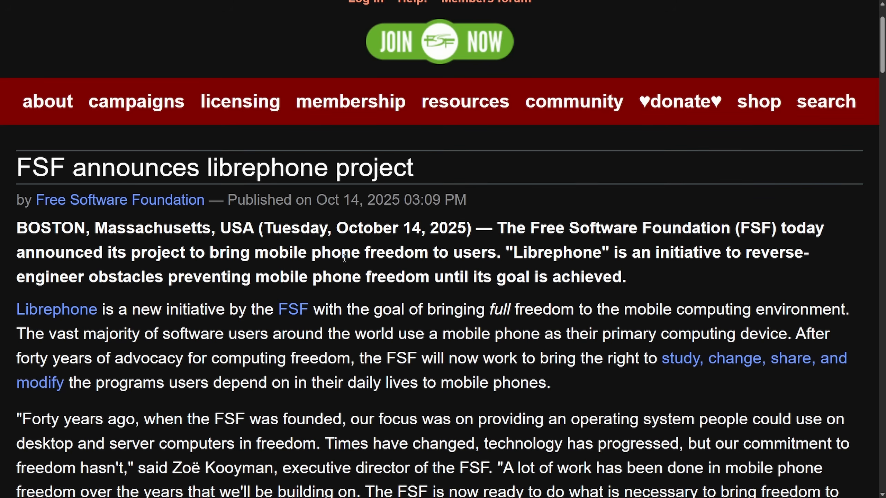
{"action": "scroll", "scroll_direction": "down", "scroll_amount": 3}
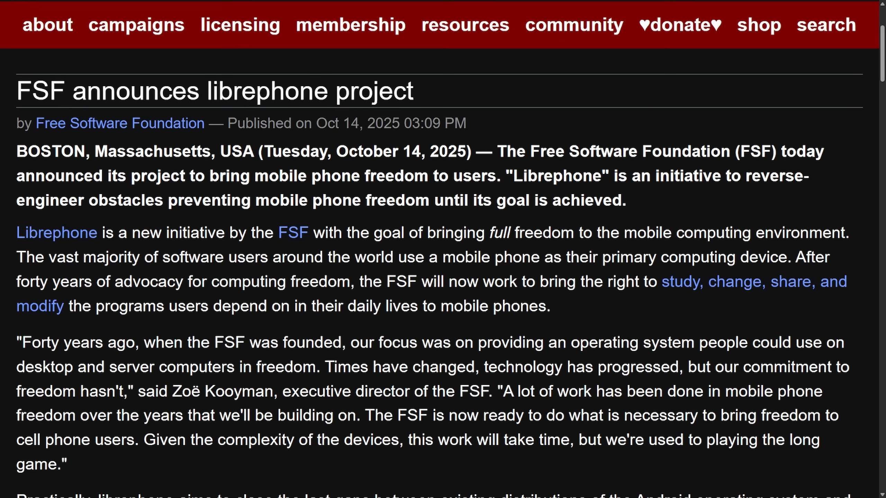
{"action": "mouse_move", "coordinate": [452, 241]}
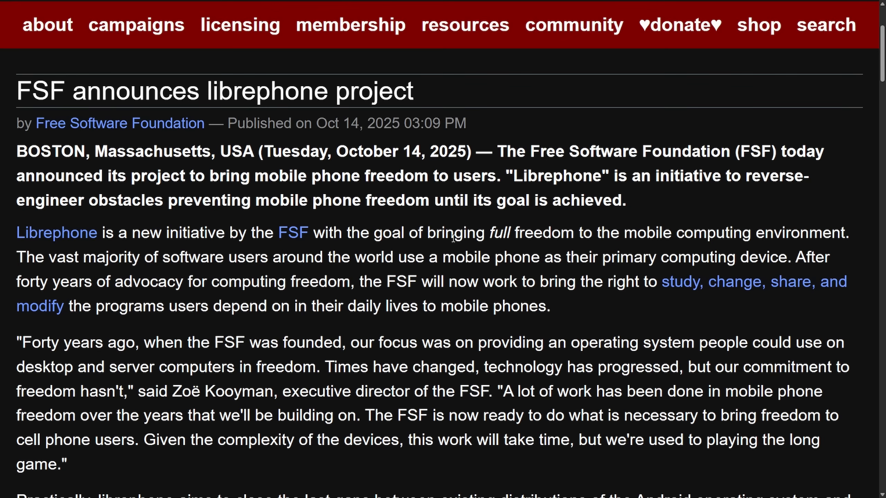
{"action": "double_click", "coordinate": [57, 232]}
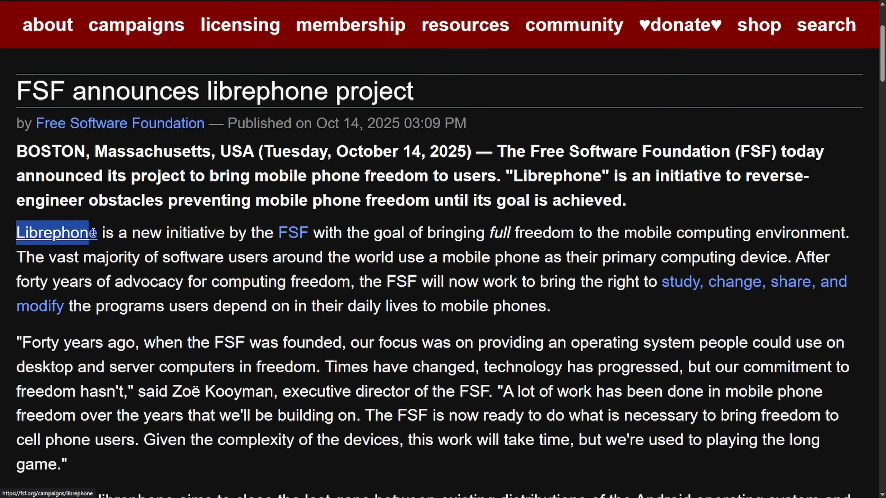
{"action": "left_click_drag", "start_coordinate": [57, 232], "coordinate": [294, 232]}
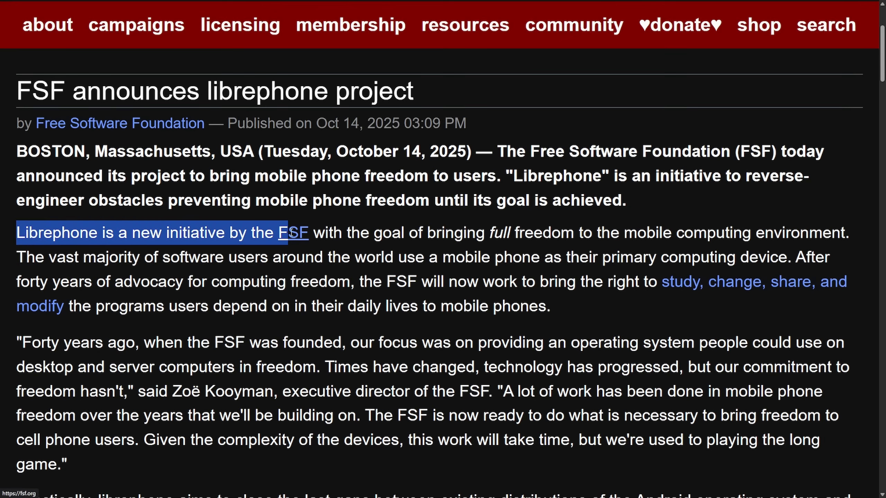
{"action": "left_click_drag", "start_coordinate": [310, 233], "coordinate": [557, 233]}
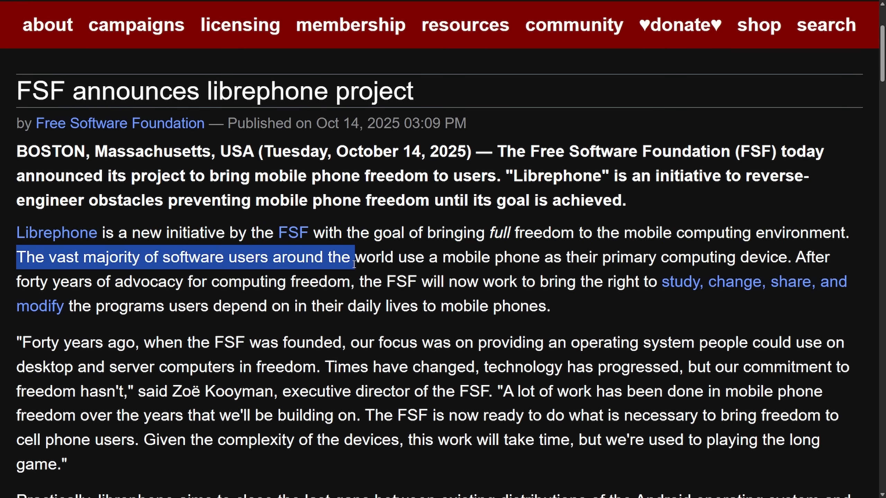
{"action": "left_click_drag", "start_coordinate": [350, 258], "coordinate": [576, 258]}
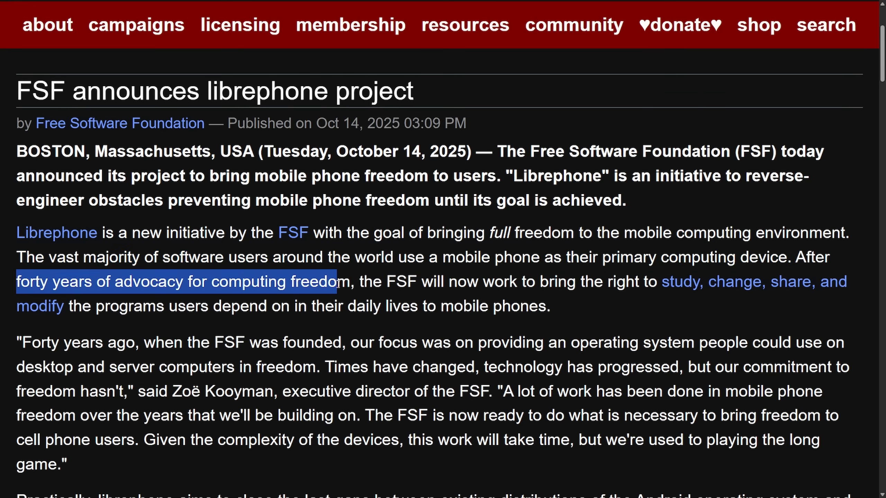
Highlight the forty-years-of-advocacy sentence about bringing freedom to phones and continue down.
{"action": "left_click_drag", "start_coordinate": [333, 282], "coordinate": [511, 282]}
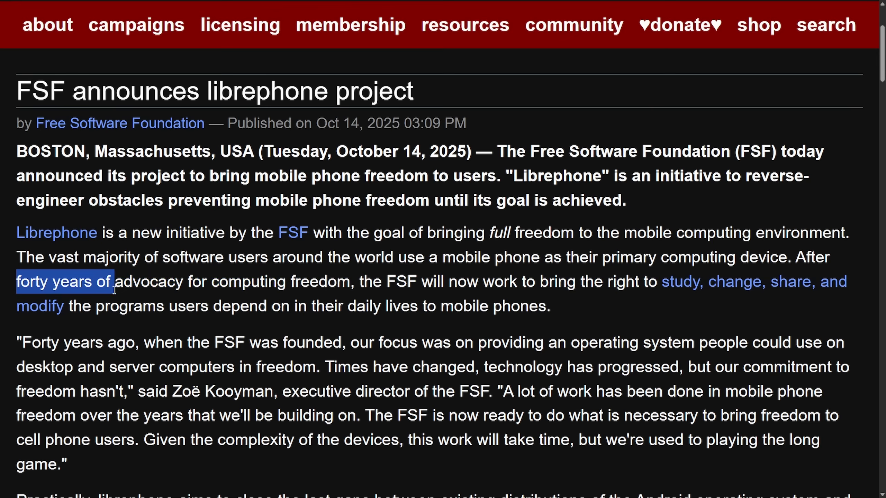
{"action": "left_click_drag", "start_coordinate": [113, 282], "coordinate": [337, 305]}
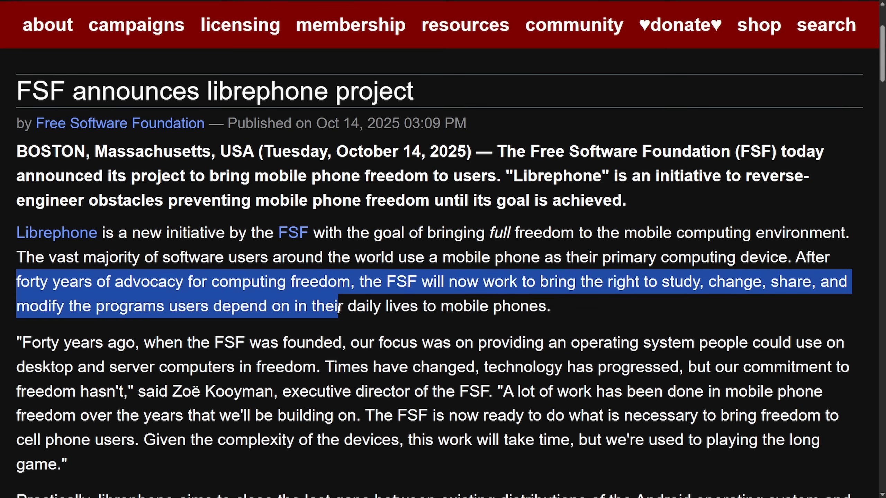
{"action": "left_click_drag", "start_coordinate": [337, 306], "coordinate": [547, 306]}
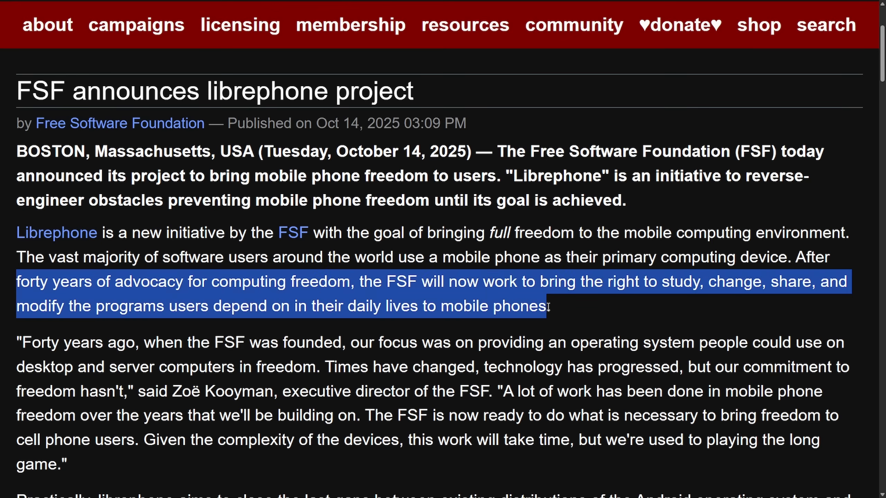
{"action": "scroll", "scroll_direction": "down", "scroll_amount": 3}
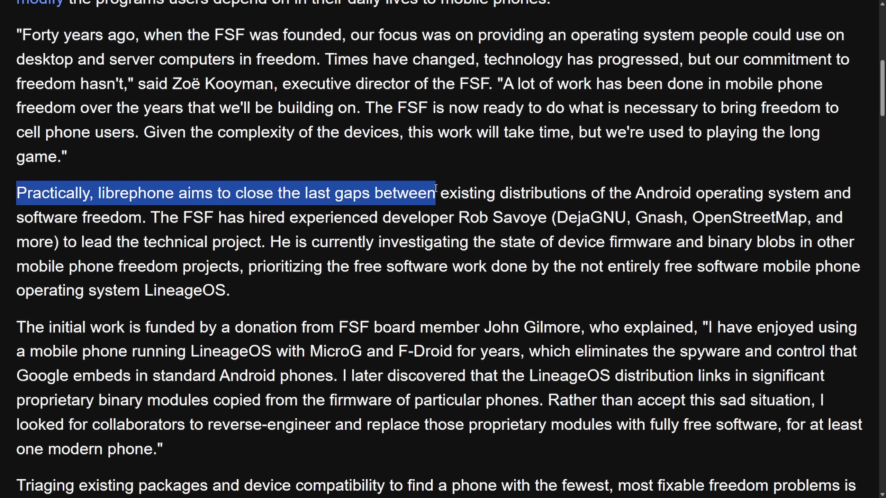
{"action": "left_click_drag", "start_coordinate": [435, 193], "coordinate": [825, 193]}
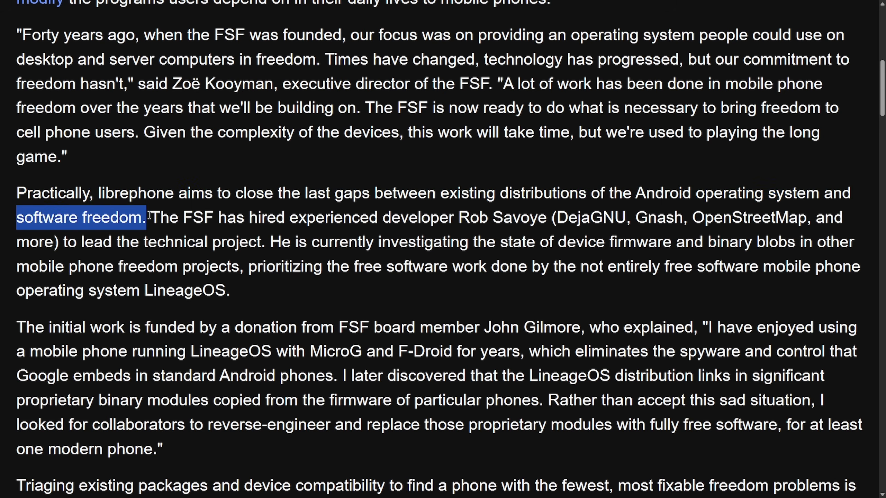
{"action": "left_click_drag", "start_coordinate": [147, 218], "coordinate": [461, 217]}
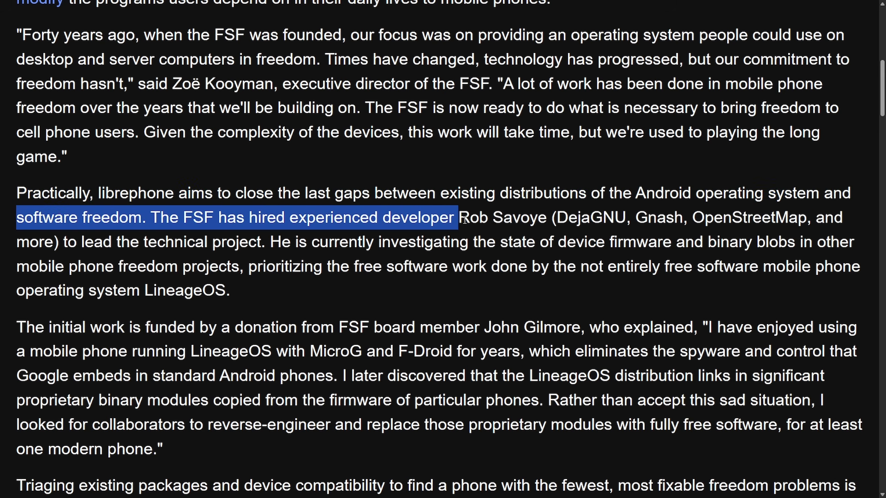
{"action": "left_click", "coordinate": [624, 237]}
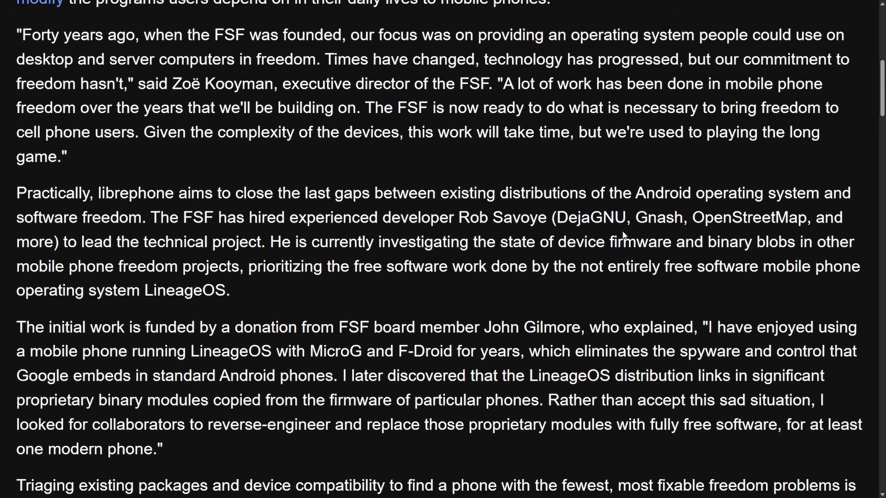
{"action": "left_click_drag", "start_coordinate": [553, 216], "coordinate": [721, 217]}
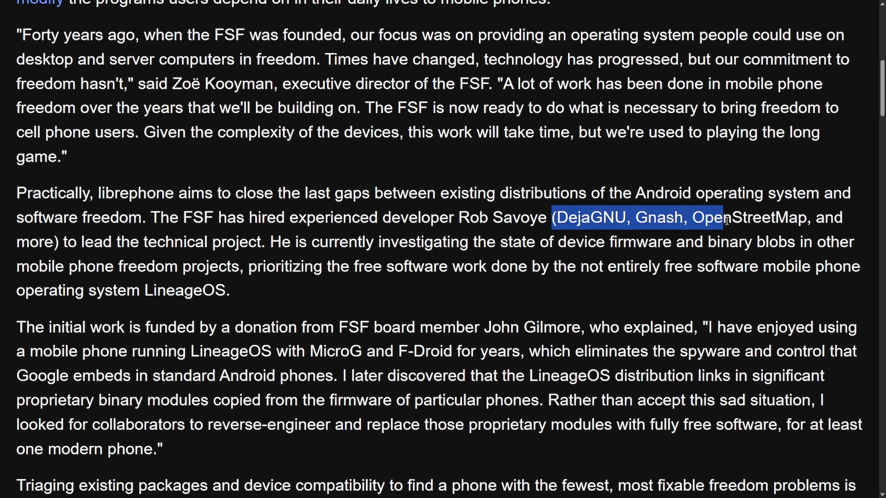
{"action": "left_click", "coordinate": [80, 241]}
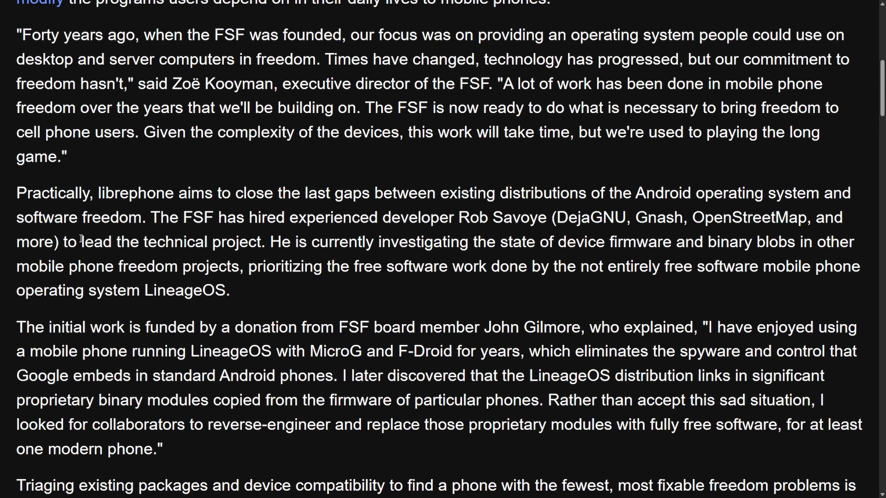
{"action": "left_click_drag", "start_coordinate": [64, 242], "coordinate": [344, 242]}
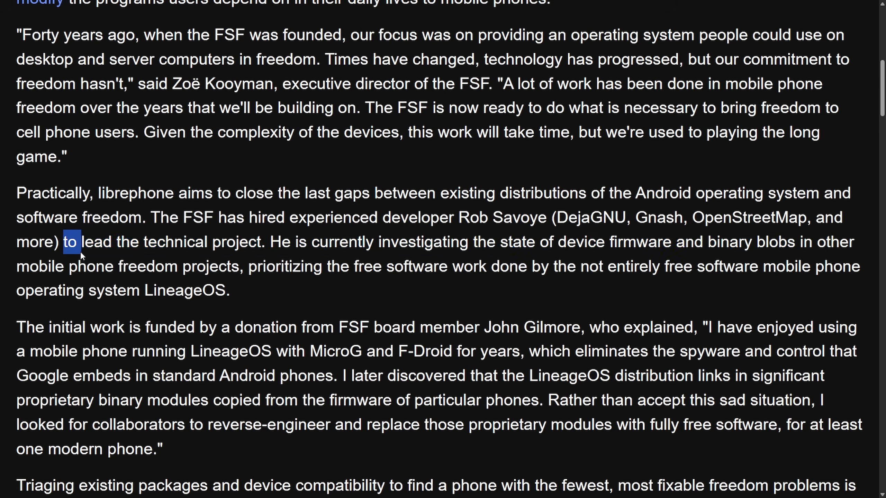
{"action": "left_click_drag", "start_coordinate": [63, 242], "coordinate": [241, 266]}
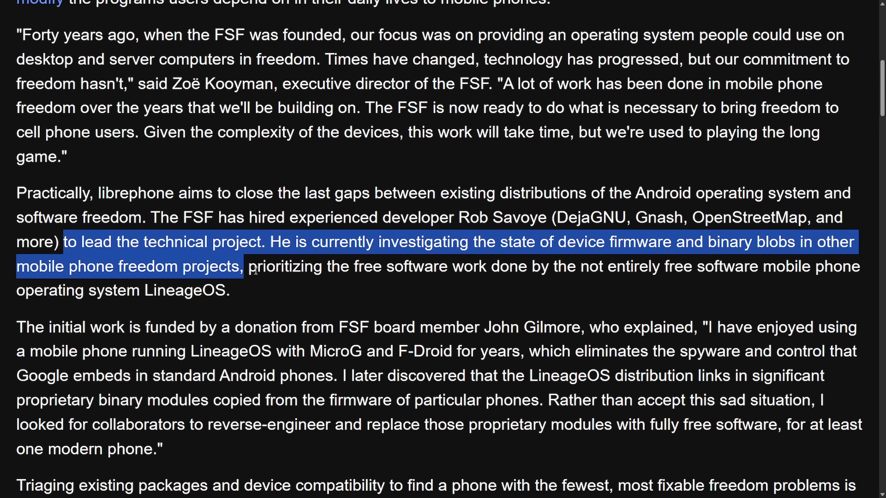
{"action": "left_click_drag", "start_coordinate": [247, 266], "coordinate": [547, 266]}
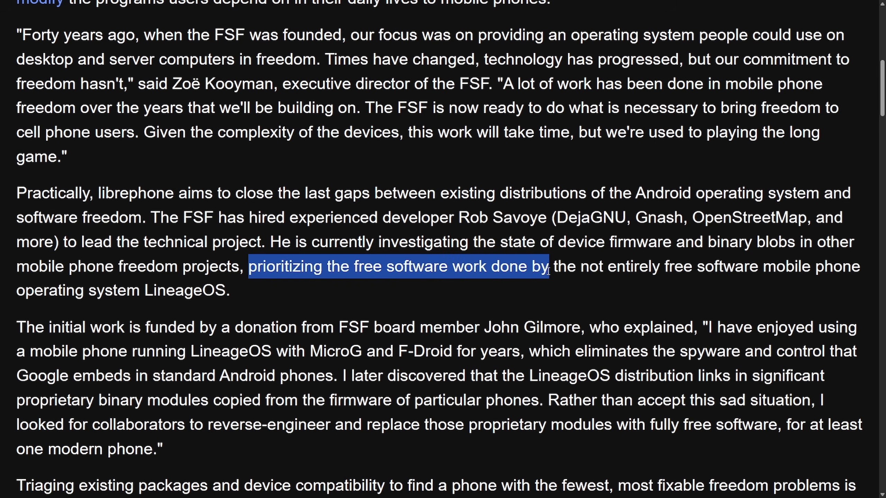
{"action": "left_click_drag", "start_coordinate": [549, 267], "coordinate": [684, 266]}
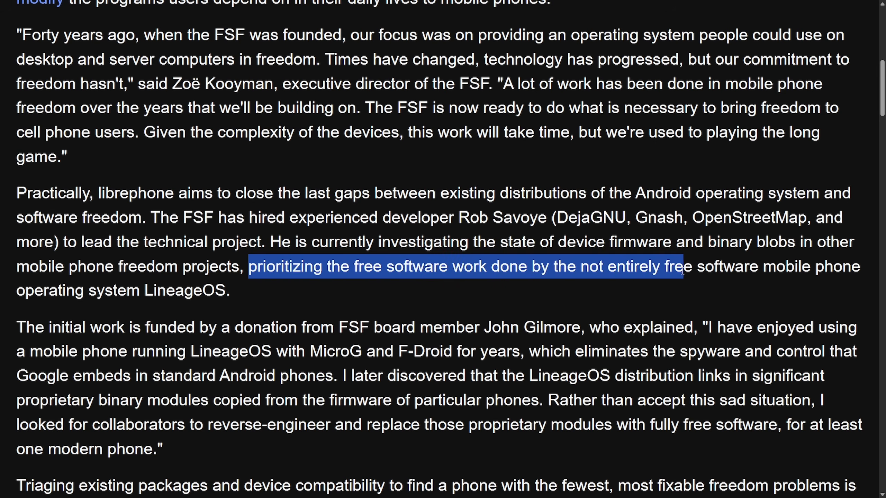
{"action": "left_click_drag", "start_coordinate": [684, 267], "coordinate": [146, 291]}
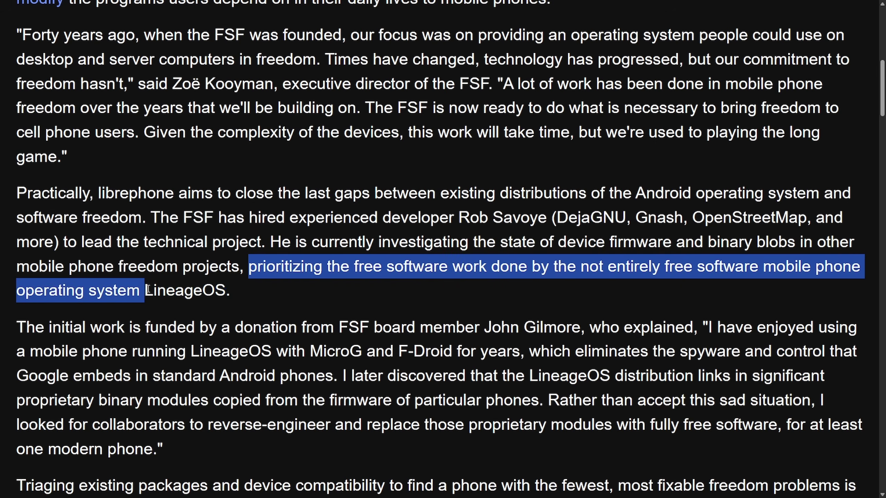
{"action": "scroll", "scroll_direction": "down", "scroll_amount": 3}
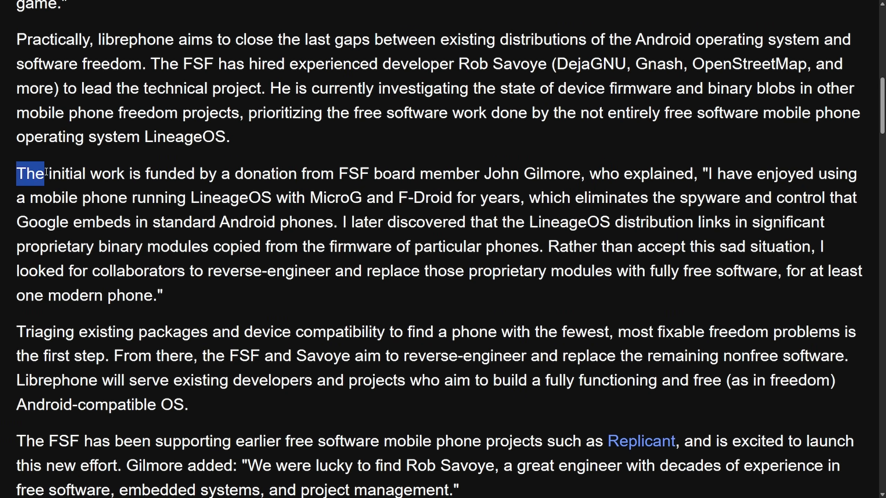
{"action": "left_click_drag", "start_coordinate": [32, 174], "coordinate": [320, 174]}
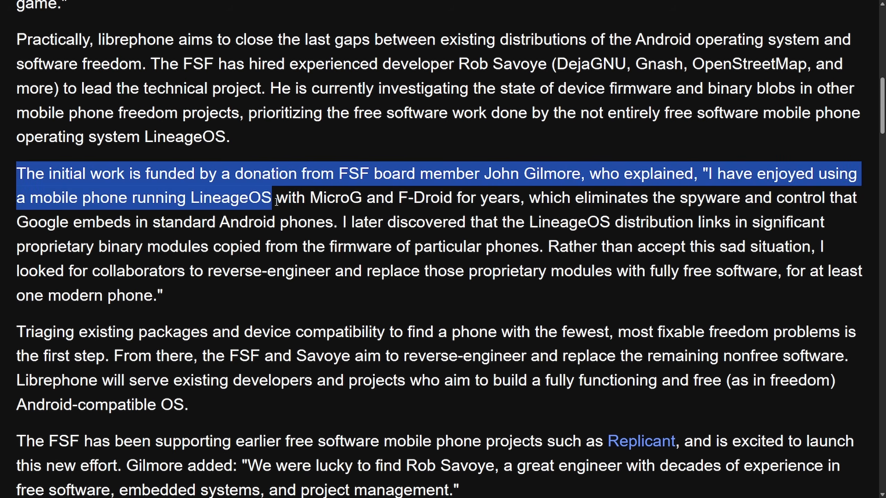
{"action": "left_click_drag", "start_coordinate": [272, 198], "coordinate": [413, 198]}
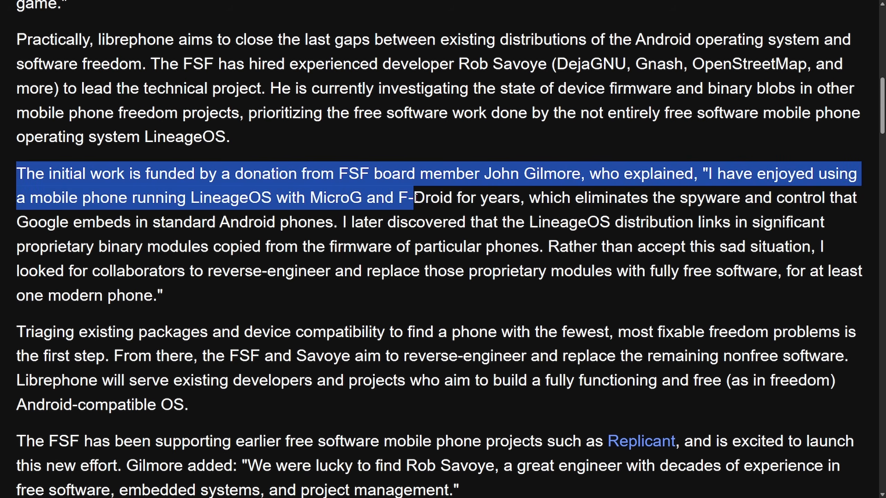
{"action": "left_click_drag", "start_coordinate": [412, 198], "coordinate": [700, 198]}
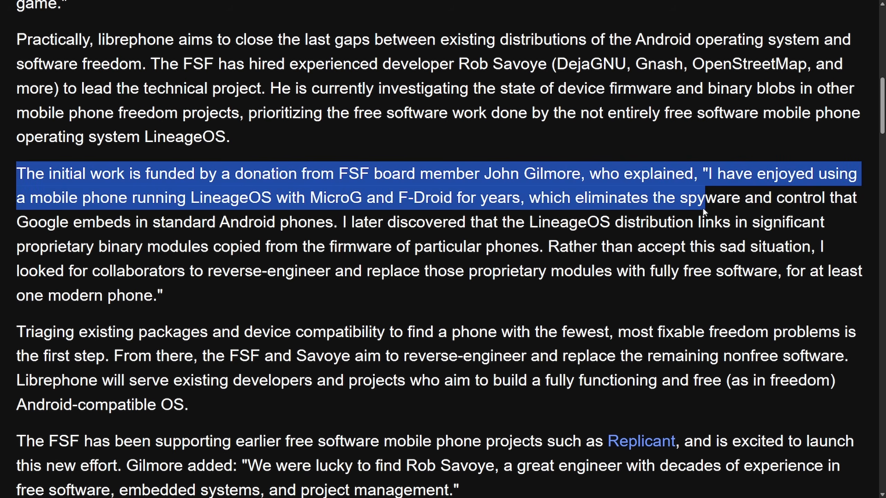
{"action": "left_click_drag", "start_coordinate": [705, 210], "coordinate": [133, 221]}
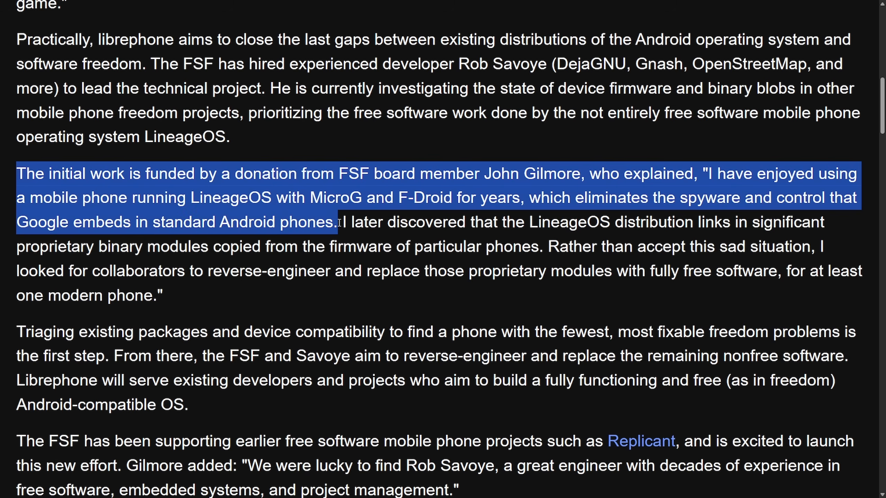
{"action": "left_click_drag", "start_coordinate": [342, 222], "coordinate": [694, 221]}
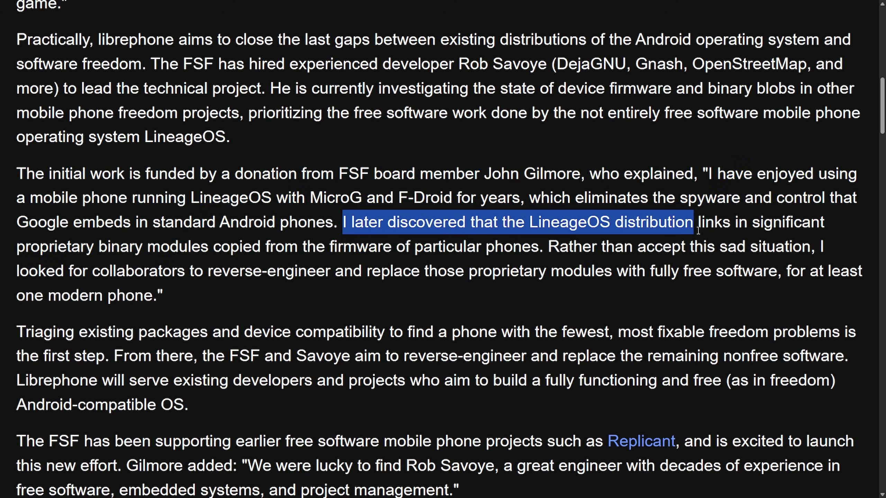
{"action": "left_click_drag", "start_coordinate": [692, 221], "coordinate": [96, 247]}
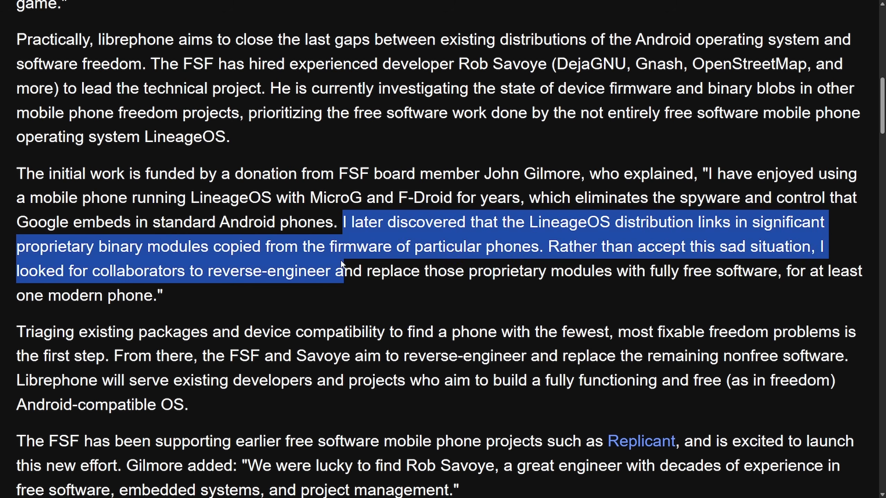
{"action": "left_click_drag", "start_coordinate": [343, 271], "coordinate": [537, 247]}
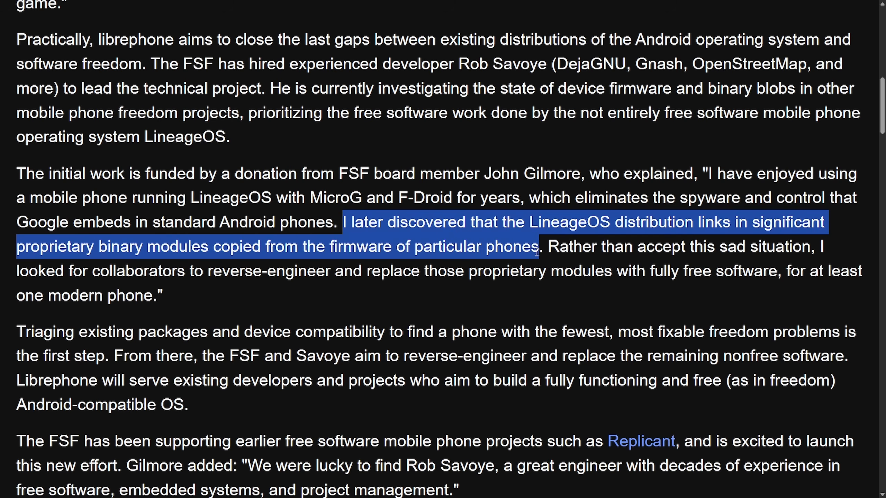
{"action": "left_click_drag", "start_coordinate": [549, 247], "coordinate": [737, 246]}
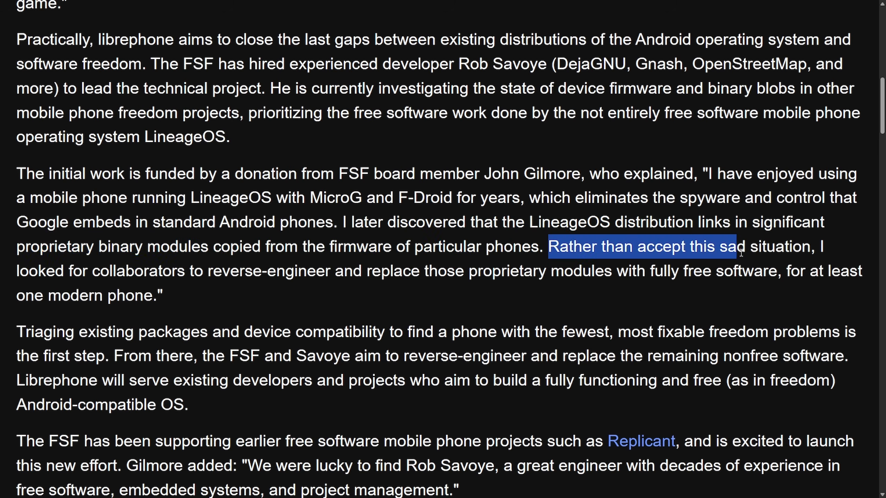
{"action": "left_click_drag", "start_coordinate": [740, 247], "coordinate": [308, 271]}
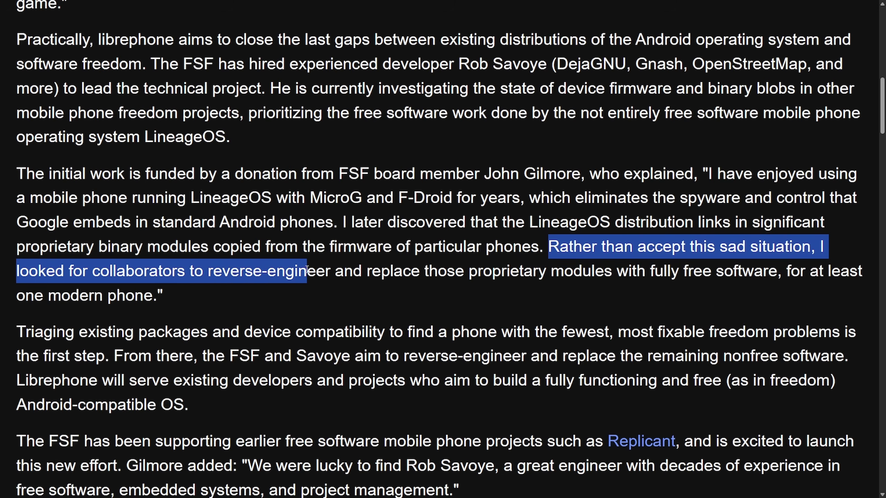
{"action": "left_click_drag", "start_coordinate": [308, 270], "coordinate": [571, 283]}
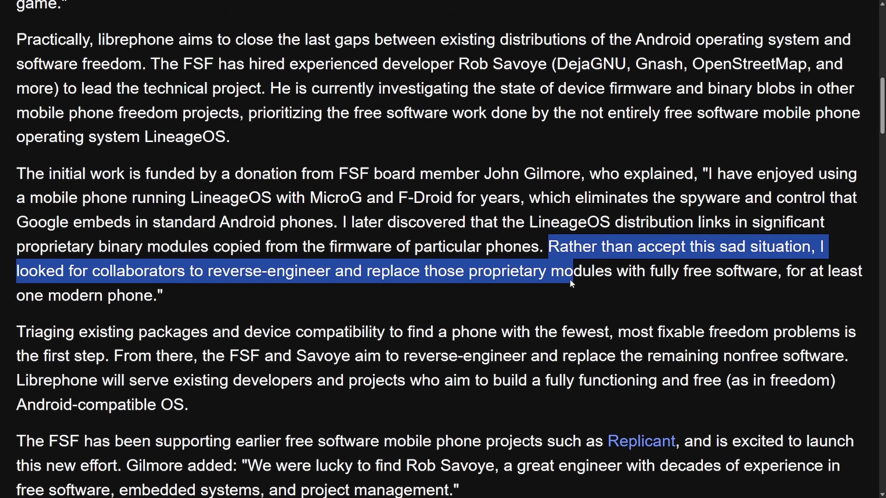
{"action": "left_click_drag", "start_coordinate": [571, 284], "coordinate": [779, 272]}
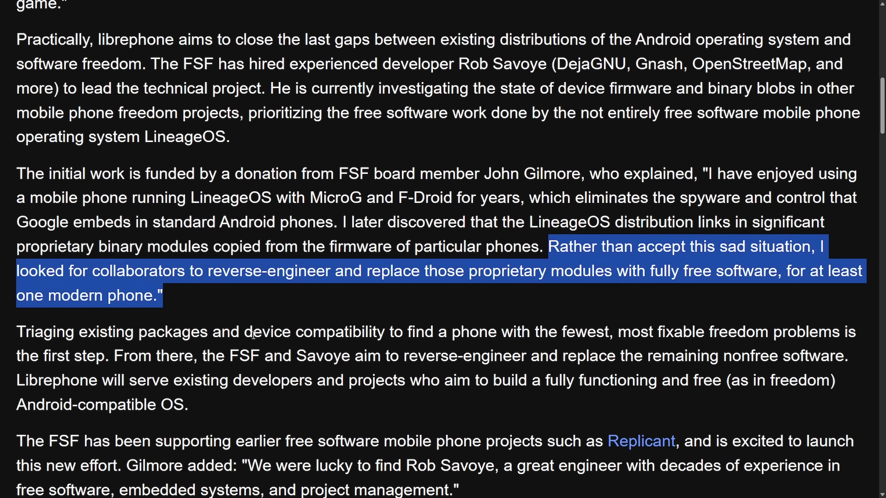
{"action": "left_click", "coordinate": [241, 324]}
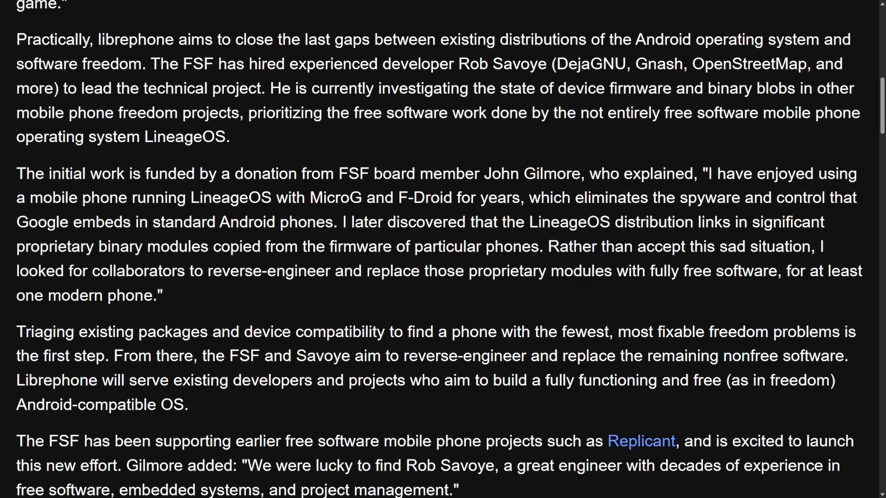
{"action": "mouse_move", "coordinate": [701, 300]}
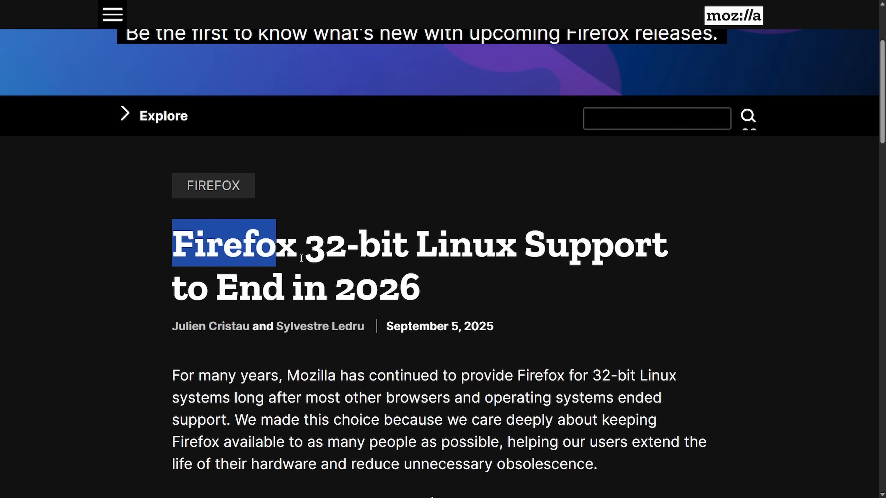
Highlight the Mozilla article's opening sentence about its long support for 32-bit Linux.
{"action": "scroll", "scroll_direction": "down", "scroll_amount": 3}
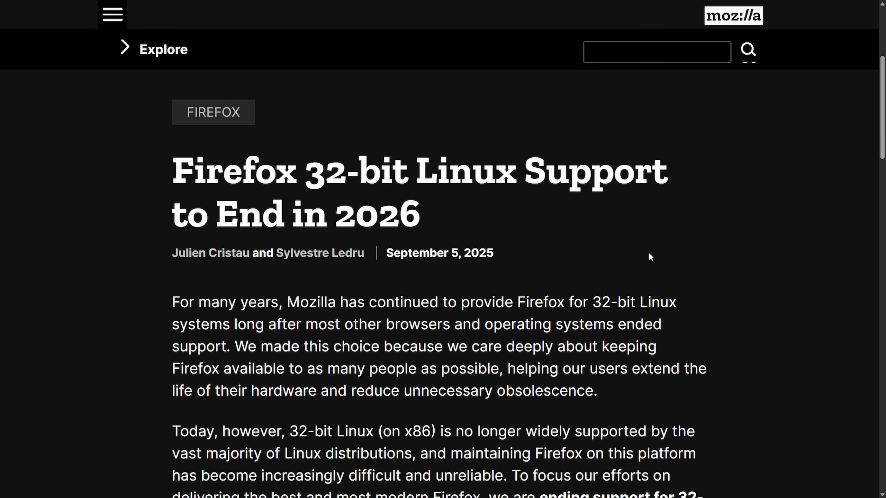
{"action": "scroll", "scroll_direction": "down", "scroll_amount": 3}
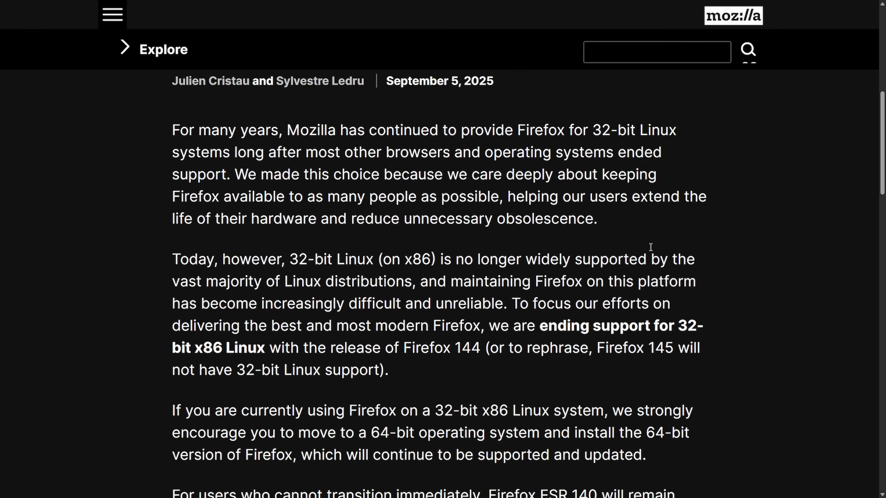
{"action": "scroll", "scroll_direction": "up", "scroll_amount": 3}
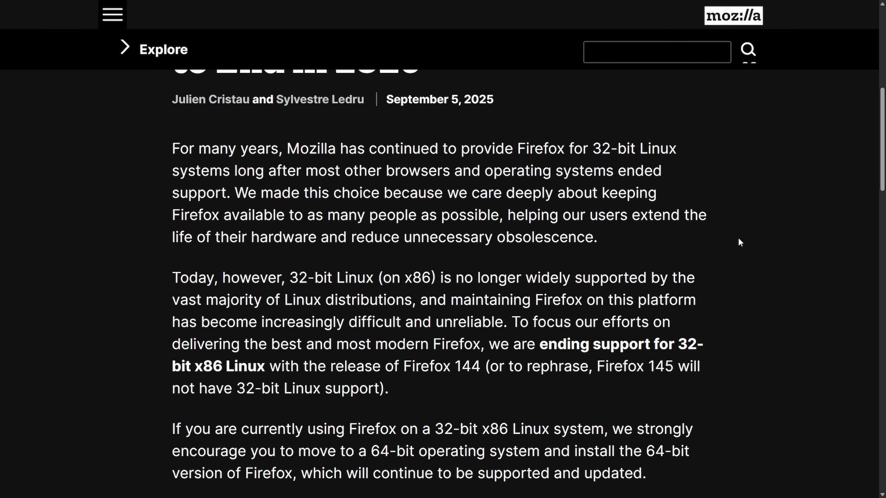
{"action": "mouse_move", "coordinate": [170, 149]}
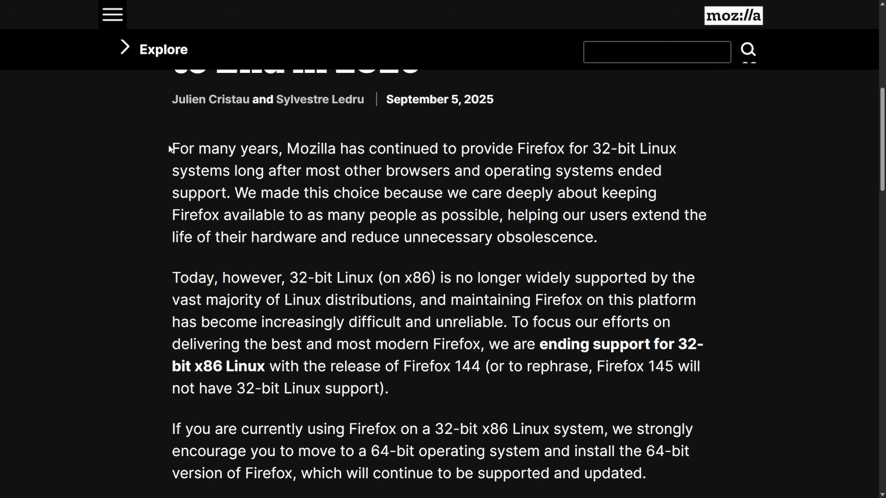
{"action": "left_click_drag", "start_coordinate": [172, 148], "coordinate": [592, 148]}
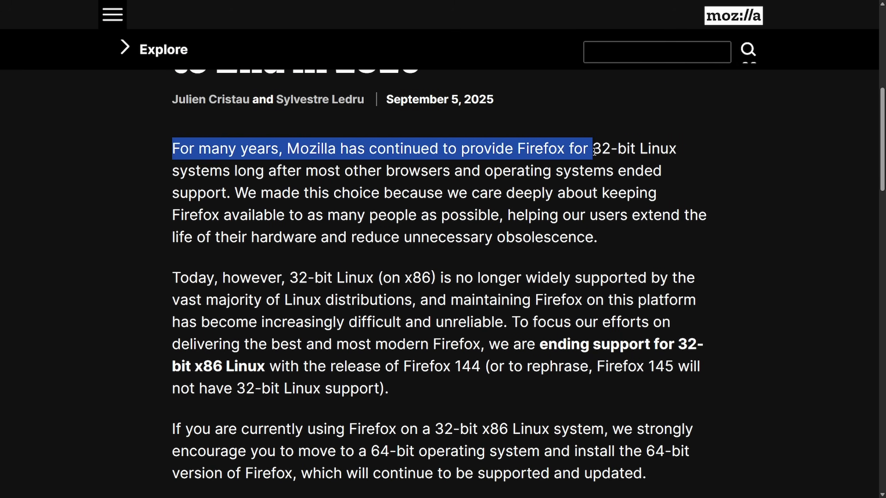
{"action": "left_click_drag", "start_coordinate": [593, 149], "coordinate": [288, 171]}
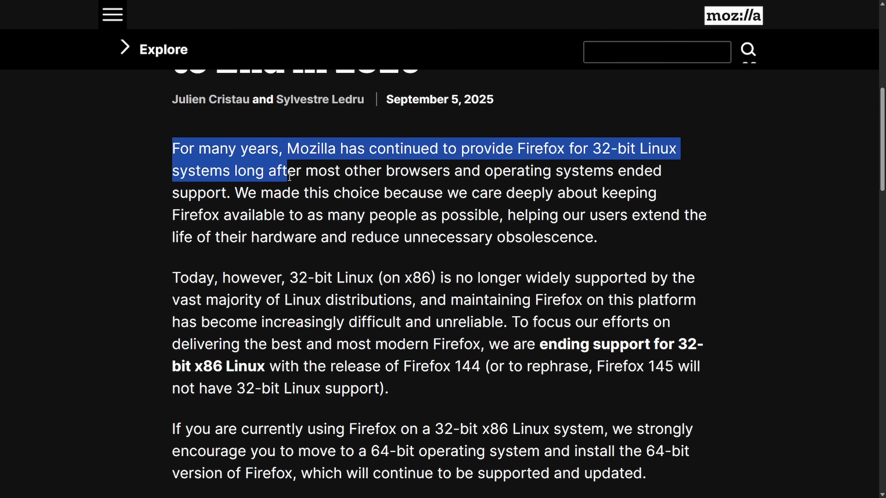
{"action": "left_click_drag", "start_coordinate": [288, 171], "coordinate": [511, 171]}
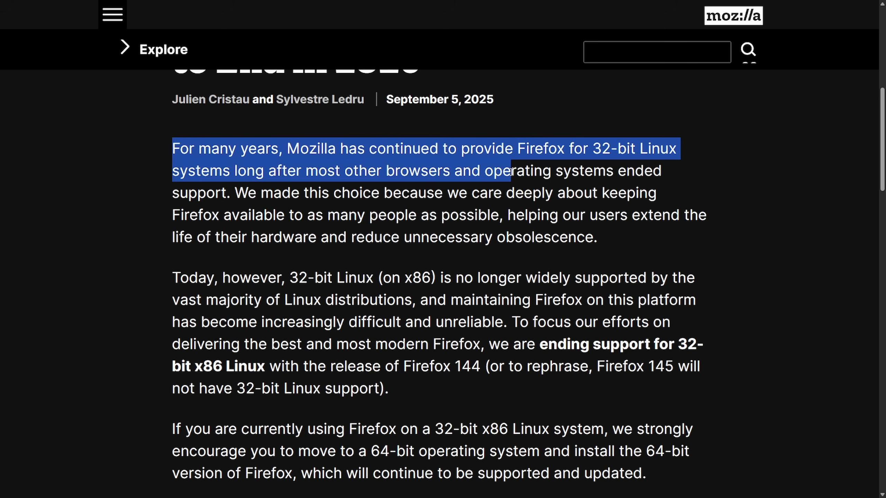
{"action": "left_click_drag", "start_coordinate": [511, 170], "coordinate": [229, 193]}
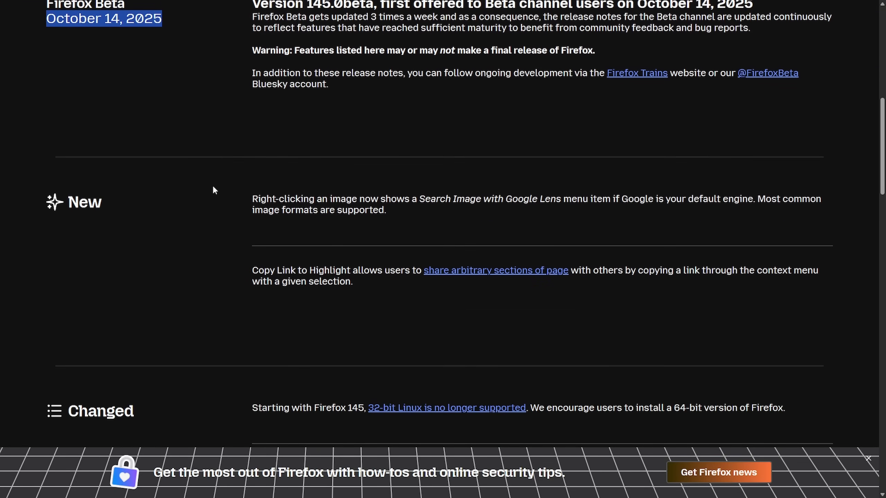
Highlight the Changed note stating Firefox 145 no longer supports 32-bit Linux.
{"action": "scroll", "scroll_direction": "down", "scroll_amount": 3}
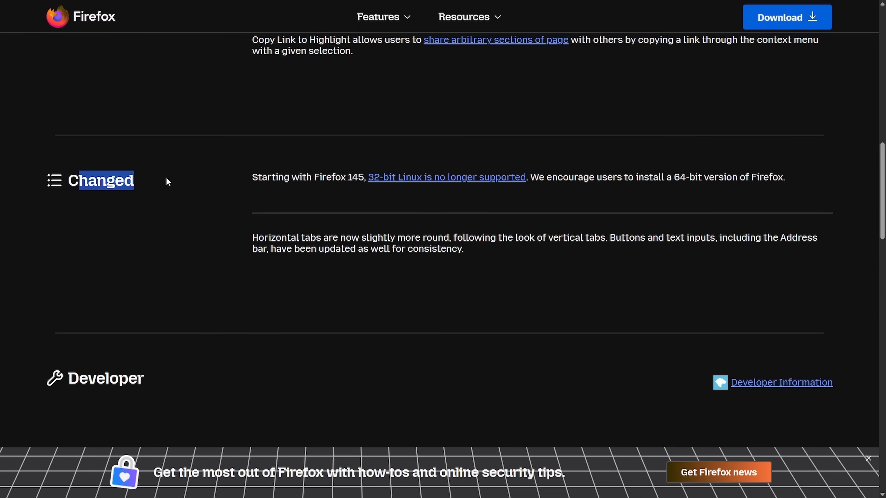
{"action": "left_click_drag", "start_coordinate": [258, 177], "coordinate": [376, 178]}
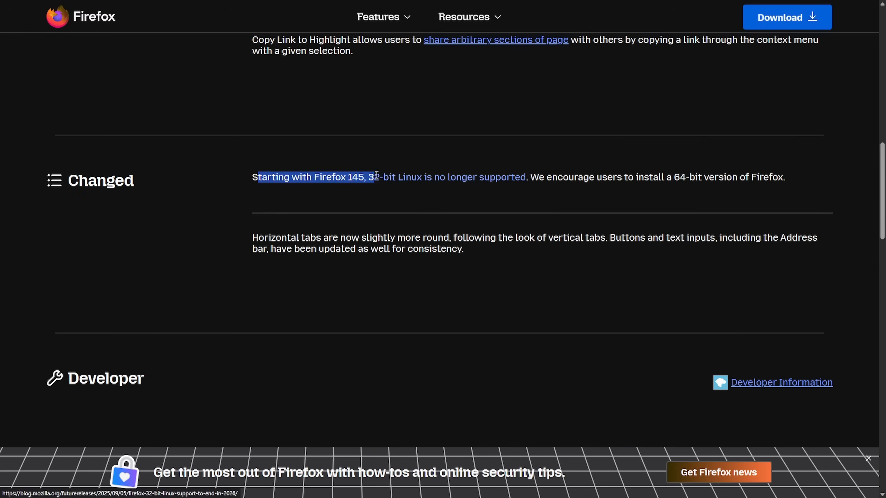
{"action": "left_click_drag", "start_coordinate": [376, 177], "coordinate": [490, 177]}
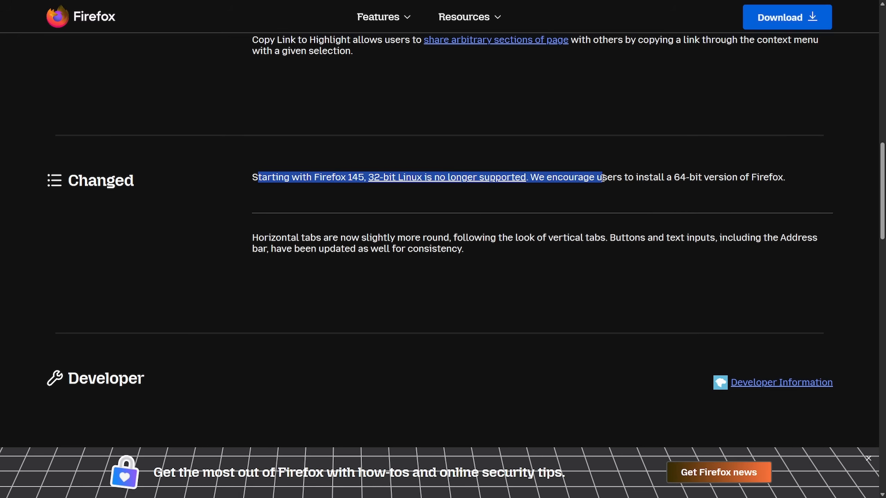
{"action": "left_click_drag", "start_coordinate": [602, 177], "coordinate": [777, 177]}
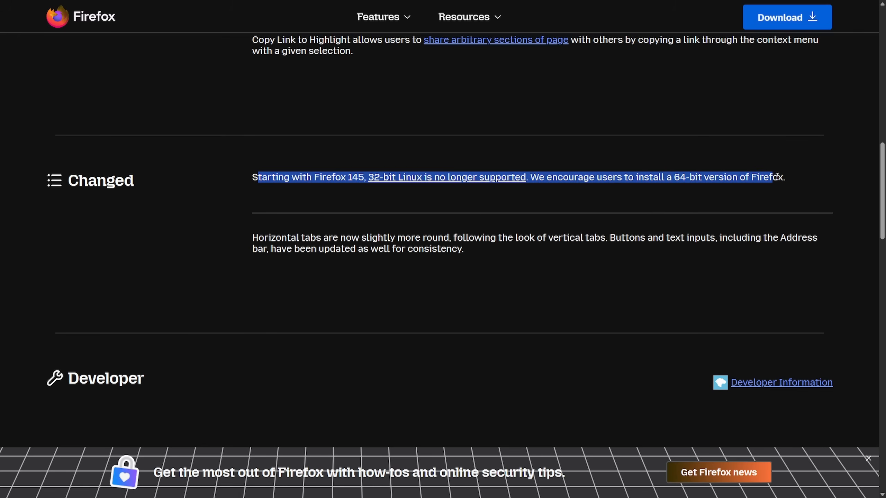
{"action": "mouse_move", "coordinate": [388, 181]}
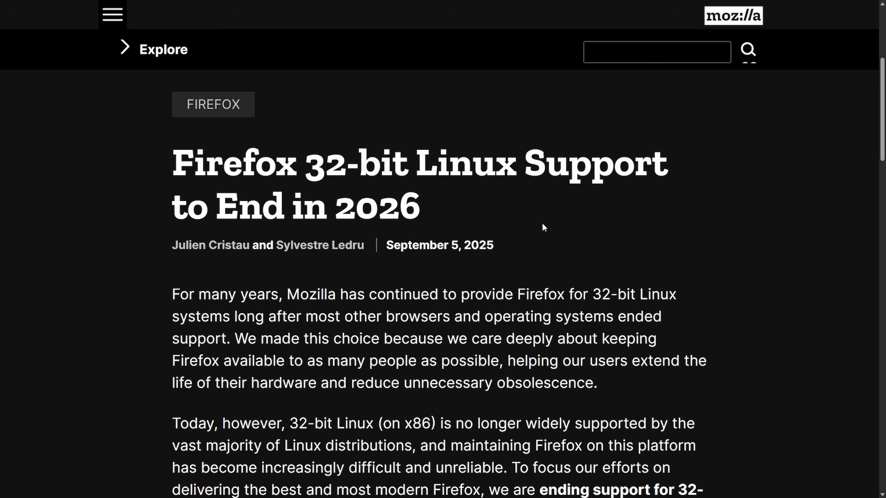
{"action": "scroll", "scroll_direction": "down", "scroll_amount": 3}
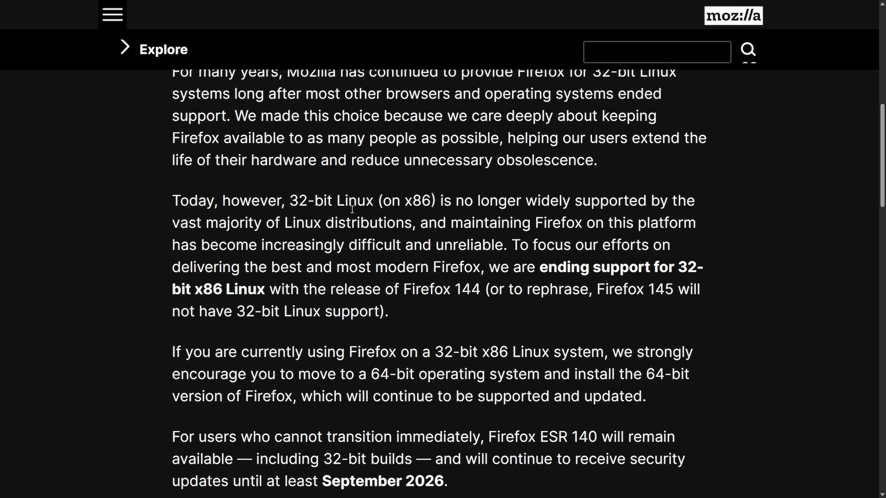
{"action": "scroll", "scroll_direction": "down", "scroll_amount": 3}
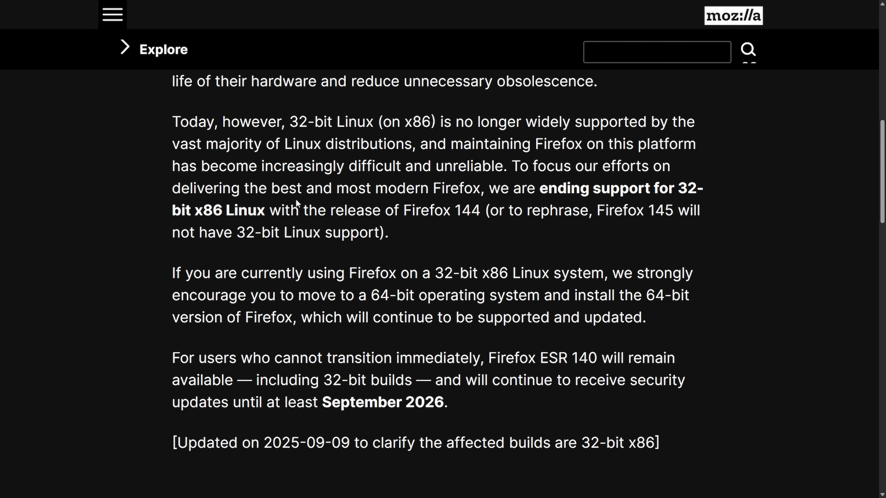
{"action": "scroll", "scroll_direction": "down", "scroll_amount": 3}
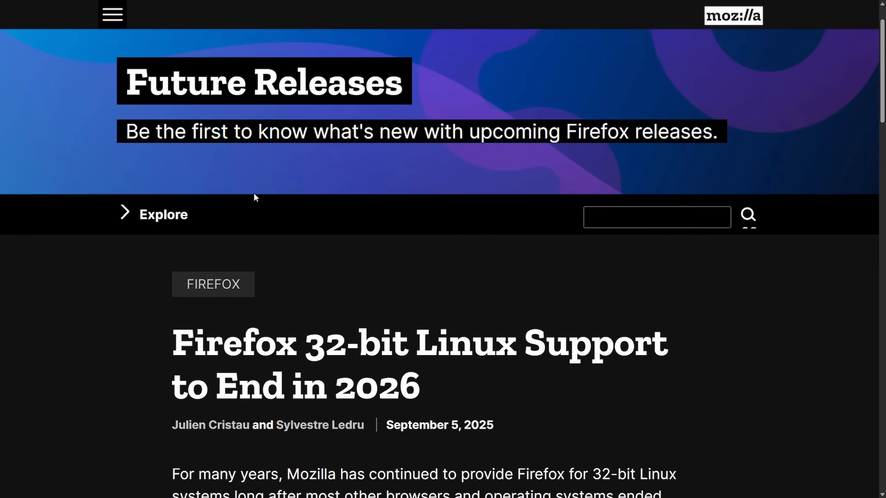
{"action": "scroll", "scroll_direction": "down", "scroll_amount": 3}
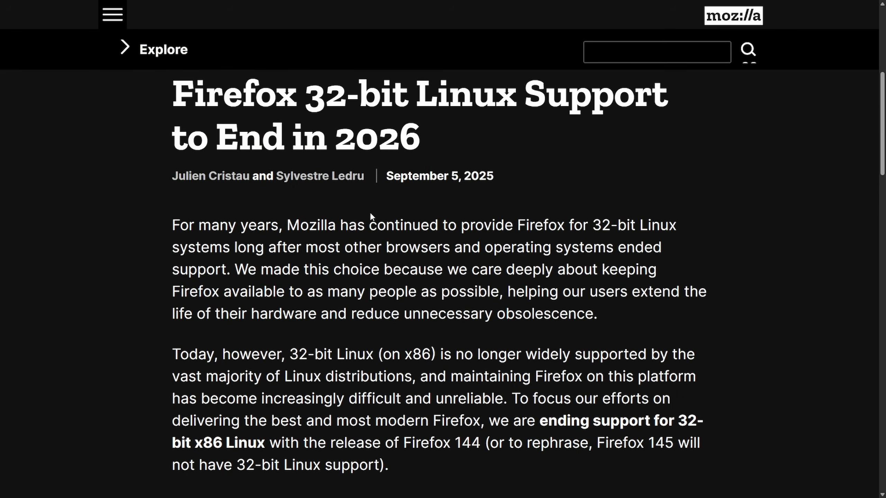
{"action": "mouse_move", "coordinate": [589, 225]}
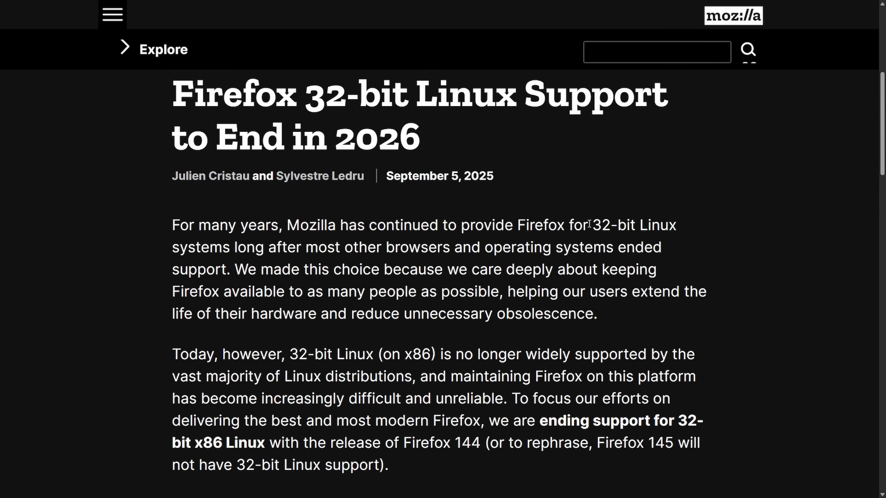
{"action": "mouse_move", "coordinate": [774, 242]}
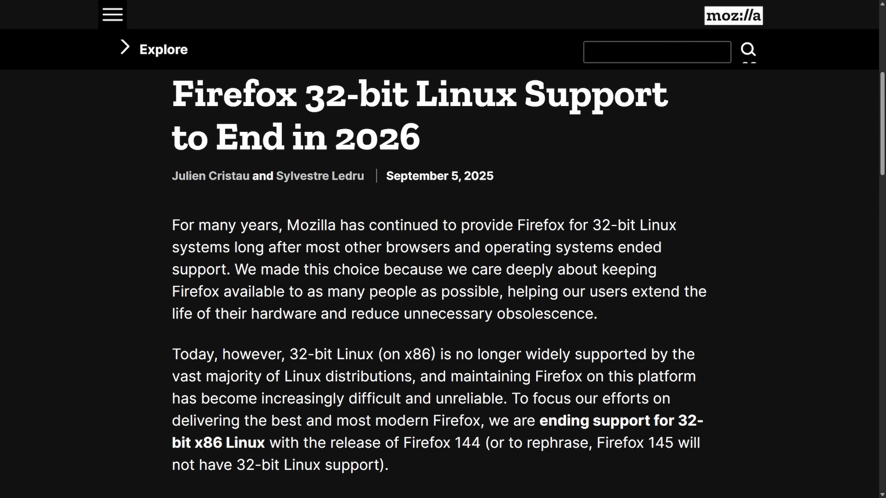
{"action": "mouse_move", "coordinate": [726, 214]}
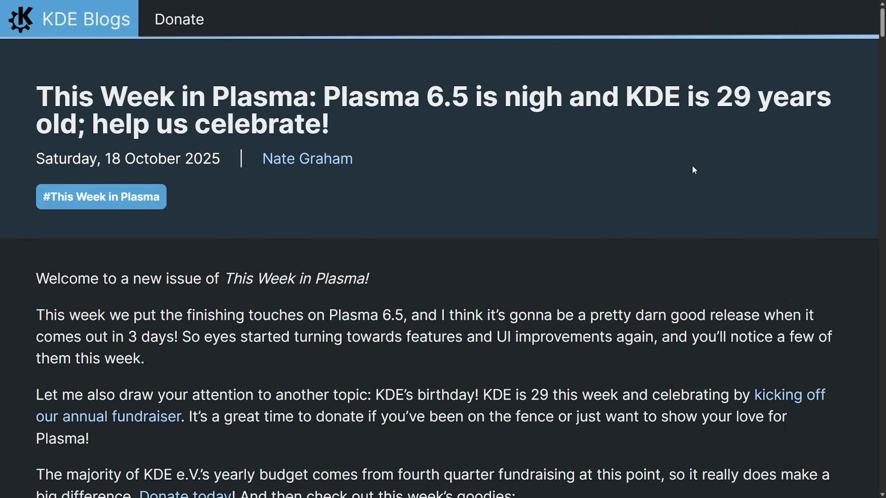
{"action": "left_click_drag", "start_coordinate": [35, 97], "coordinate": [345, 99]}
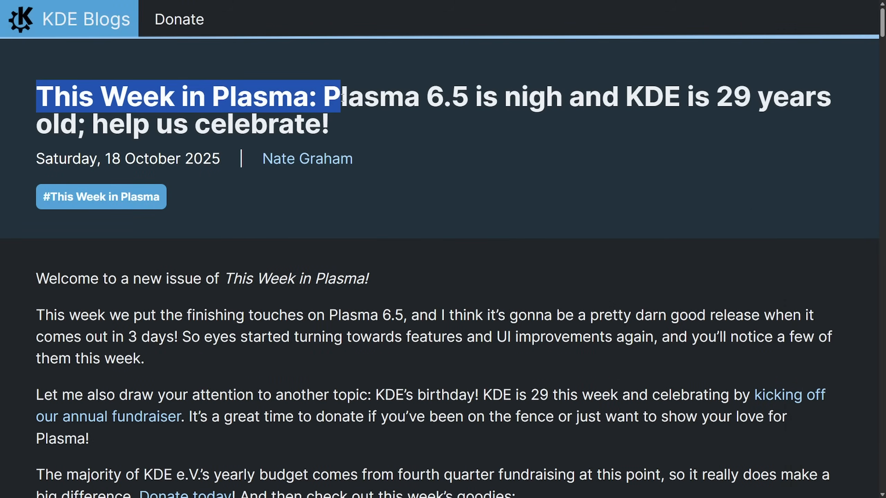
{"action": "left_click_drag", "start_coordinate": [339, 97], "coordinate": [529, 96]}
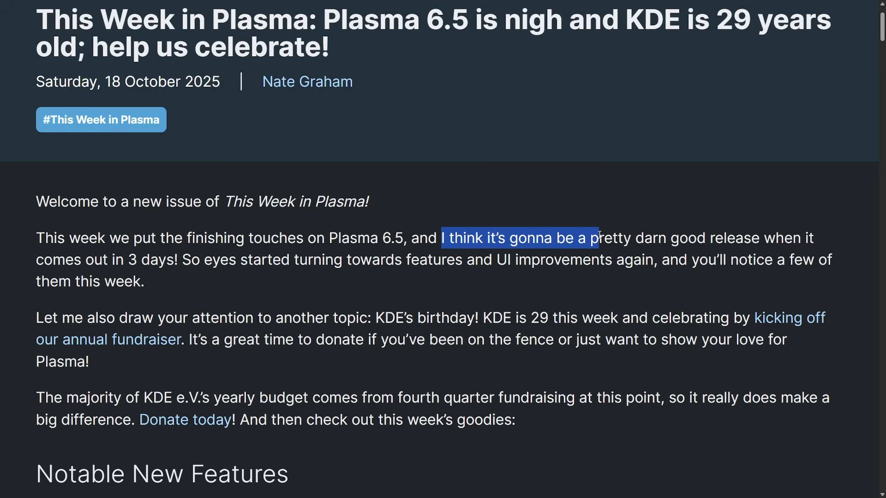
{"action": "left_click_drag", "start_coordinate": [596, 239], "coordinate": [814, 238]}
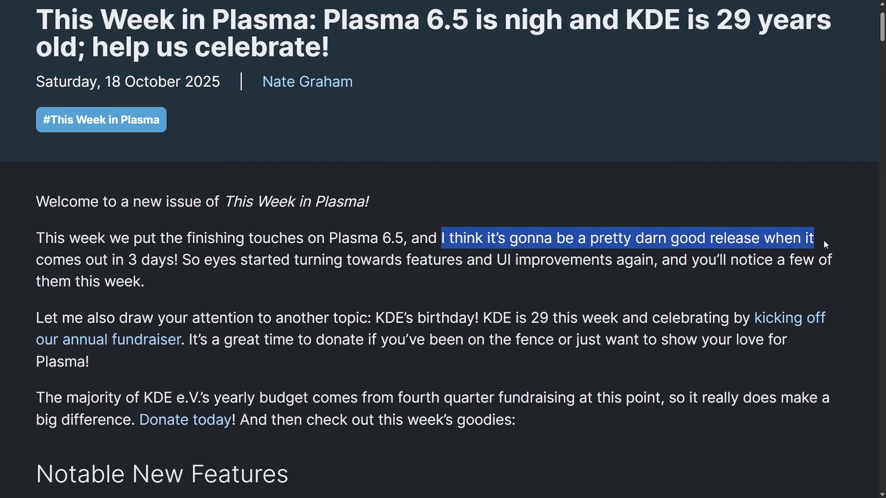
{"action": "scroll", "scroll_direction": "down", "scroll_amount": 3}
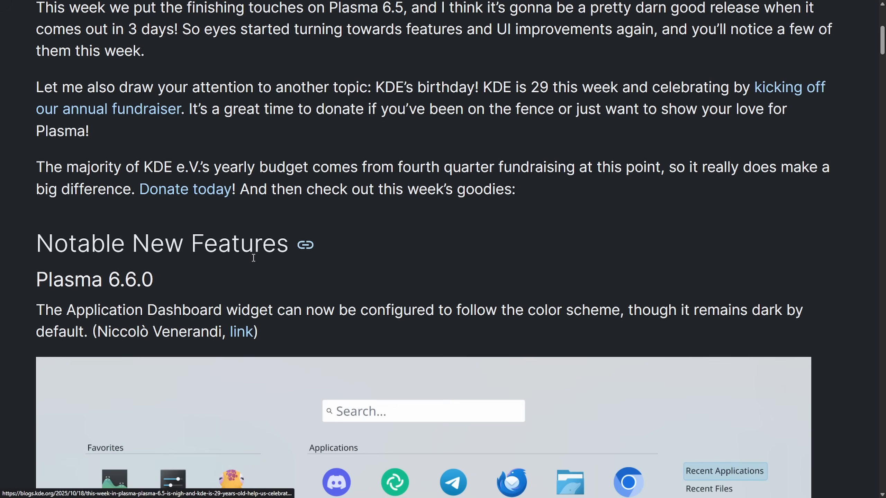
{"action": "scroll", "scroll_direction": "down", "scroll_amount": 3}
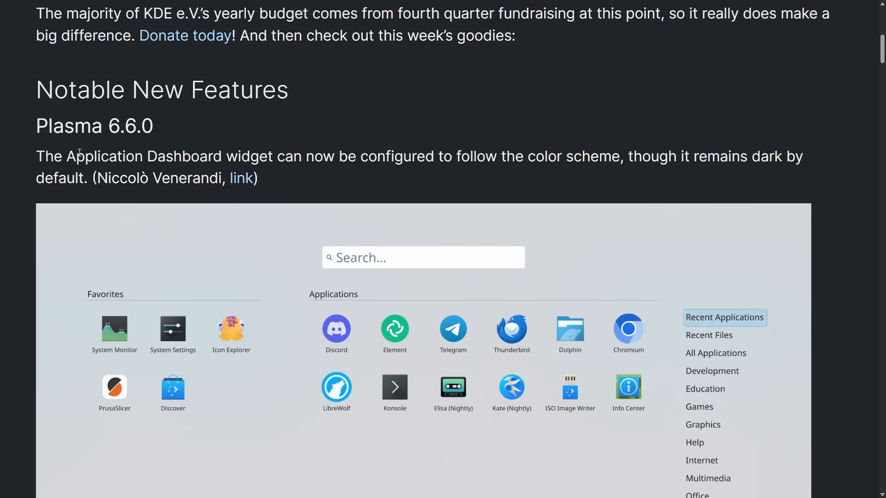
{"action": "scroll", "scroll_direction": "down", "scroll_amount": 3}
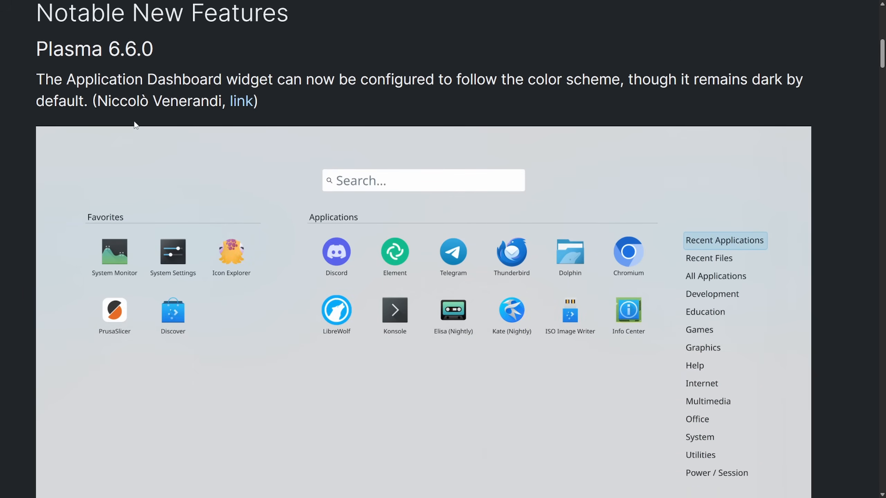
{"action": "left_click_drag", "start_coordinate": [36, 79], "coordinate": [384, 79]}
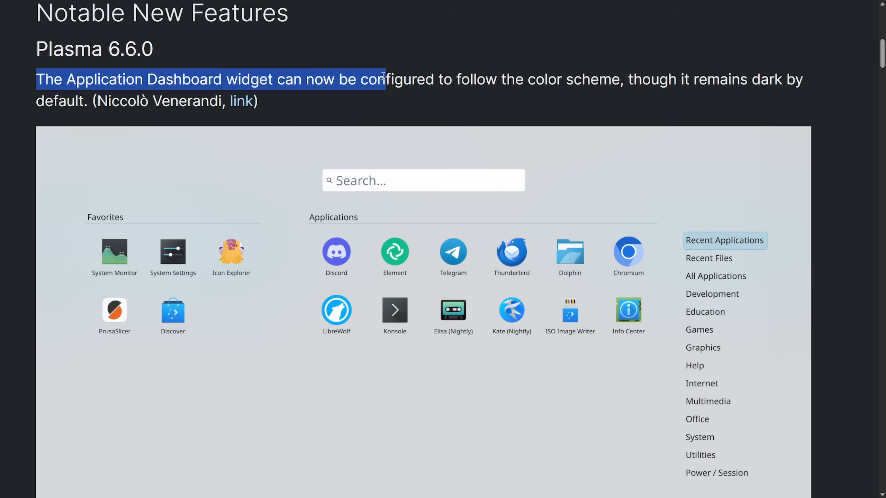
{"action": "left_click_drag", "start_coordinate": [384, 79], "coordinate": [653, 79]}
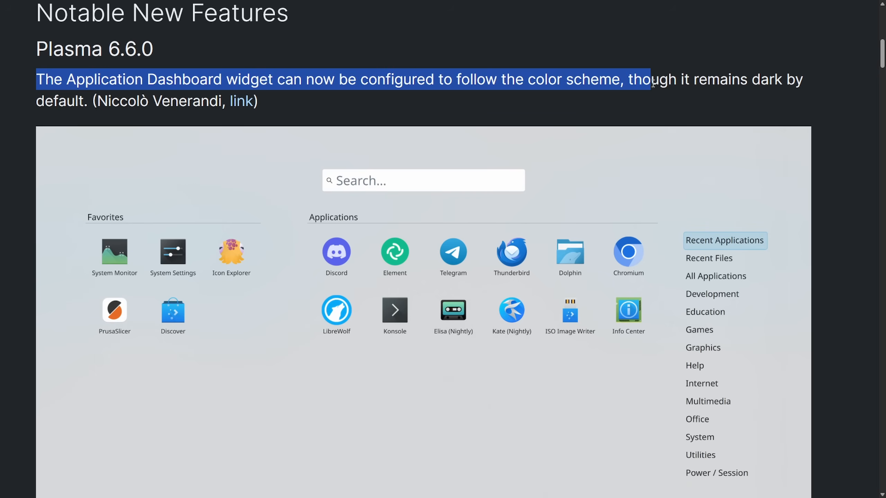
{"action": "scroll", "scroll_direction": "down", "scroll_amount": 3}
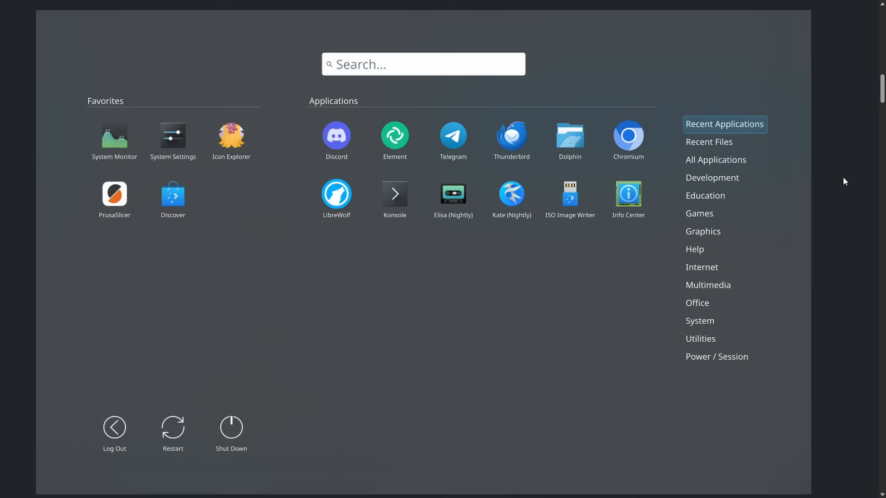
{"action": "scroll", "scroll_direction": "down", "scroll_amount": 3}
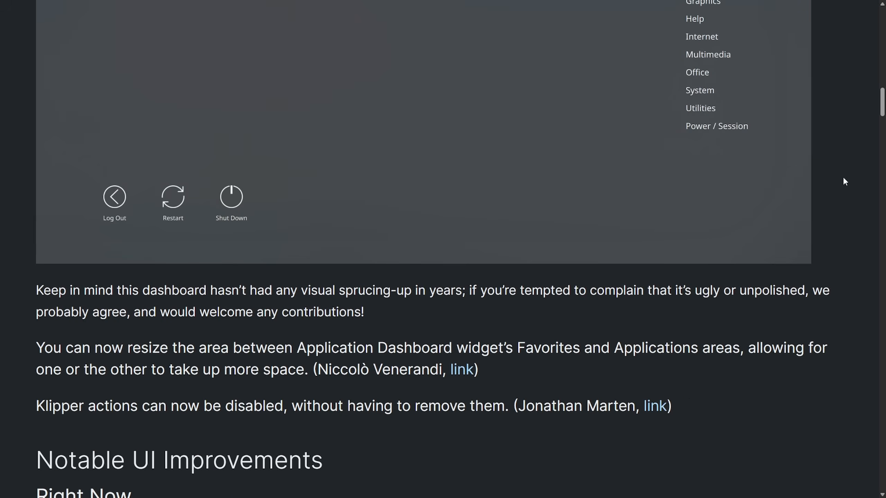
{"action": "left_click_drag", "start_coordinate": [36, 291], "coordinate": [374, 291]}
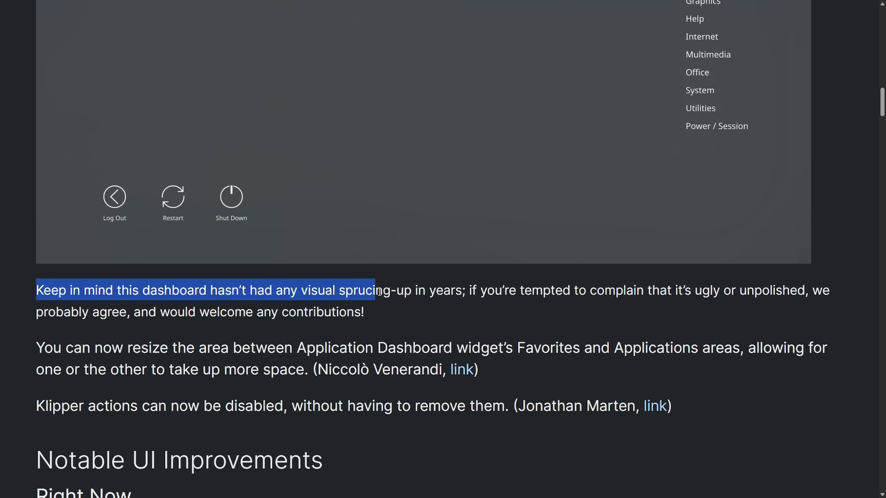
{"action": "left_click", "coordinate": [445, 316]}
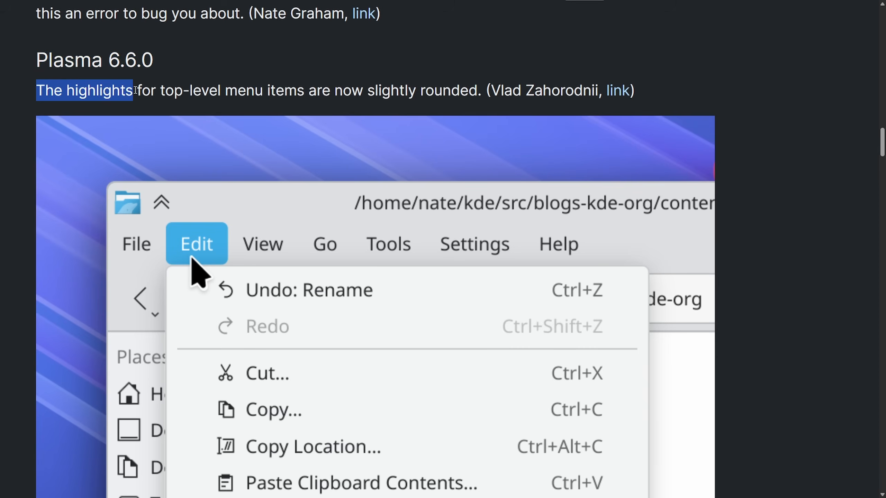
{"action": "left_click_drag", "start_coordinate": [132, 90], "coordinate": [381, 91]}
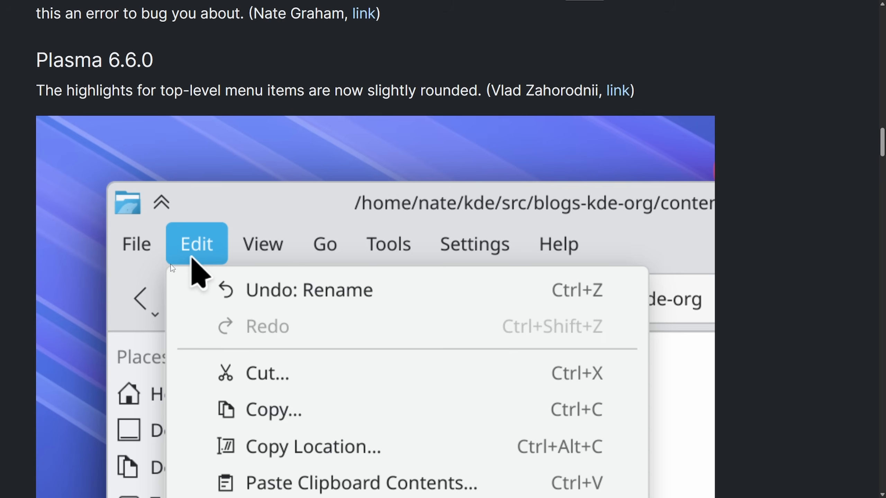
{"action": "mouse_move", "coordinate": [718, 93]}
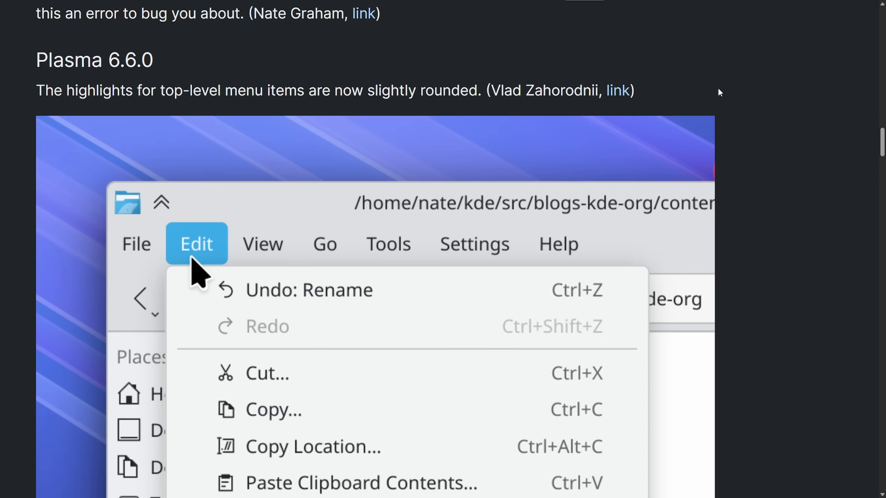
{"action": "scroll", "scroll_direction": "down", "scroll_amount": 3}
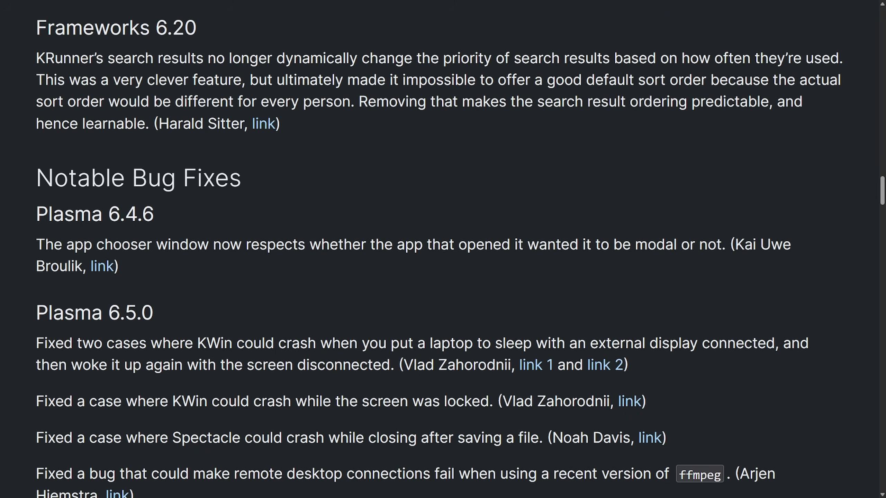
{"action": "mouse_move", "coordinate": [791, 273]}
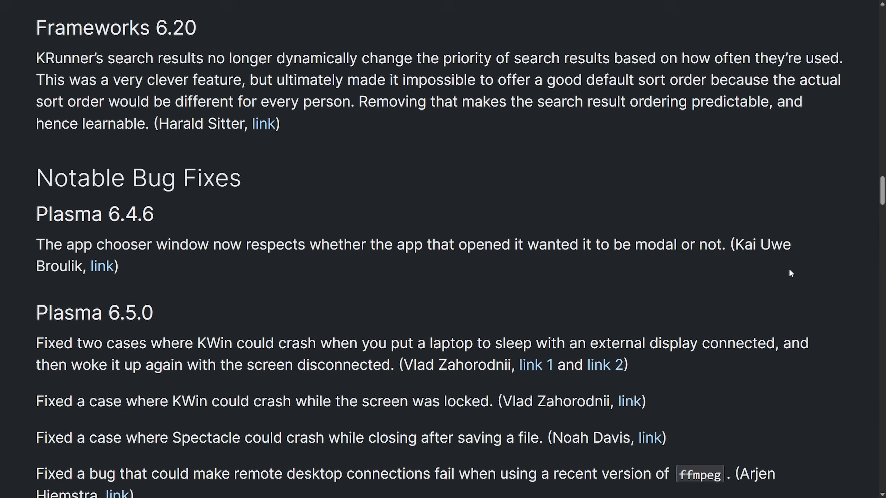
{"action": "mouse_move", "coordinate": [306, 281]}
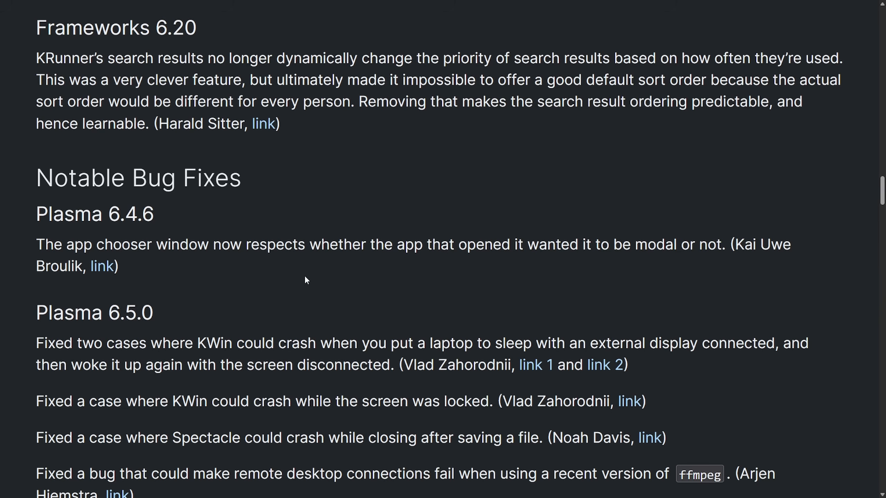
{"action": "mouse_move", "coordinate": [326, 303]}
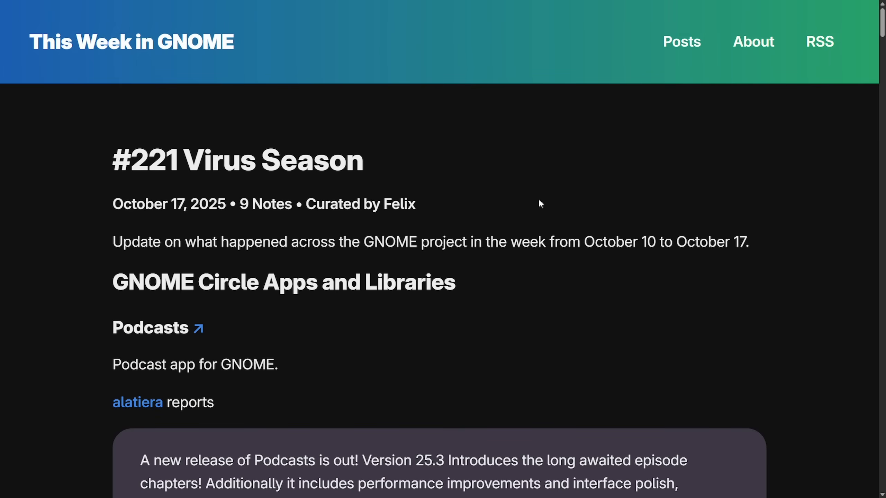
{"action": "mouse_move", "coordinate": [697, 249]}
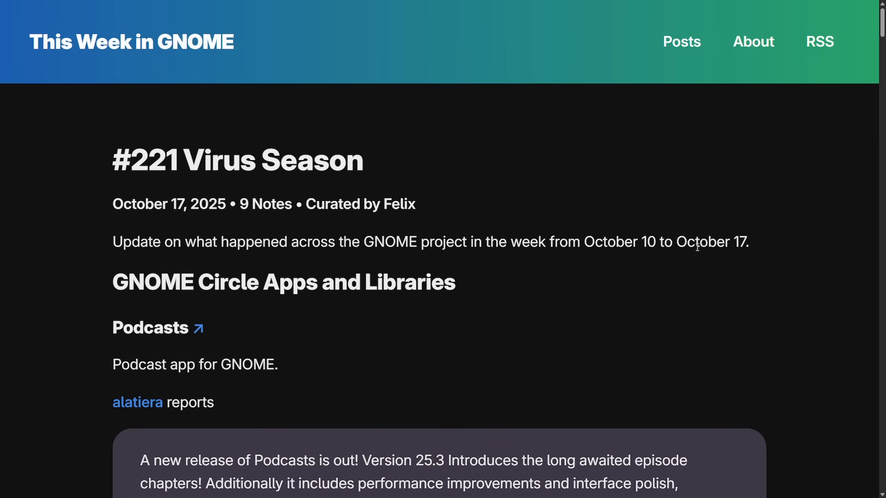
{"action": "mouse_move", "coordinate": [651, 218]}
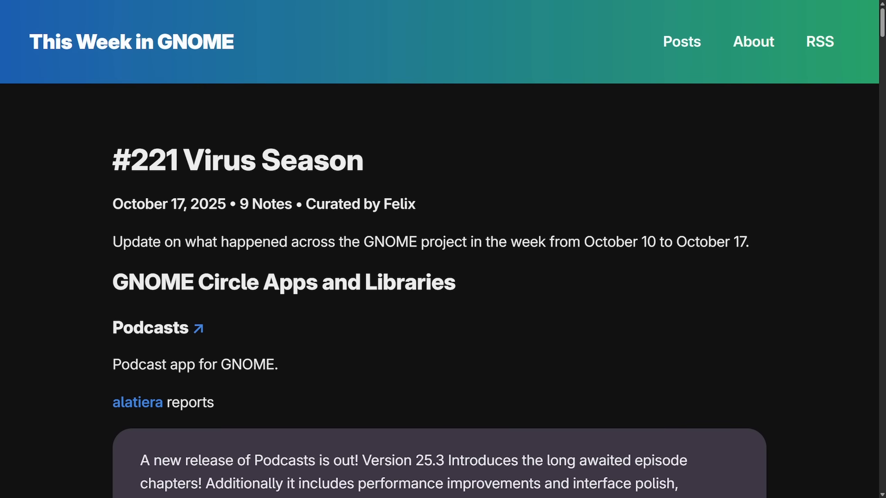
{"action": "mouse_move", "coordinate": [411, 224]}
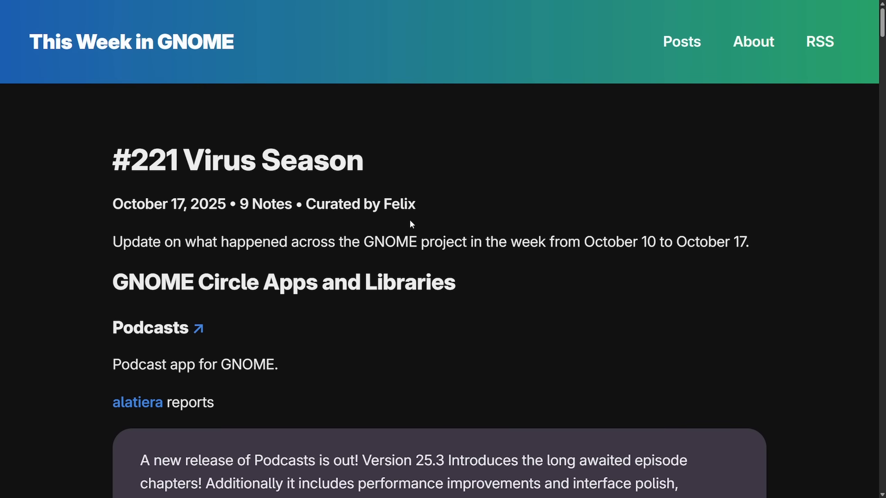
{"action": "mouse_move", "coordinate": [367, 227]}
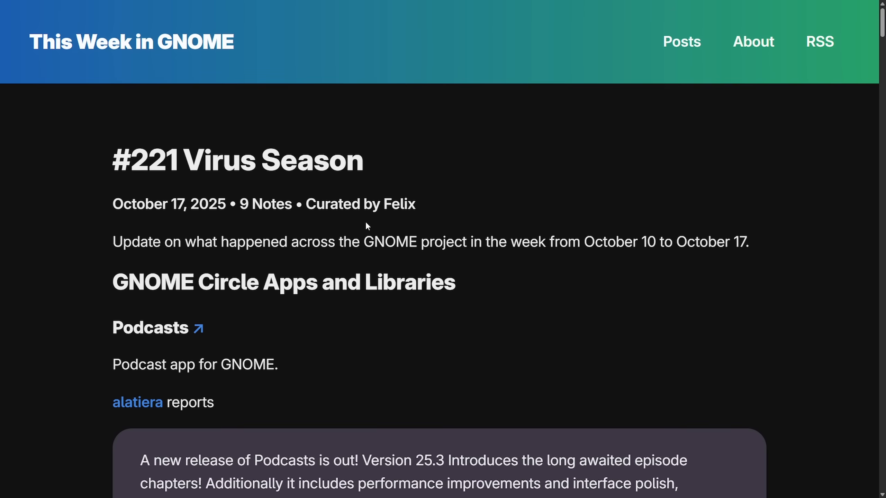
{"action": "mouse_move", "coordinate": [303, 244]}
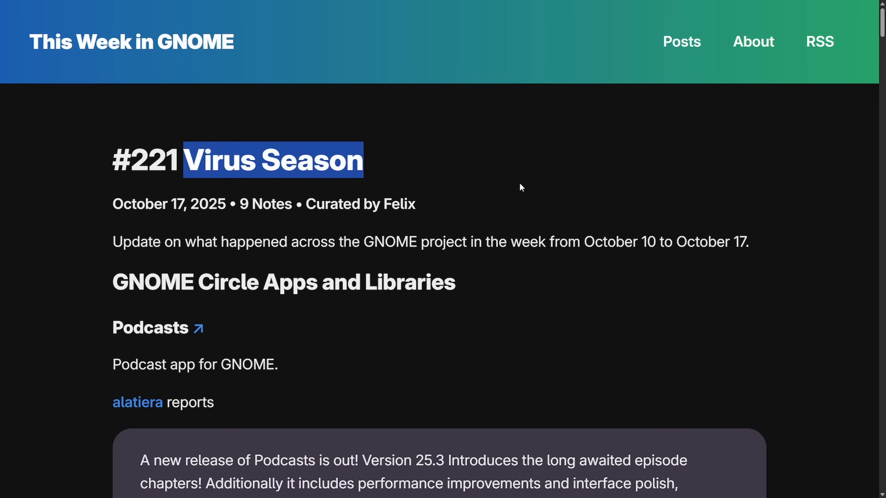
Highlight the Lenspect claim of being a native VirusTotal client for Linux and read on.
{"action": "scroll", "scroll_direction": "down", "scroll_amount": 3}
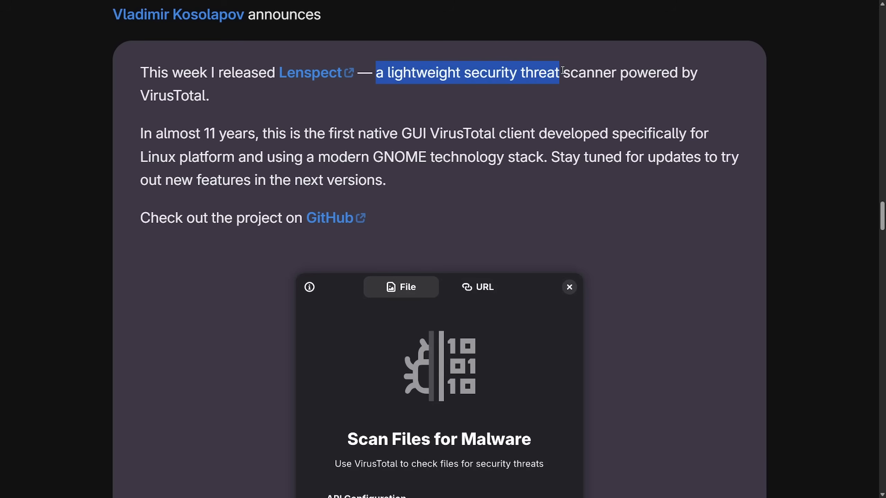
{"action": "left_click", "coordinate": [710, 111]}
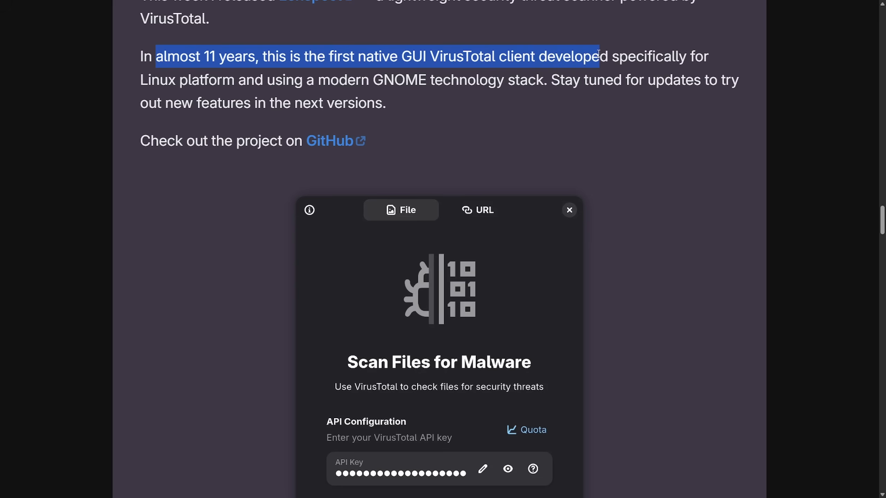
{"action": "left_click_drag", "start_coordinate": [598, 56], "coordinate": [266, 80]}
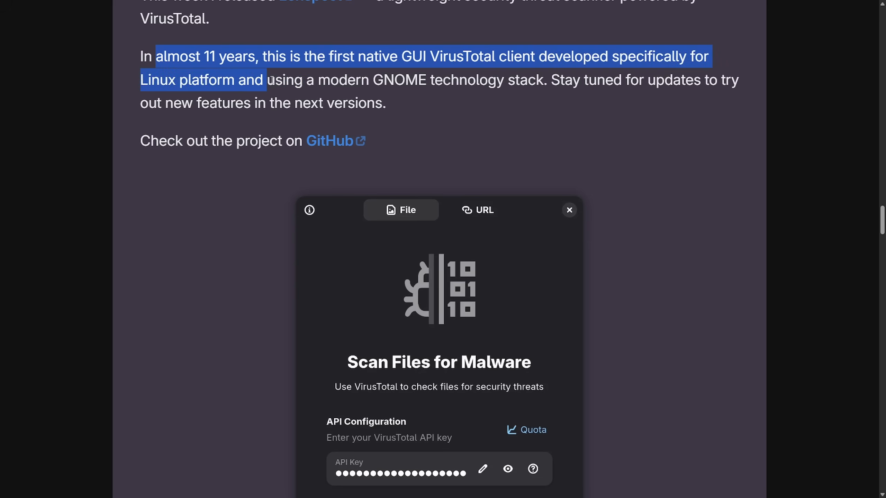
{"action": "left_click_drag", "start_coordinate": [267, 79], "coordinate": [506, 80]}
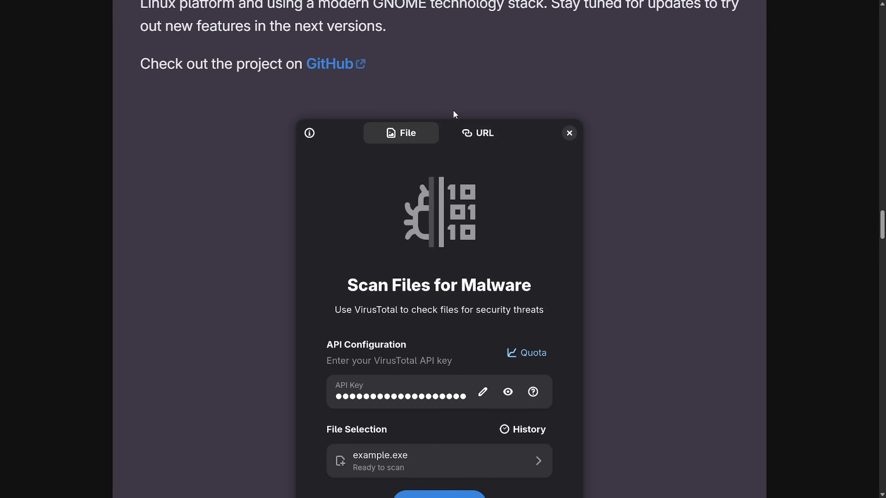
{"action": "scroll", "scroll_direction": "down", "scroll_amount": 3}
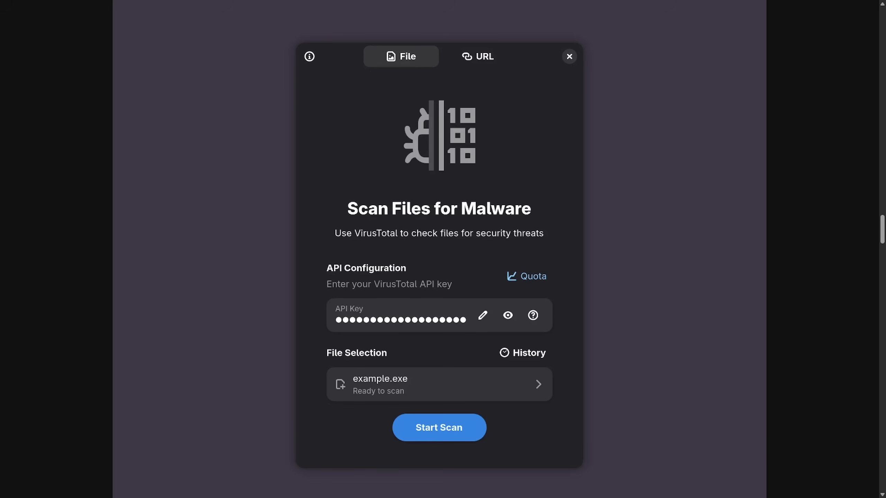
{"action": "mouse_move", "coordinate": [754, 214]}
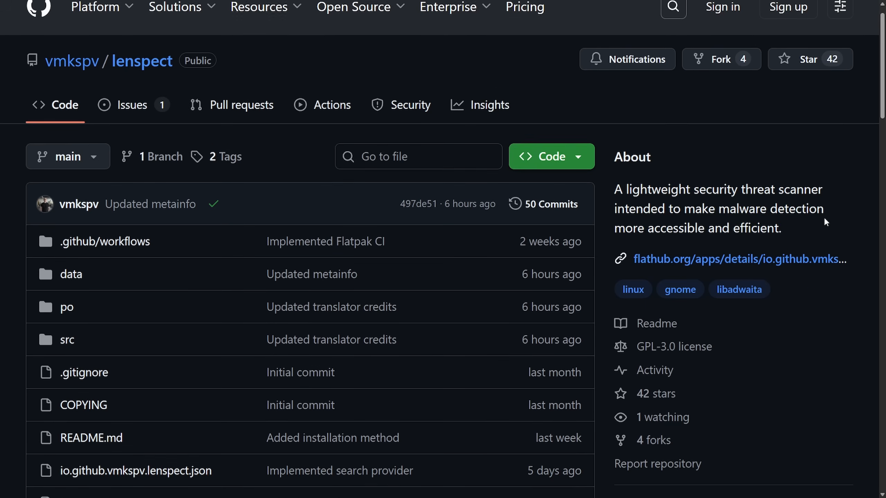
Scroll through the Lenspect README before moving to the MM CID patch mail.
{"action": "scroll", "scroll_direction": "down", "scroll_amount": 3}
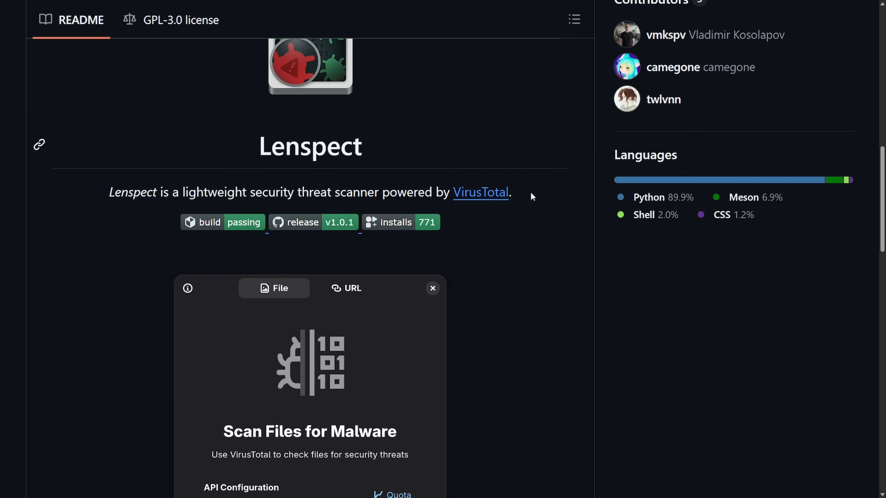
{"action": "scroll", "scroll_direction": "down", "scroll_amount": 3}
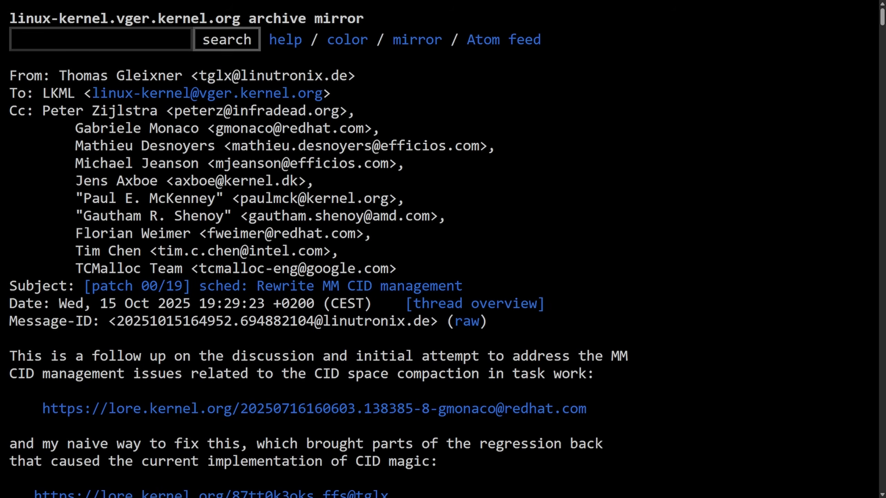
Read past the sysbench postgres results and highlight the triple-checked benchmark numbers sentence.
{"action": "scroll", "scroll_direction": "down", "scroll_amount": 3}
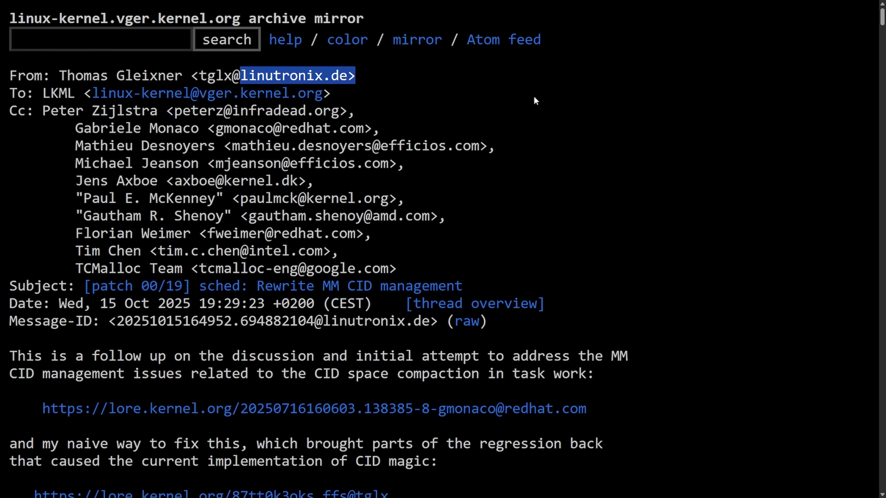
{"action": "scroll", "scroll_direction": "down", "scroll_amount": 3}
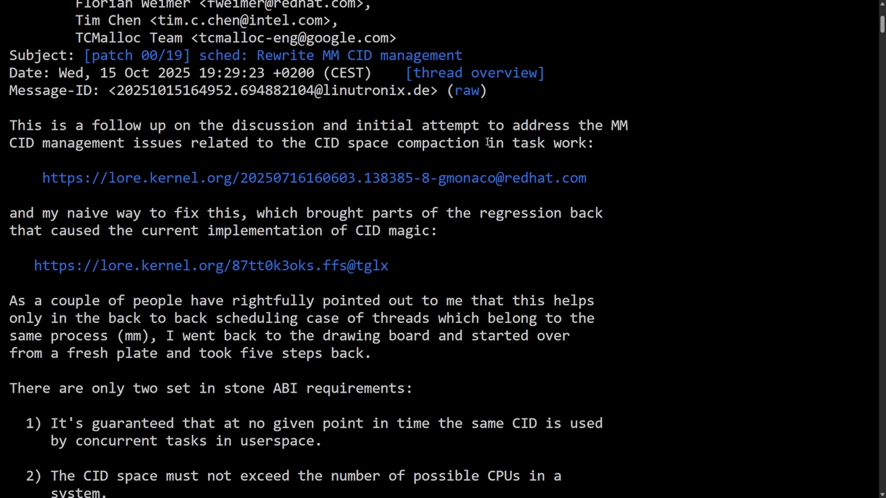
{"action": "mouse_move", "coordinate": [483, 163]}
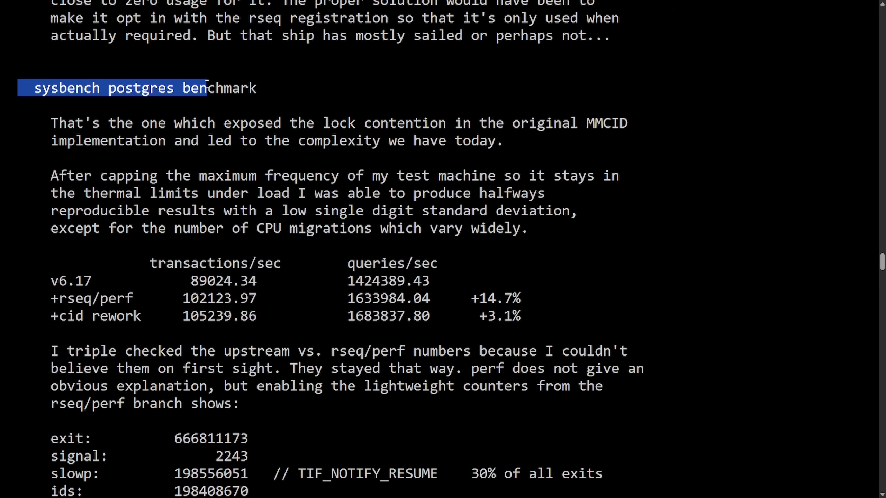
{"action": "scroll", "scroll_direction": "down", "scroll_amount": 3}
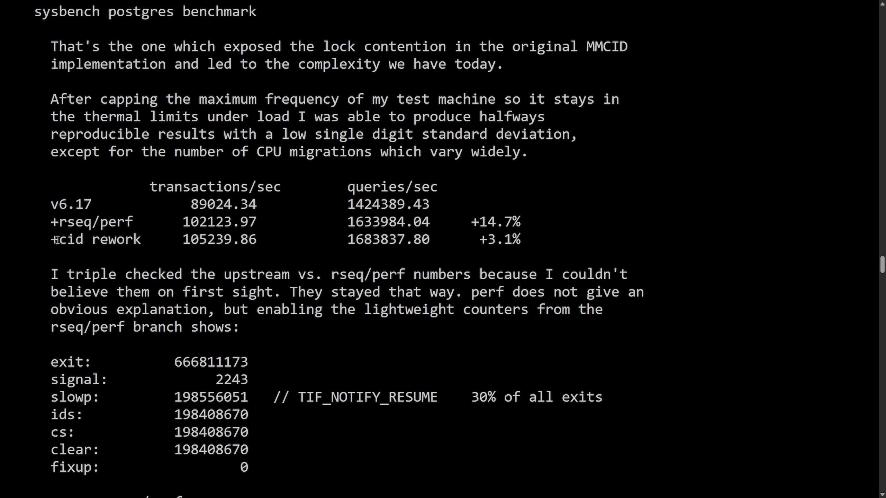
{"action": "mouse_move", "coordinate": [545, 242]}
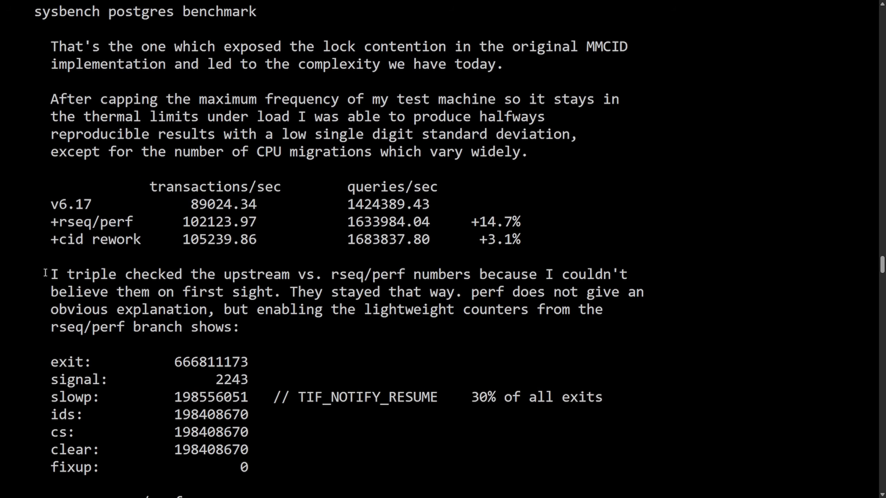
{"action": "left_click_drag", "start_coordinate": [50, 275], "coordinate": [355, 274]}
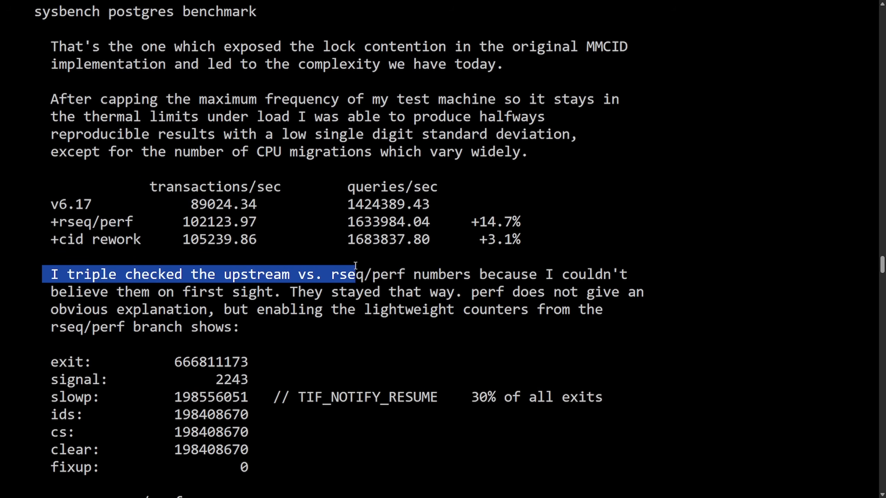
{"action": "left_click_drag", "start_coordinate": [350, 275], "coordinate": [523, 274]}
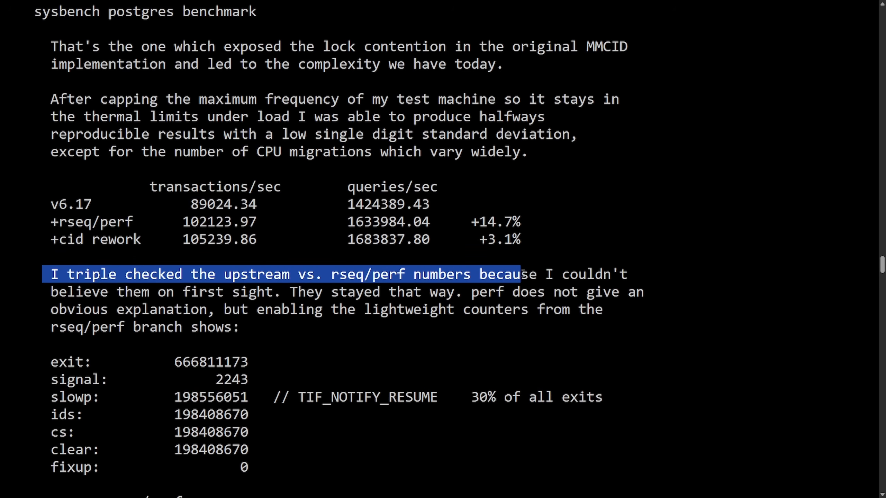
{"action": "left_click_drag", "start_coordinate": [526, 274], "coordinate": [280, 292]}
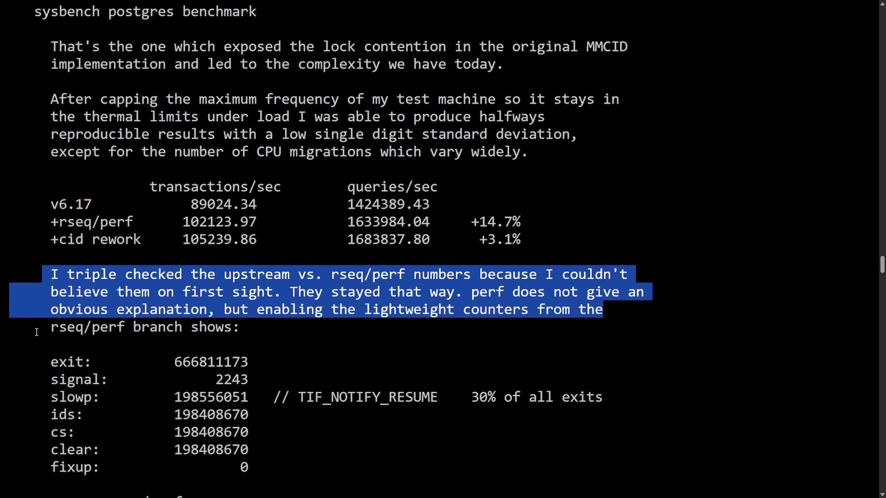
{"action": "scroll", "scroll_direction": "down", "scroll_amount": 3}
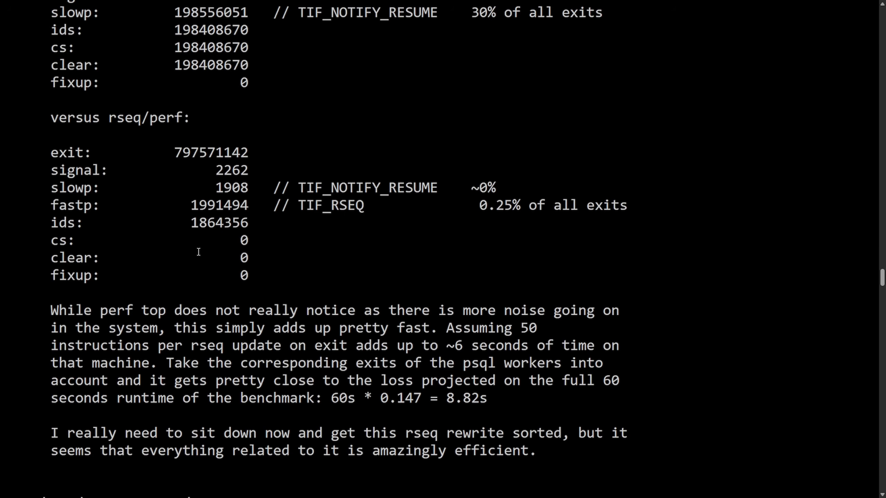
Scroll to the thread create/teardown benchmark showing +35% and +30% throughput.
{"action": "scroll", "scroll_direction": "down", "scroll_amount": 3}
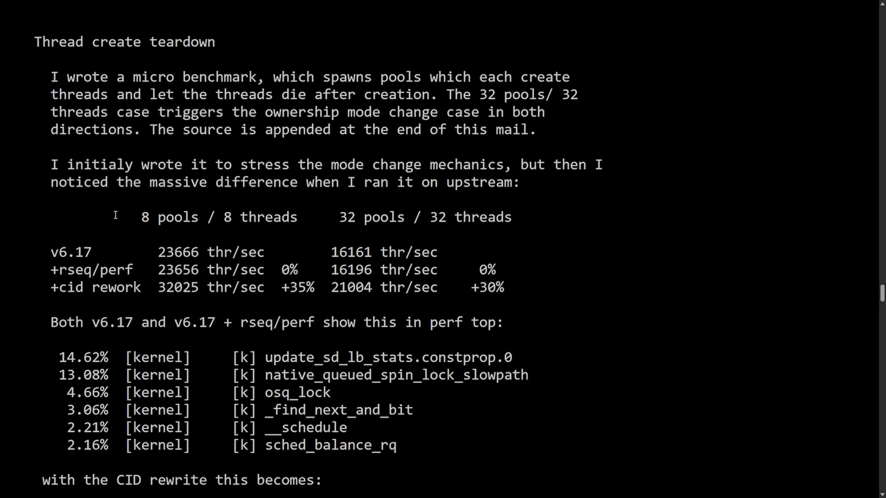
{"action": "mouse_move", "coordinate": [205, 157]}
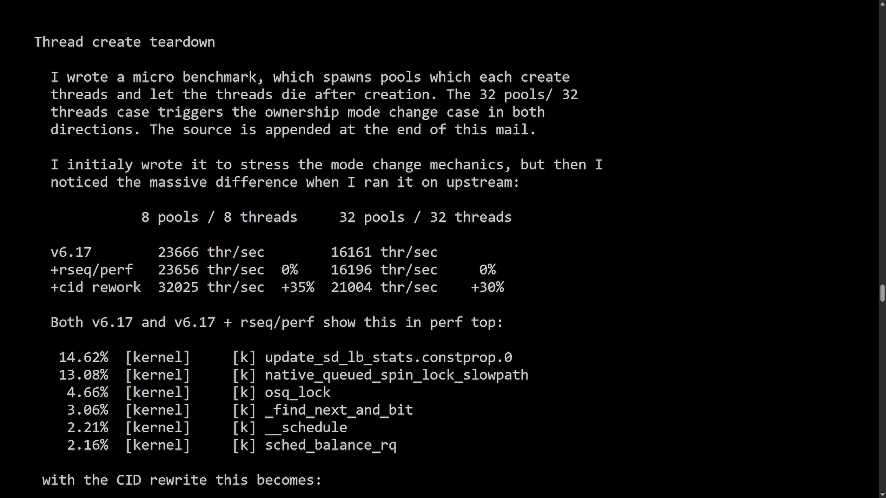
{"action": "mouse_move", "coordinate": [628, 268]}
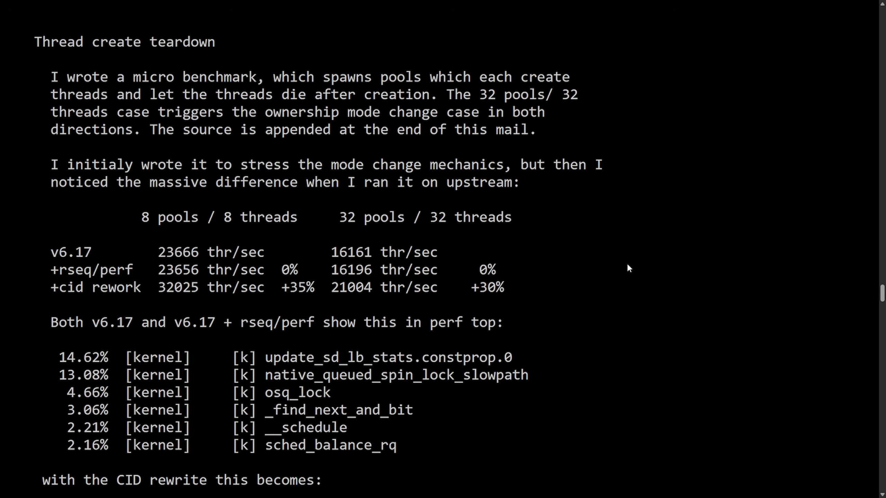
{"action": "mouse_move", "coordinate": [587, 297]}
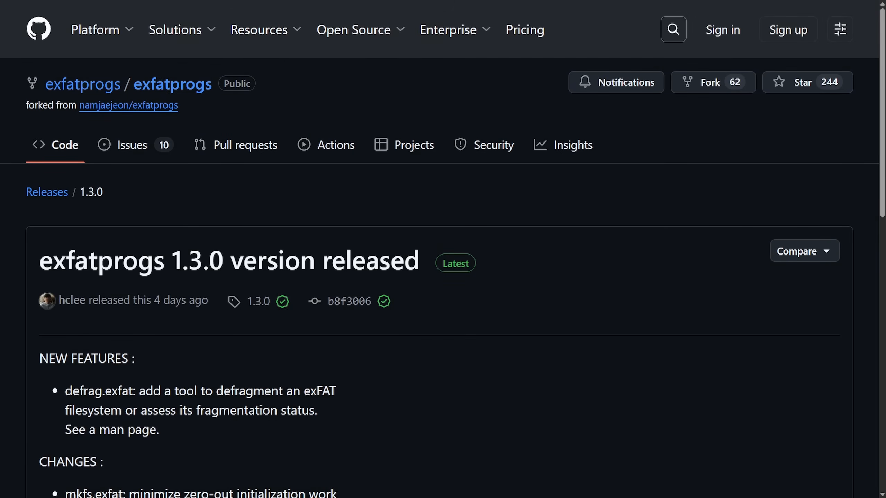
{"action": "mouse_move", "coordinate": [271, 106]}
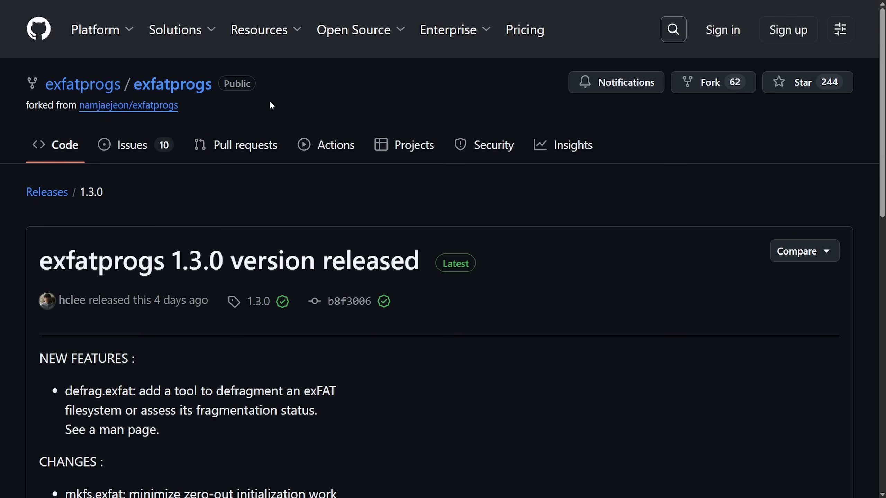
{"action": "mouse_move", "coordinate": [514, 339]}
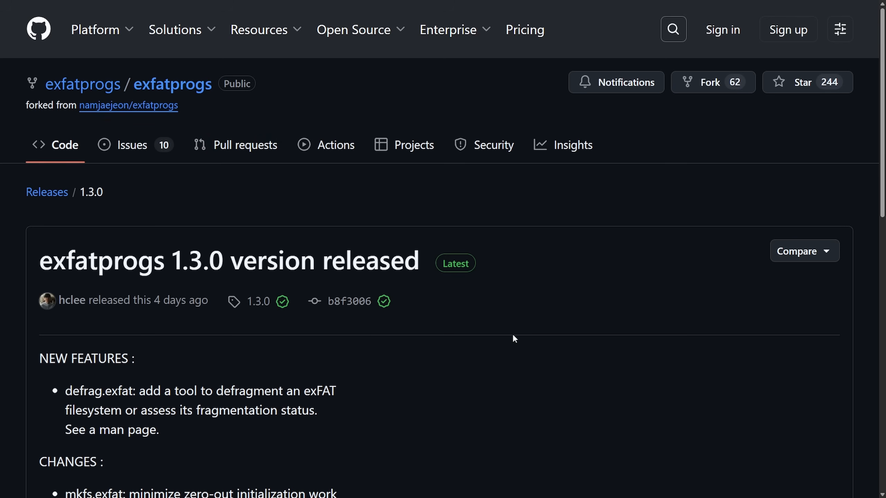
{"action": "mouse_move", "coordinate": [492, 335]}
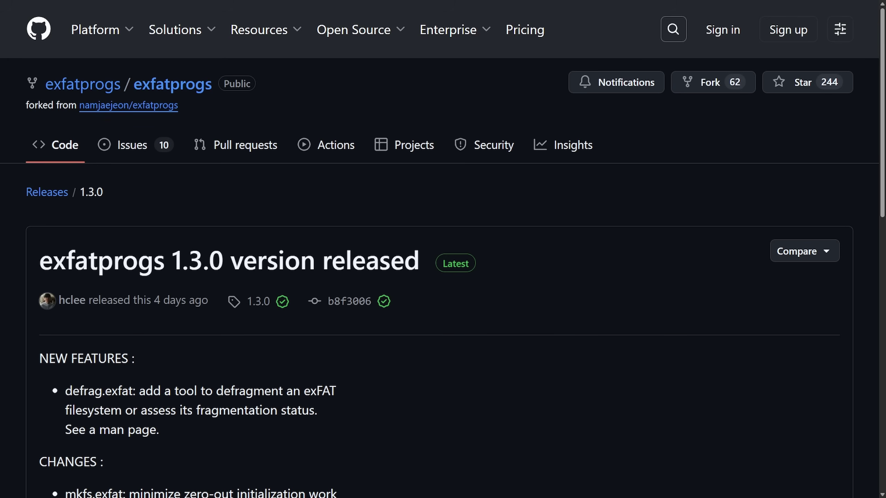
Highlight the new defrag.exfat feature line and read on to the changes and bug fixes.
{"action": "scroll", "scroll_direction": "down", "scroll_amount": 3}
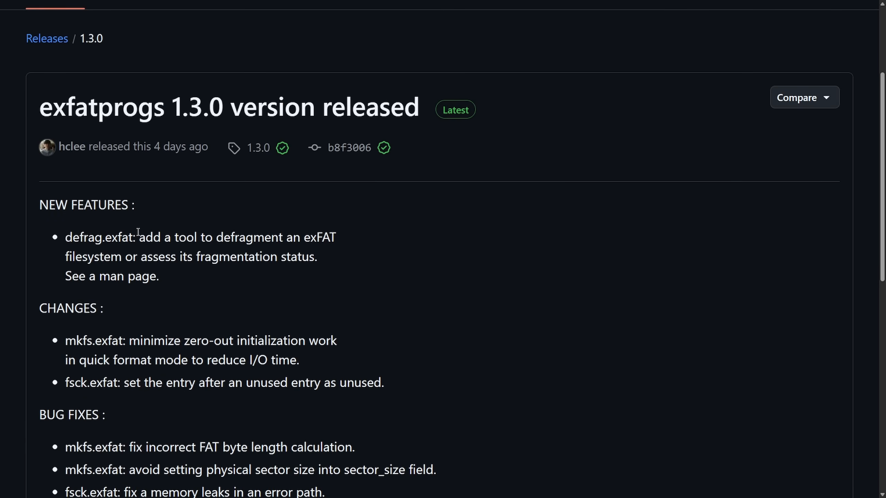
{"action": "left_click_drag", "start_coordinate": [135, 238], "coordinate": [335, 237]}
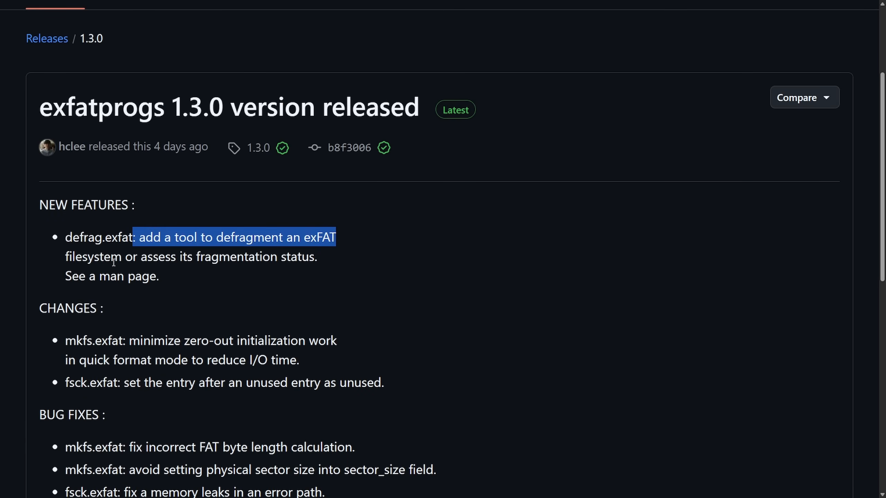
{"action": "left_click", "coordinate": [335, 274]}
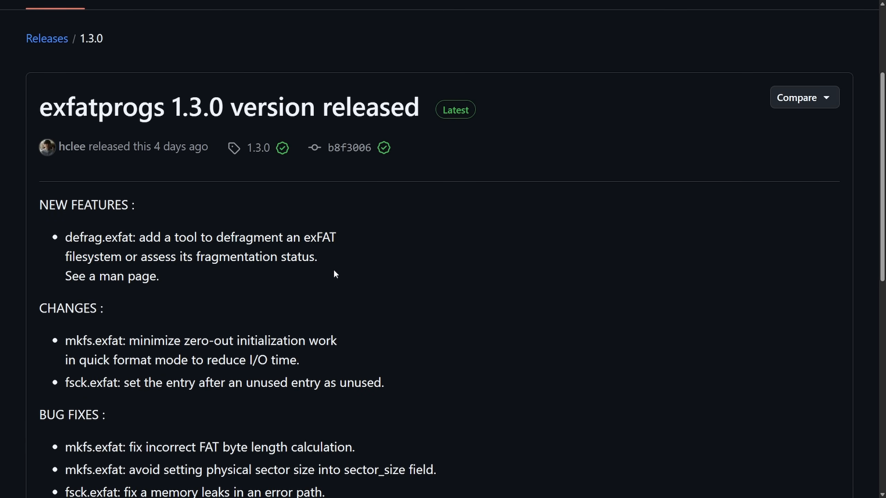
{"action": "scroll", "scroll_direction": "down", "scroll_amount": 3}
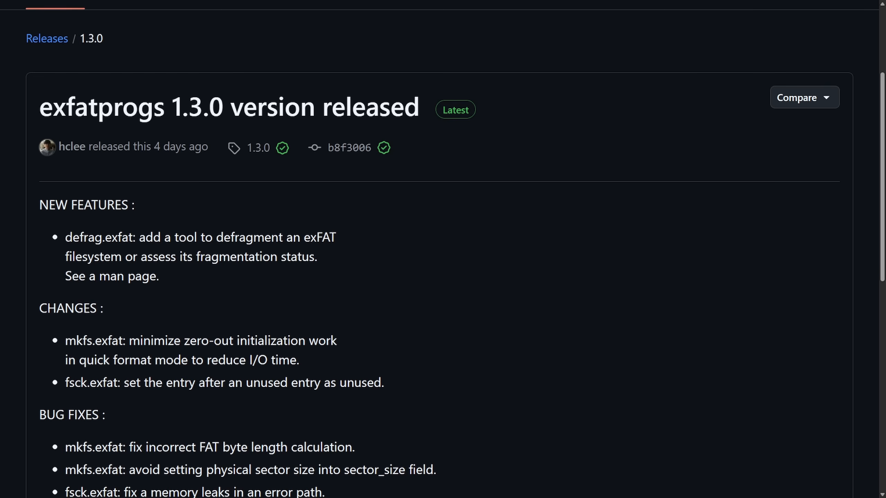
{"action": "mouse_move", "coordinate": [797, 245]}
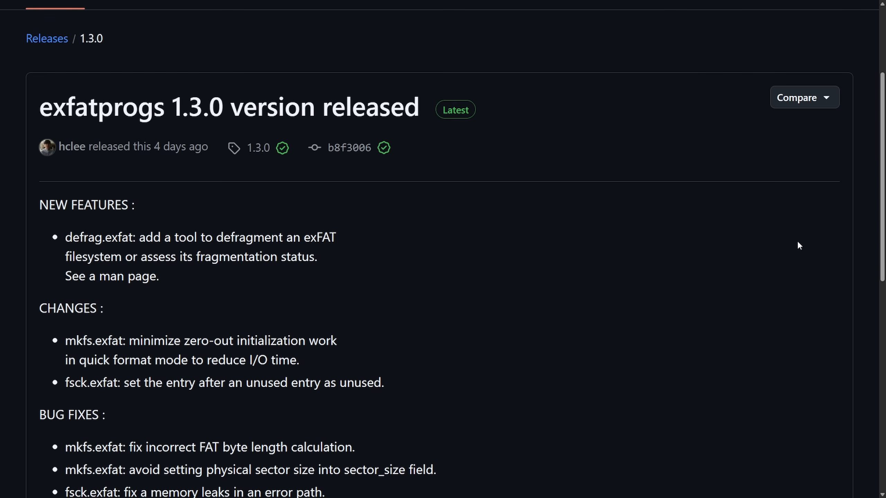
{"action": "mouse_move", "coordinate": [689, 286]}
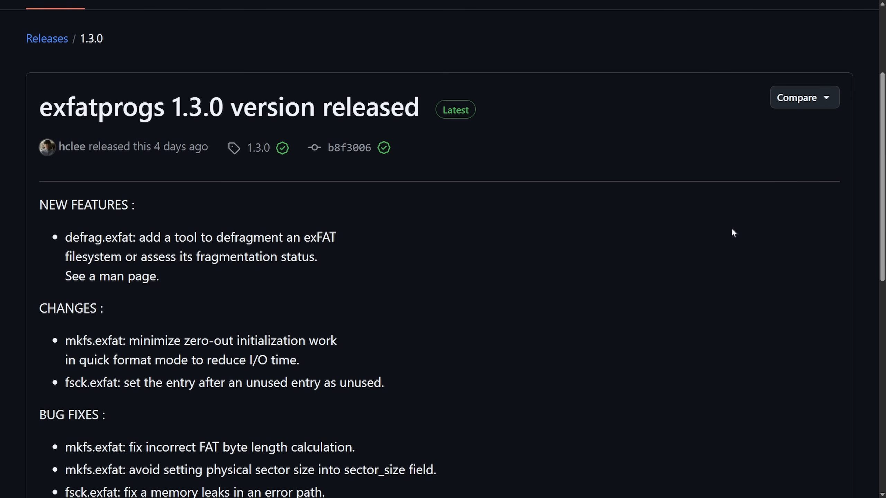
{"action": "mouse_move", "coordinate": [743, 250]}
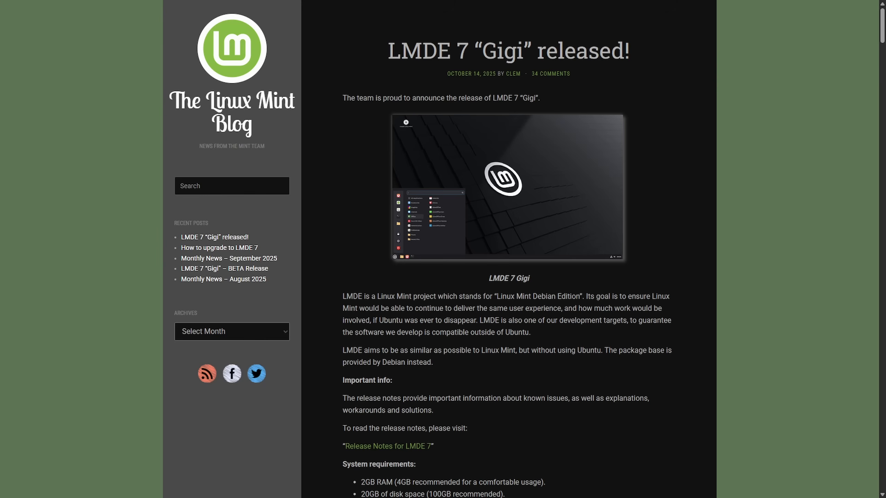
{"action": "mouse_move", "coordinate": [678, 285]}
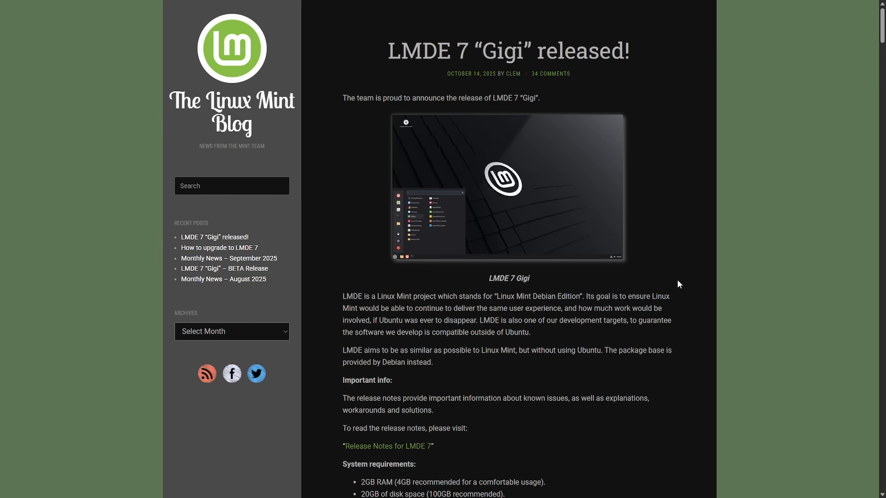
{"action": "scroll", "scroll_direction": "down", "scroll_amount": 3}
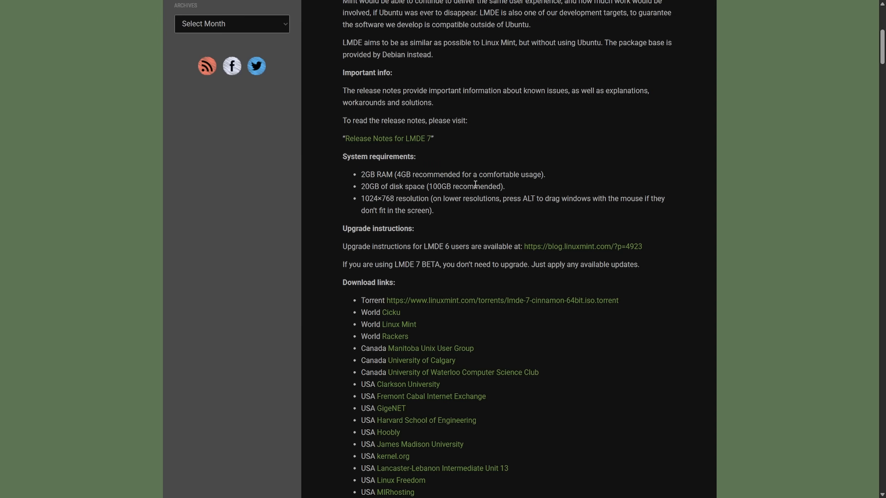
{"action": "mouse_move", "coordinate": [543, 188]}
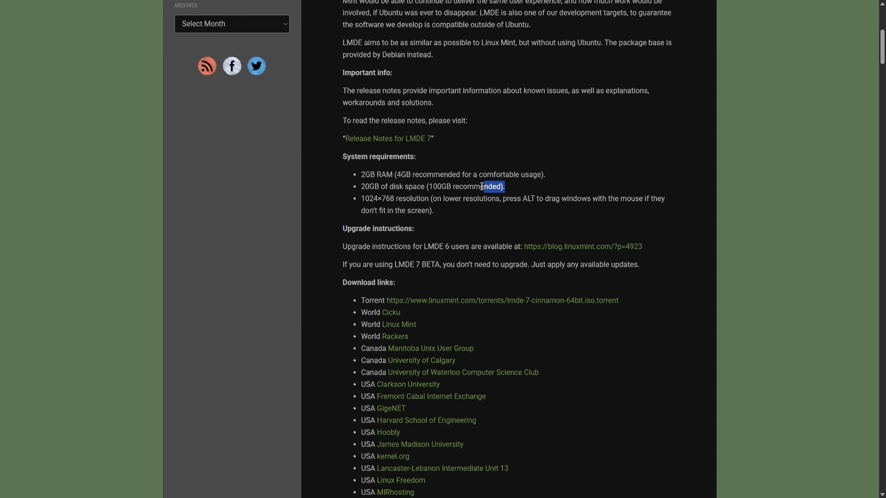
{"action": "left_click", "coordinate": [580, 185]}
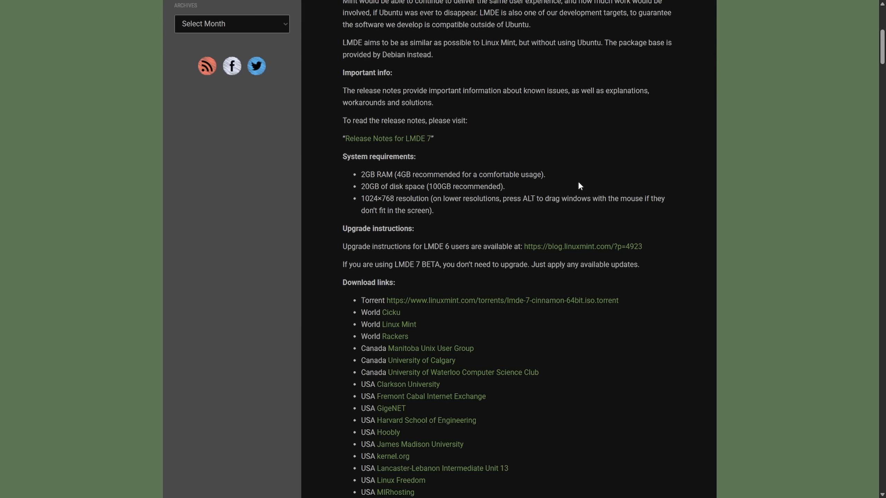
{"action": "mouse_move", "coordinate": [569, 189]}
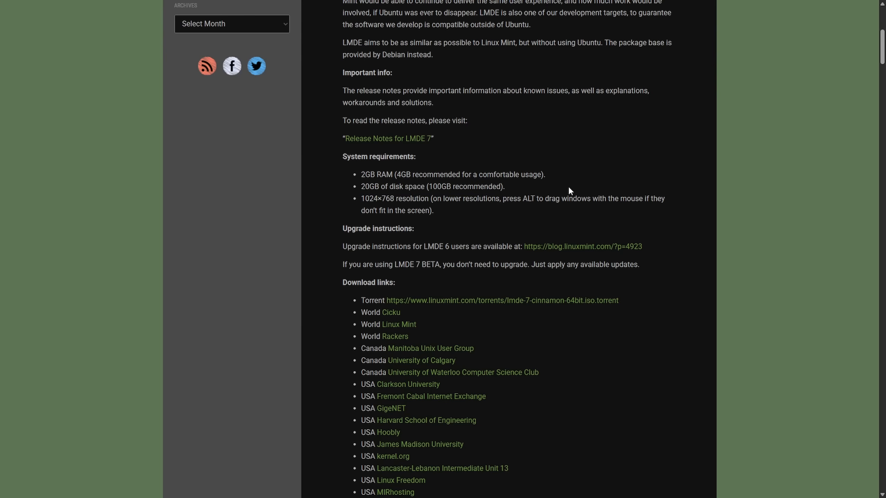
{"action": "mouse_move", "coordinate": [559, 194]}
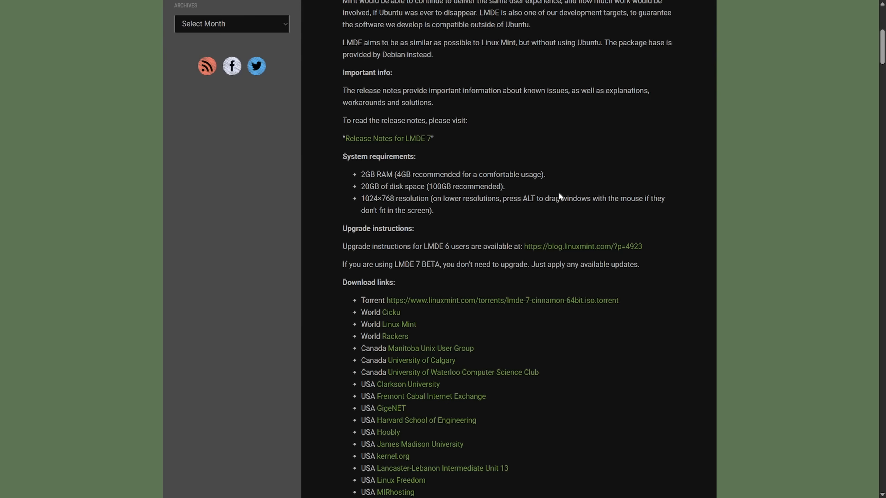
{"action": "mouse_move", "coordinate": [313, 191]}
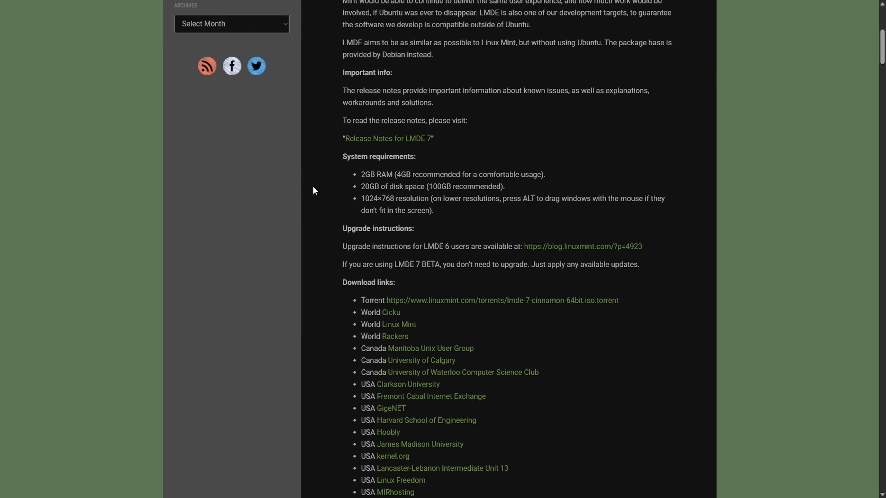
{"action": "scroll", "scroll_direction": "down", "scroll_amount": 3}
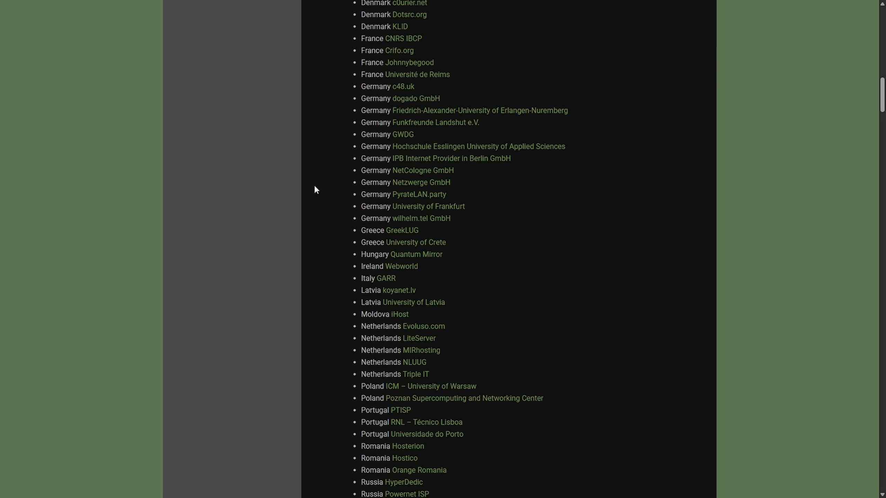
{"action": "scroll", "scroll_direction": "down", "scroll_amount": 3}
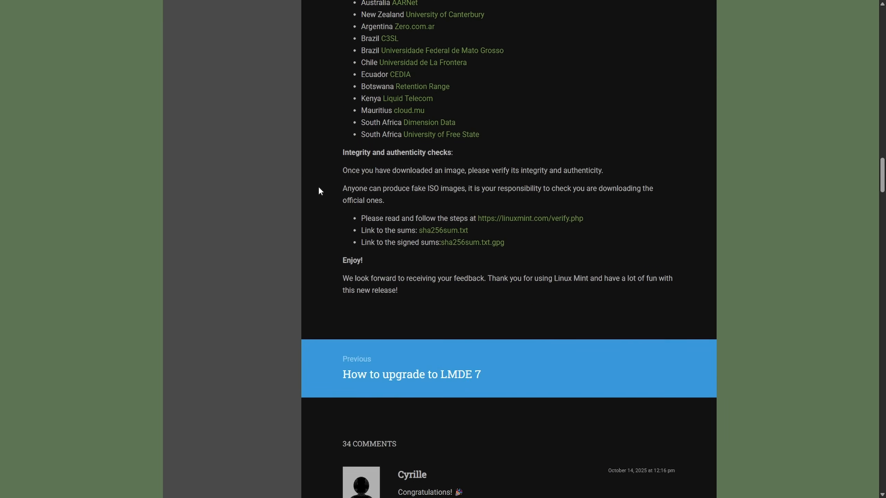
{"action": "scroll", "scroll_direction": "up", "scroll_amount": 3}
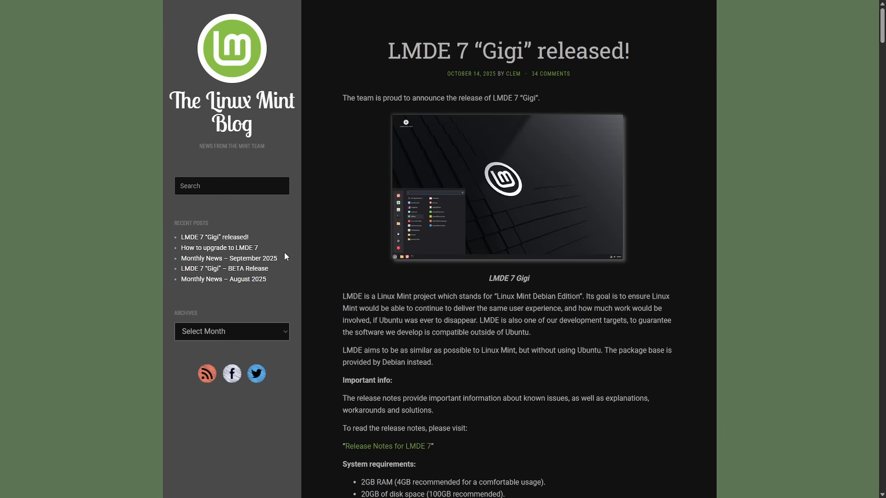
{"action": "mouse_move", "coordinate": [624, 151]}
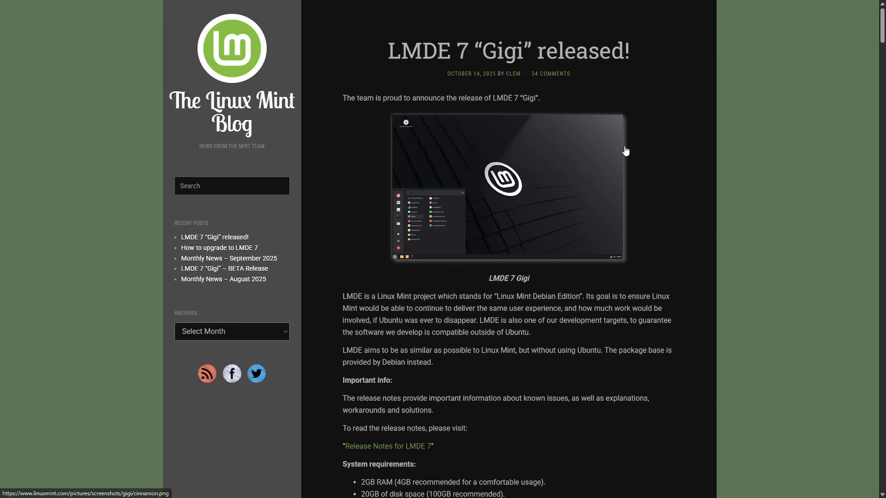
{"action": "mouse_move", "coordinate": [714, 122]}
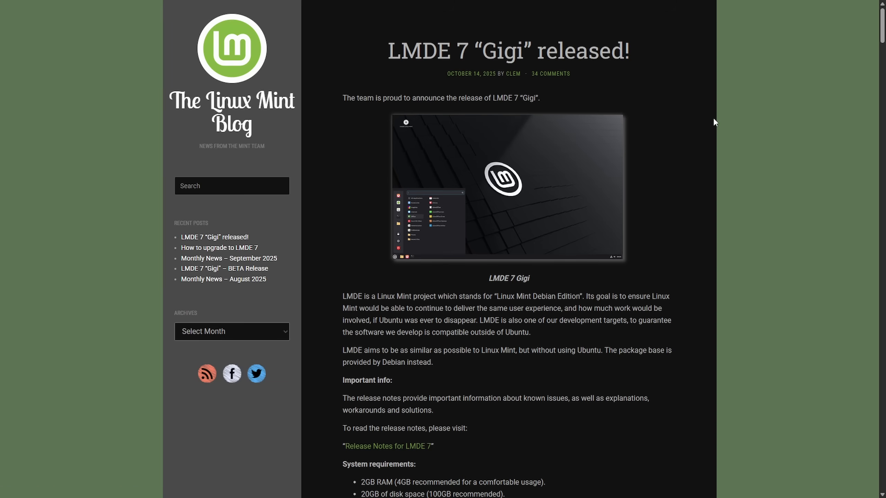
{"action": "mouse_move", "coordinate": [696, 116]}
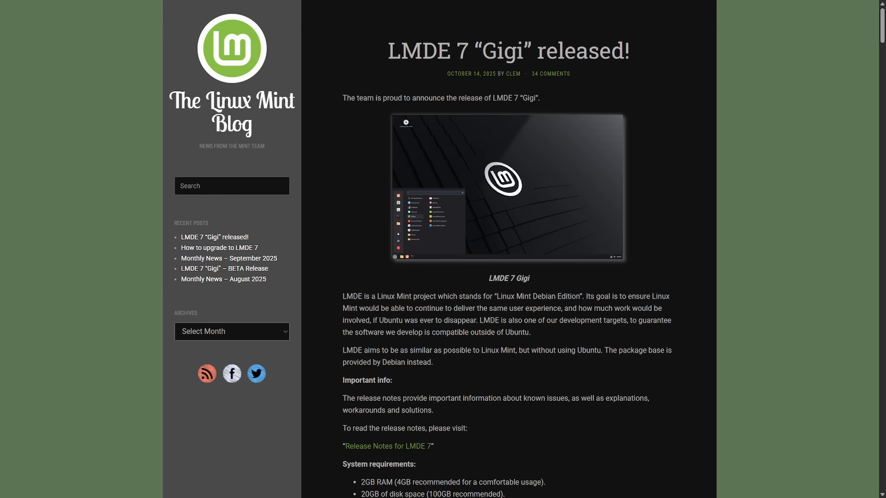
{"action": "left_click_drag", "start_coordinate": [497, 51], "coordinate": [630, 50]}
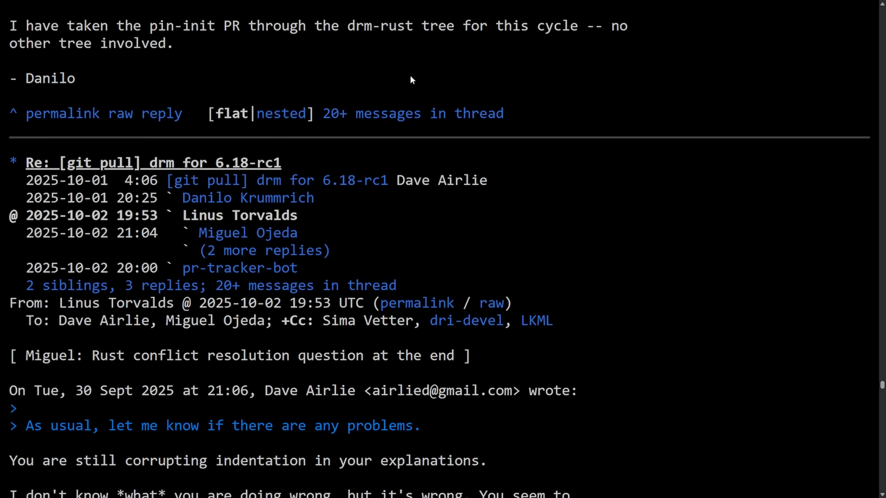
{"action": "mouse_move", "coordinate": [446, 228]}
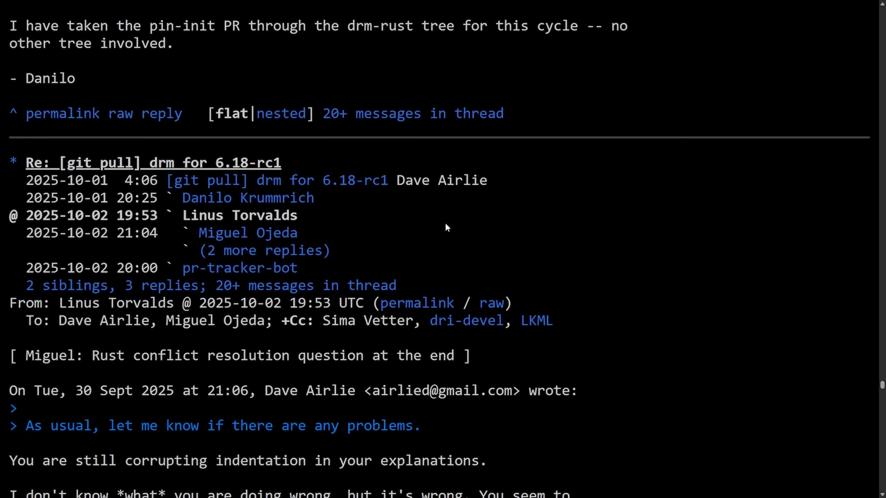
{"action": "scroll", "scroll_direction": "down", "scroll_amount": 3}
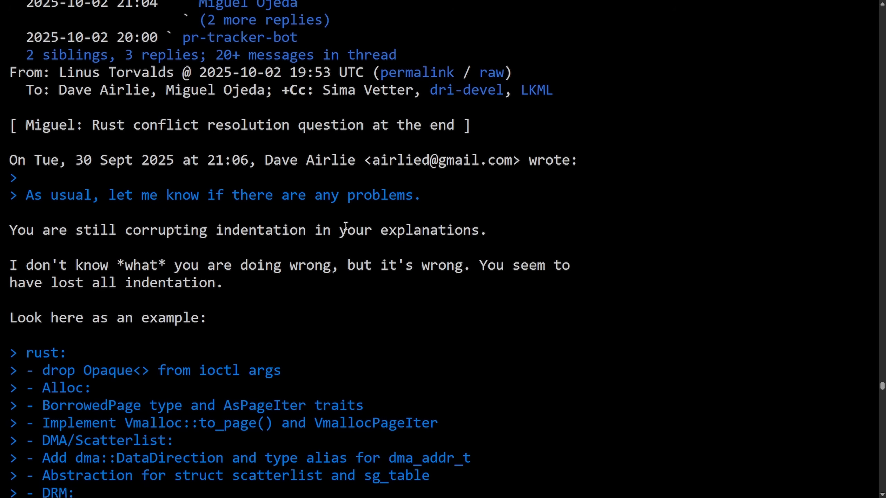
{"action": "scroll", "scroll_direction": "down", "scroll_amount": 3}
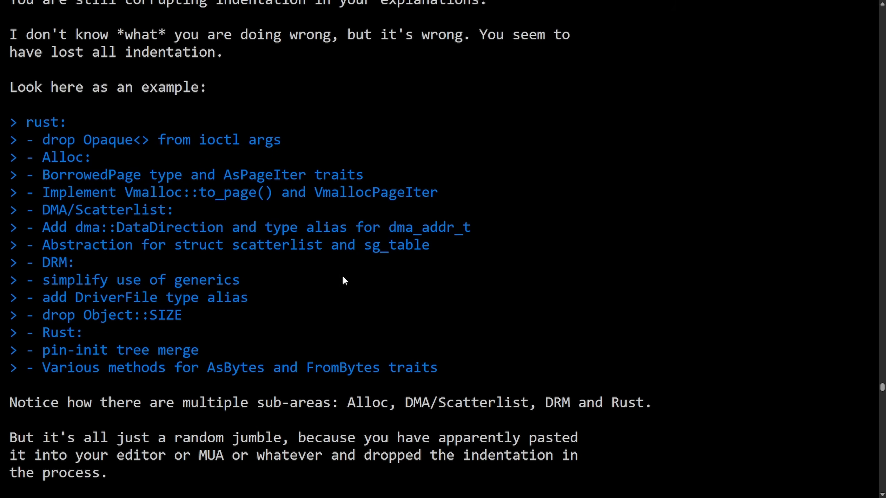
{"action": "mouse_move", "coordinate": [68, 139]}
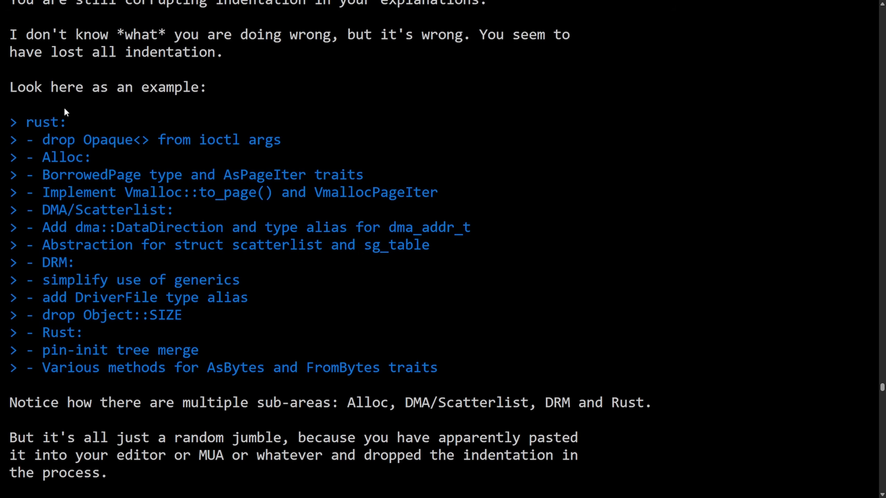
{"action": "scroll", "scroll_direction": "down", "scroll_amount": 3}
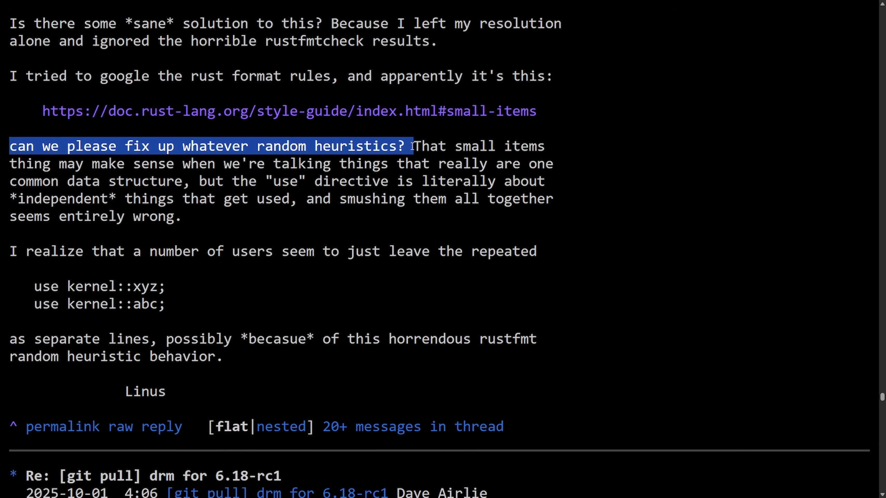
{"action": "left_click_drag", "start_coordinate": [410, 146], "coordinate": [169, 164]}
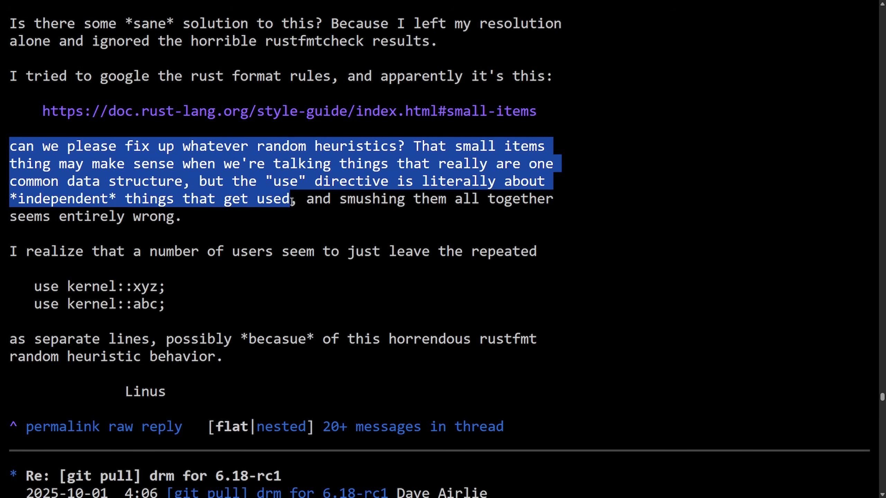
{"action": "left_click_drag", "start_coordinate": [290, 199], "coordinate": [569, 223]}
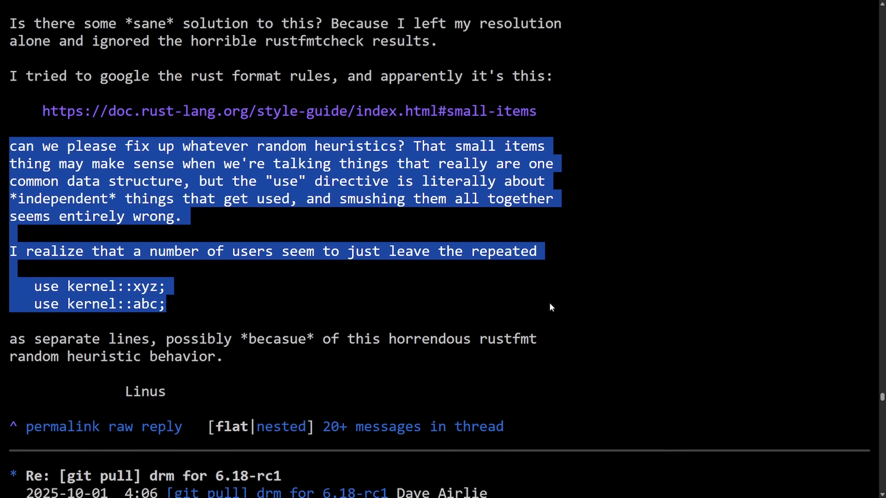
{"action": "left_click_drag", "start_coordinate": [551, 306], "coordinate": [564, 339]}
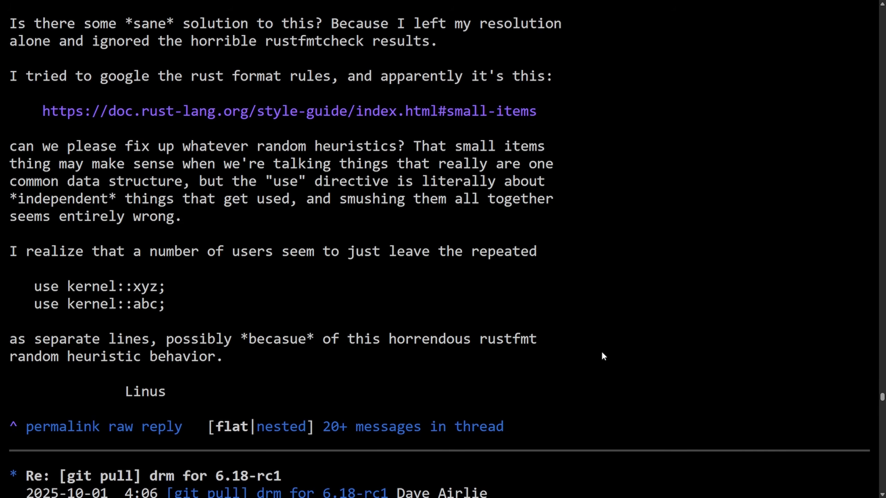
{"action": "mouse_move", "coordinate": [584, 357]}
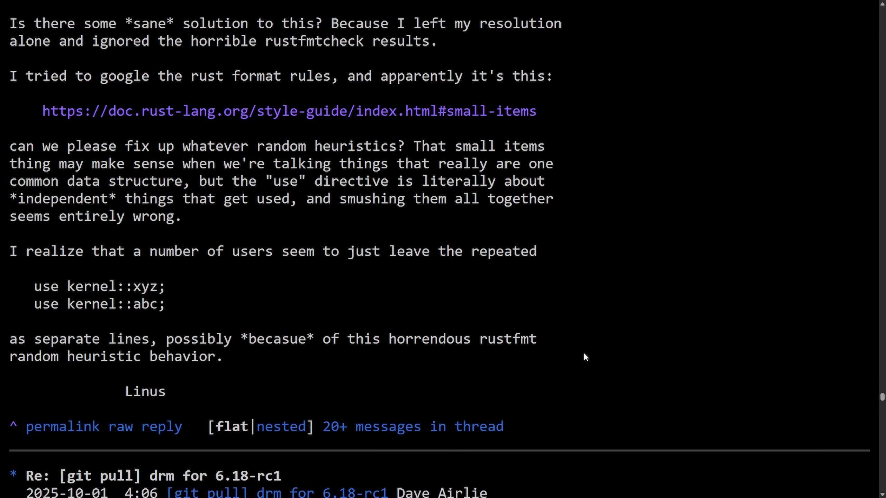
{"action": "mouse_move", "coordinate": [586, 354]}
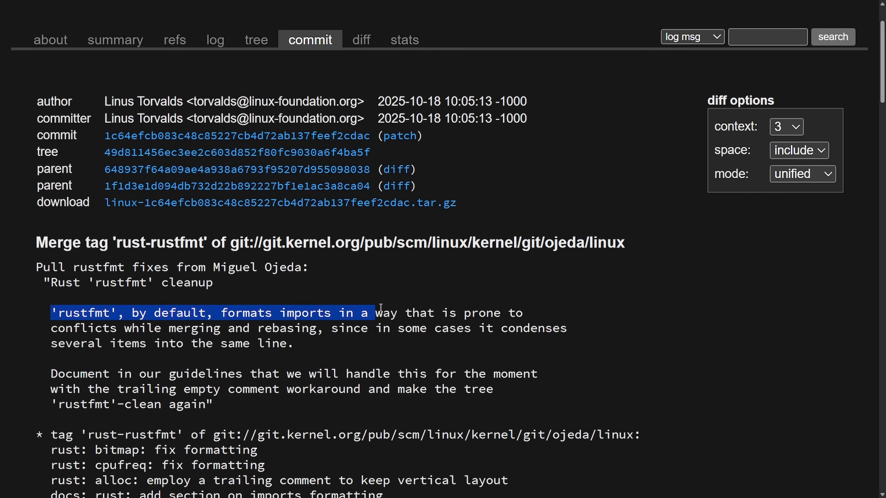
{"action": "left_click_drag", "start_coordinate": [380, 312], "coordinate": [218, 327]}
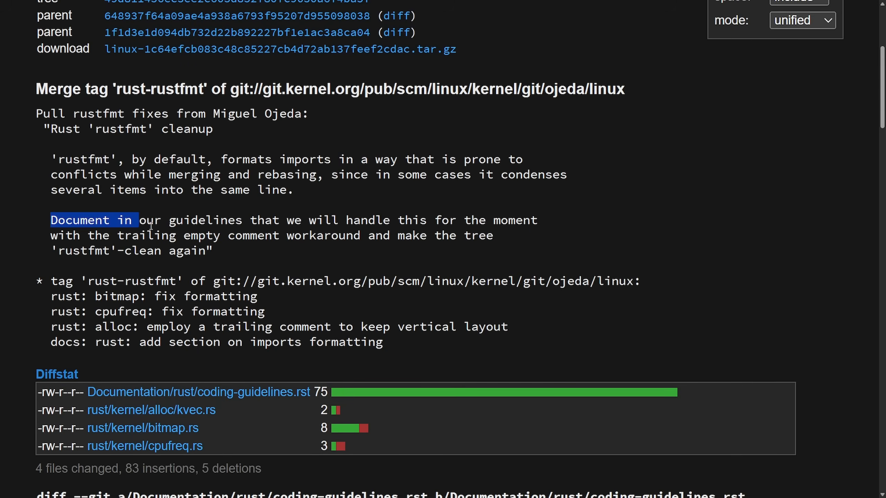
{"action": "left_click_drag", "start_coordinate": [50, 220], "coordinate": [441, 220]}
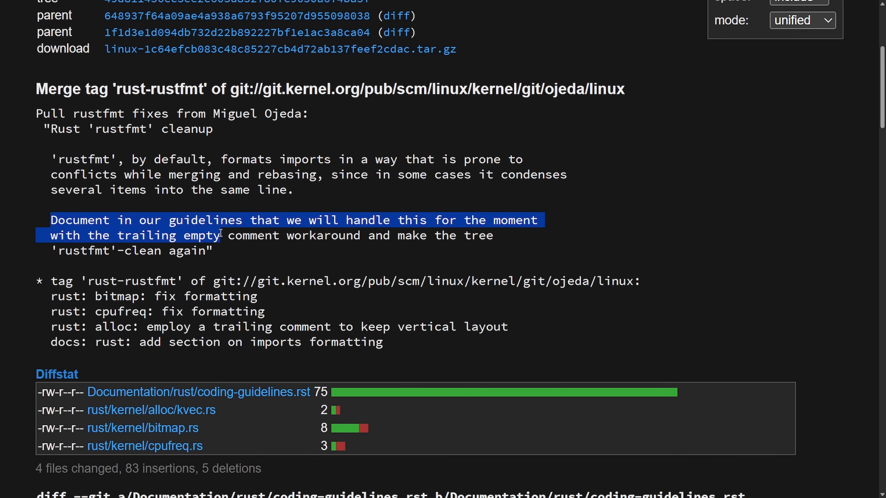
{"action": "left_click_drag", "start_coordinate": [220, 233], "coordinate": [306, 247]}
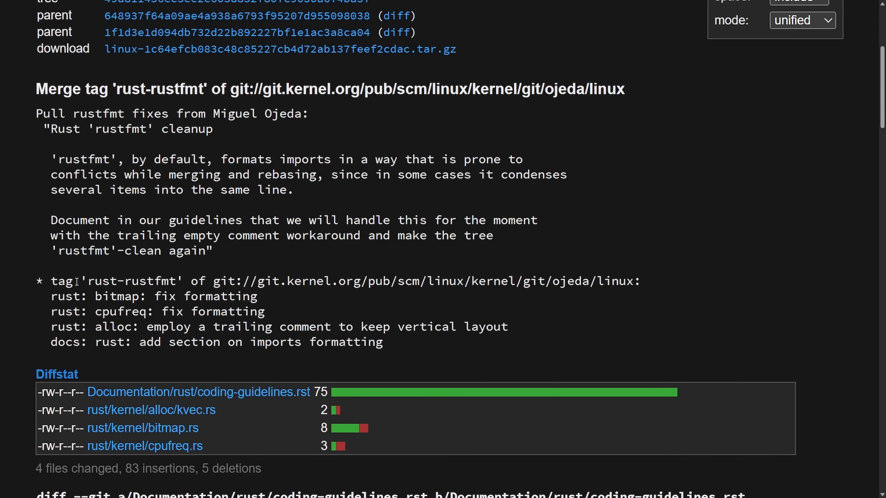
{"action": "scroll", "scroll_direction": "down", "scroll_amount": 3}
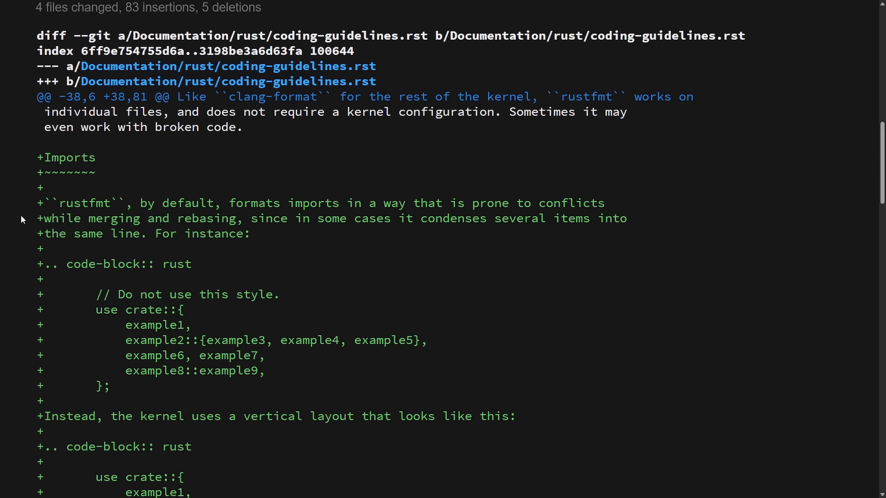
{"action": "scroll", "scroll_direction": "down", "scroll_amount": 3}
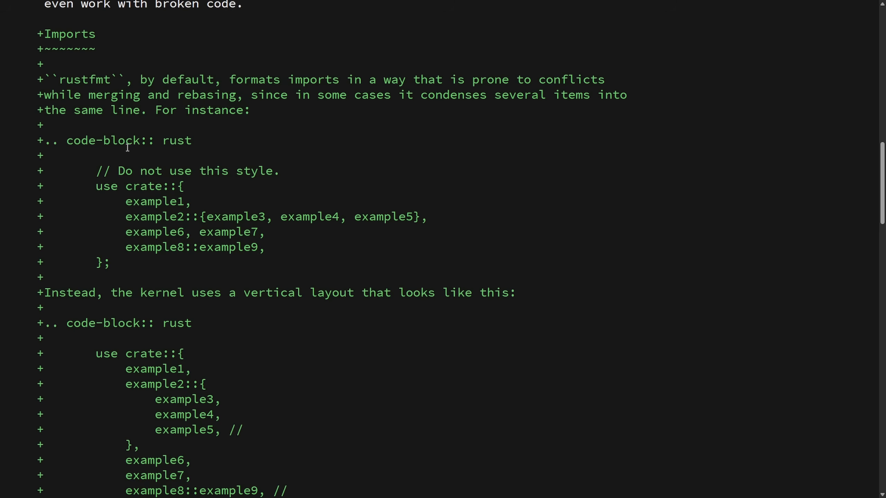
{"action": "mouse_move", "coordinate": [97, 193]}
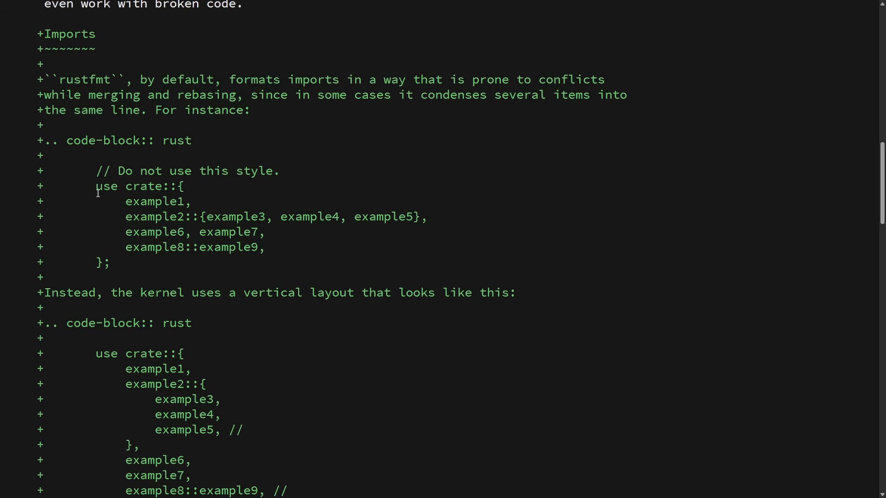
{"action": "left_click_drag", "start_coordinate": [126, 216], "coordinate": [245, 217]}
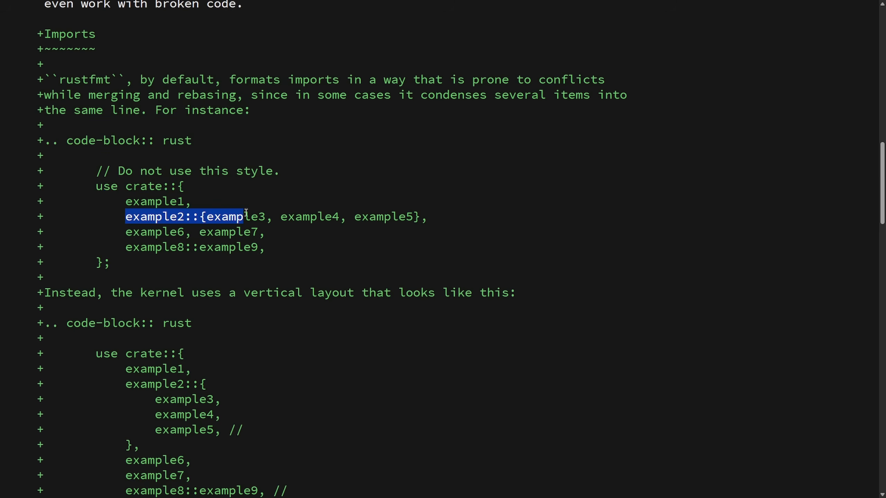
{"action": "left_click", "coordinate": [439, 224]}
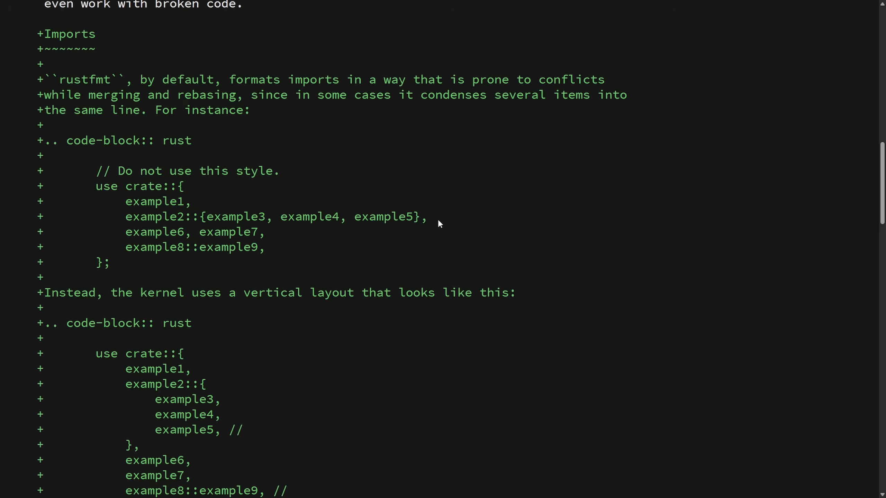
{"action": "mouse_move", "coordinate": [269, 254]}
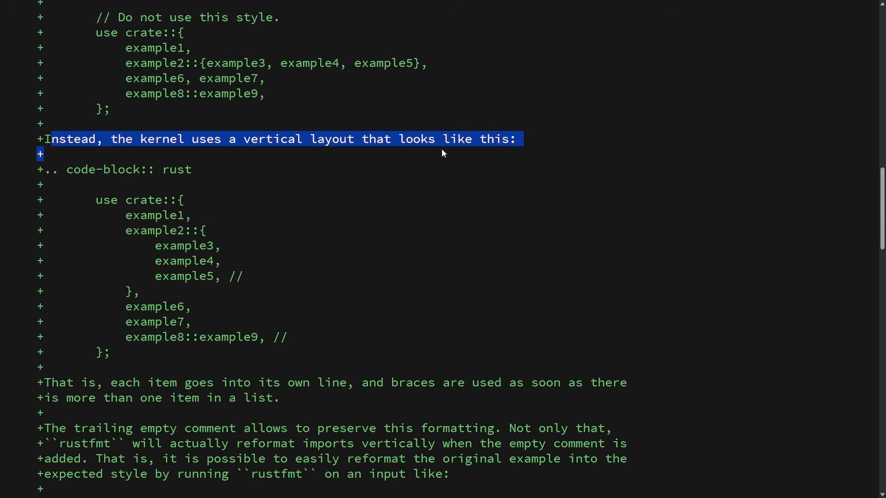
{"action": "left_click", "coordinate": [166, 171]}
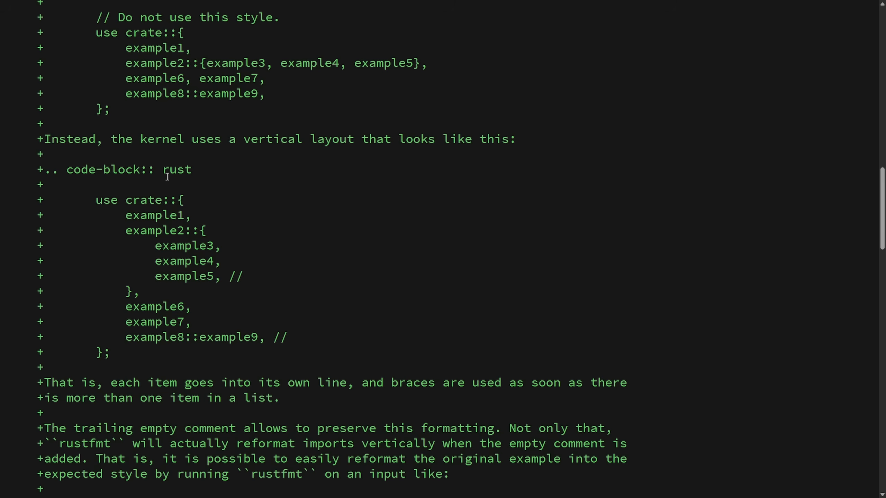
{"action": "left_click_drag", "start_coordinate": [67, 169], "coordinate": [214, 187]}
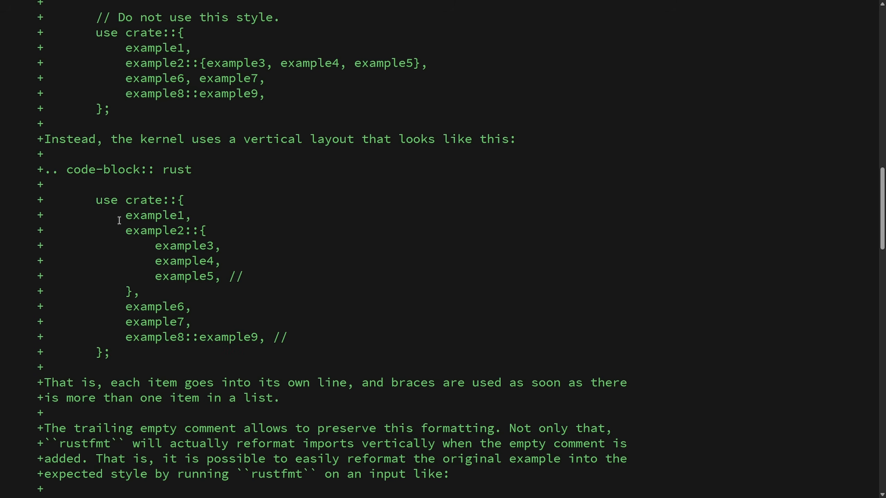
{"action": "mouse_move", "coordinate": [178, 255]}
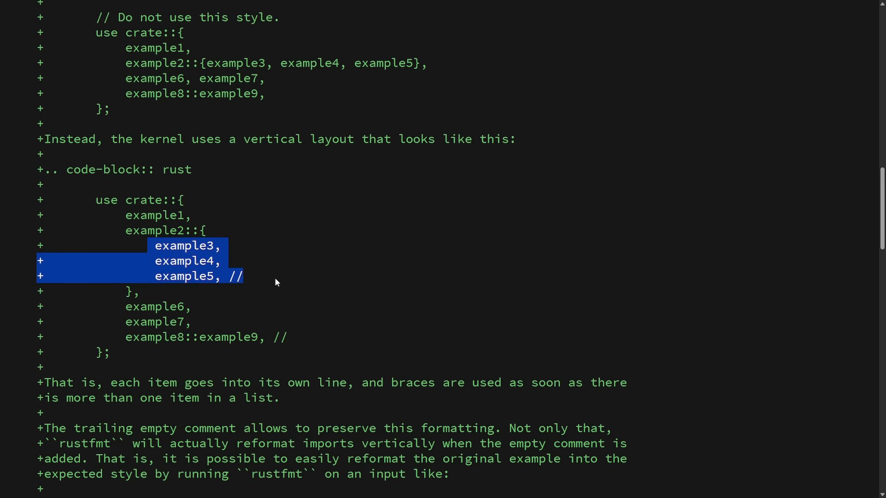
{"action": "left_click", "coordinate": [320, 341]}
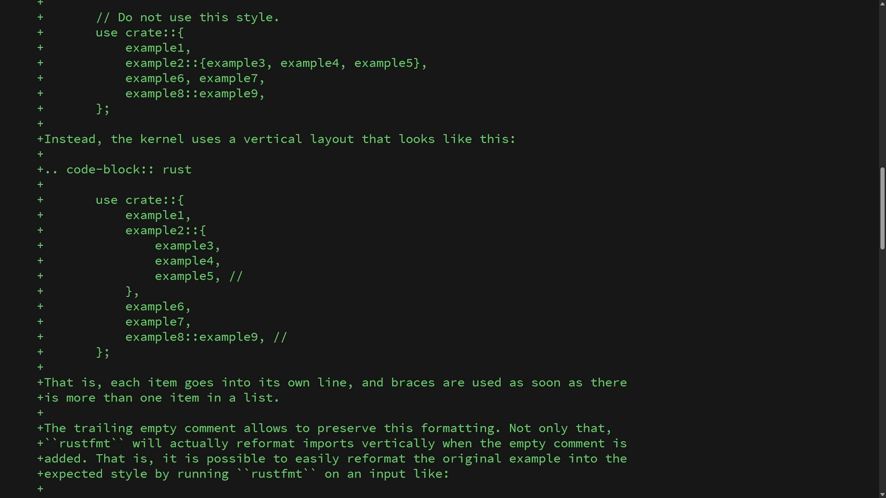
{"action": "mouse_move", "coordinate": [779, 291]}
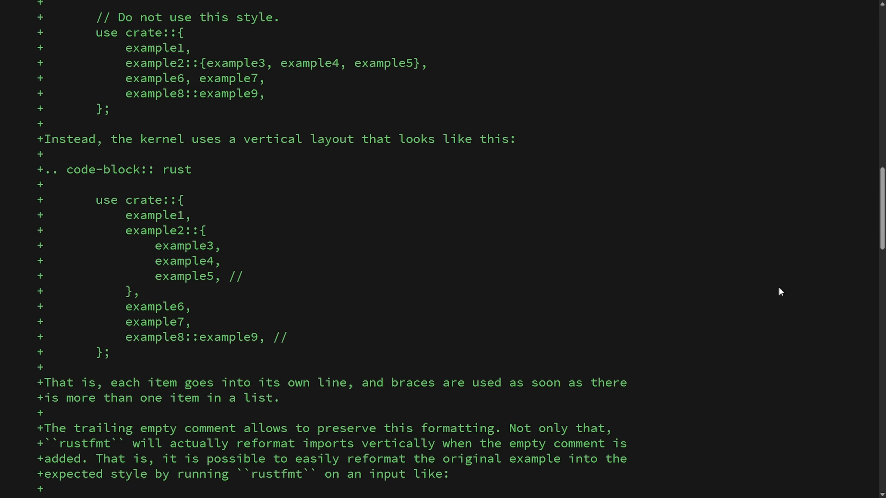